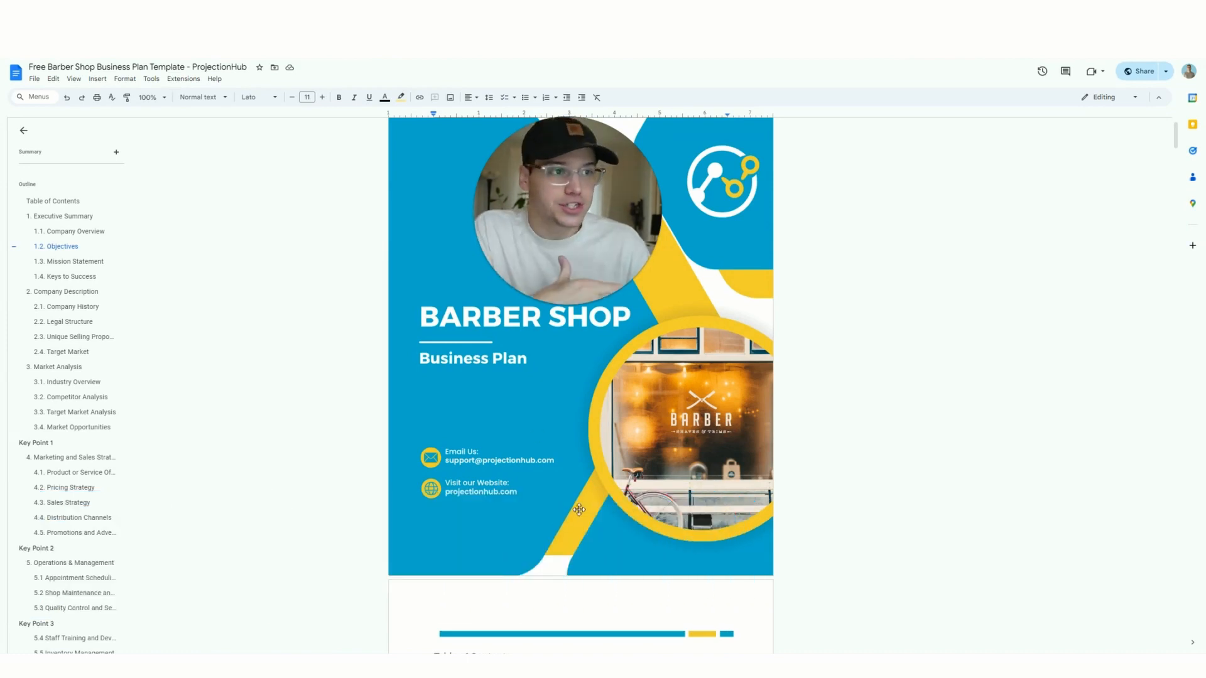
# Step: Scroll from the cover page down to the table of contents and Executive Summary
pyautogui.scroll(-3)
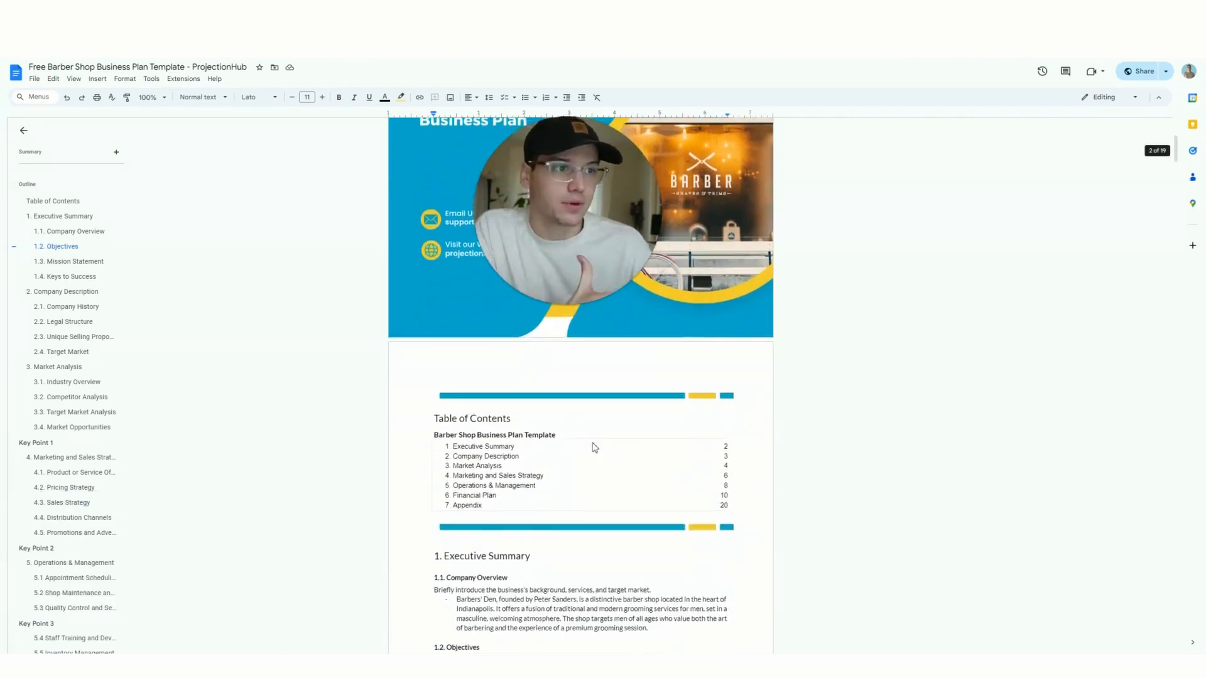
pyautogui.scroll(3)
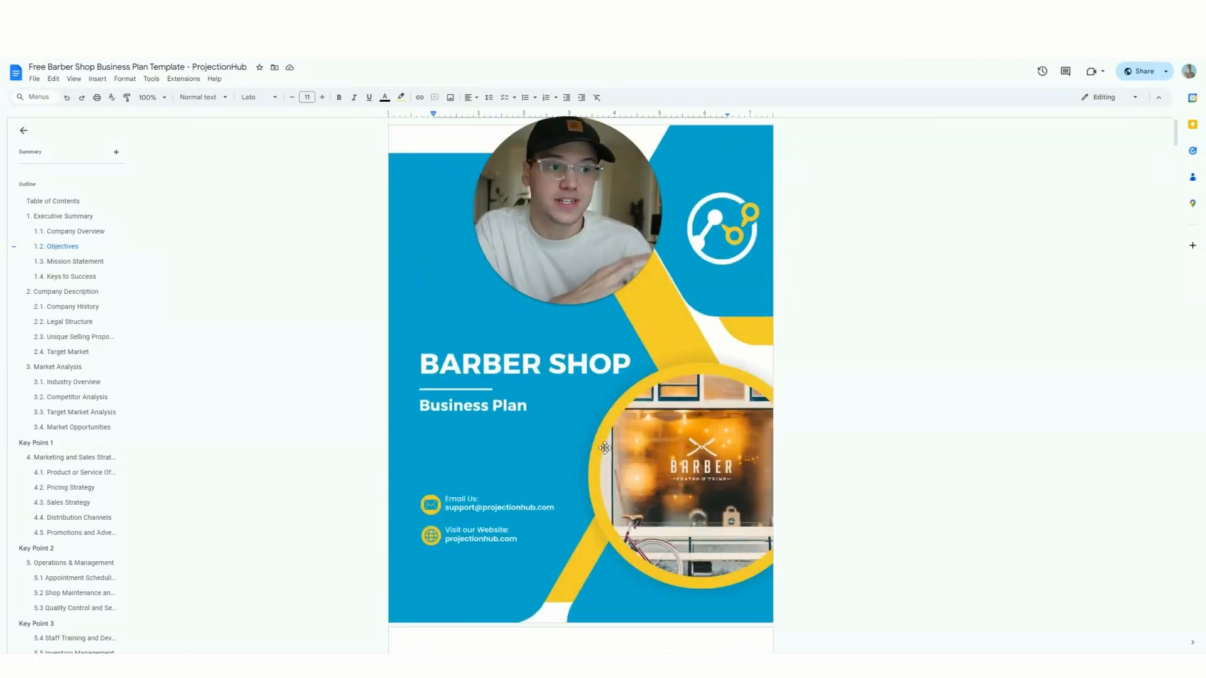
pyautogui.scroll(-3)
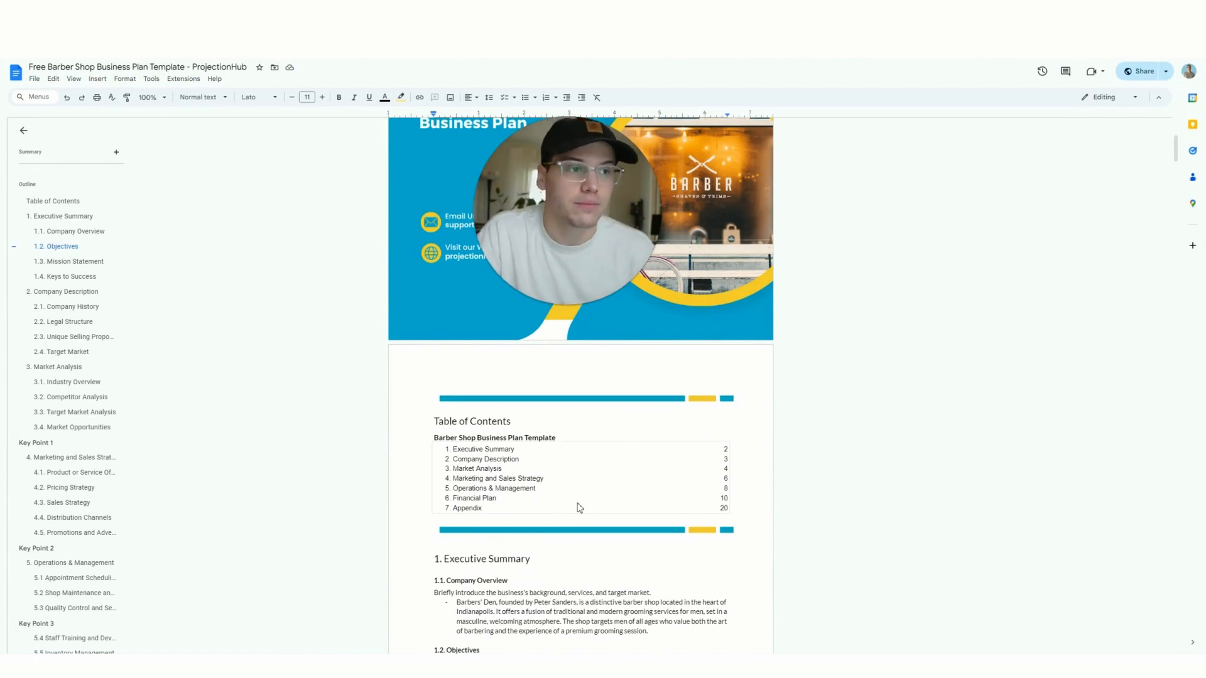
pyautogui.scroll(-3)
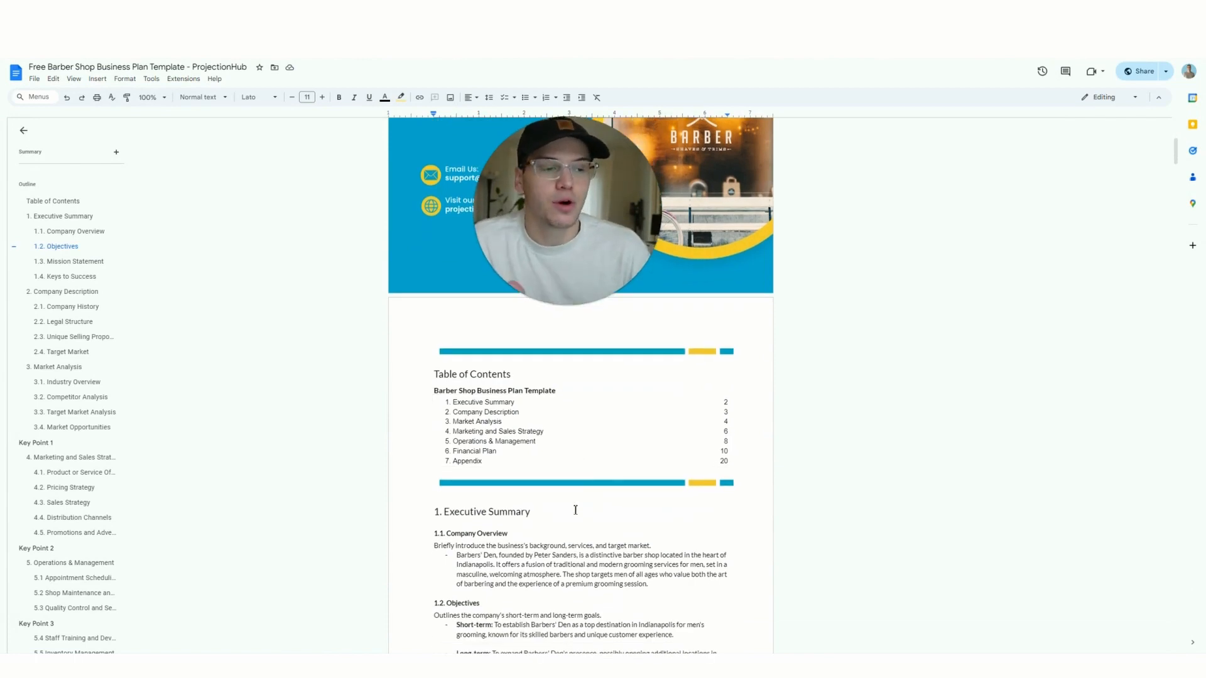
pyautogui.scroll(3)
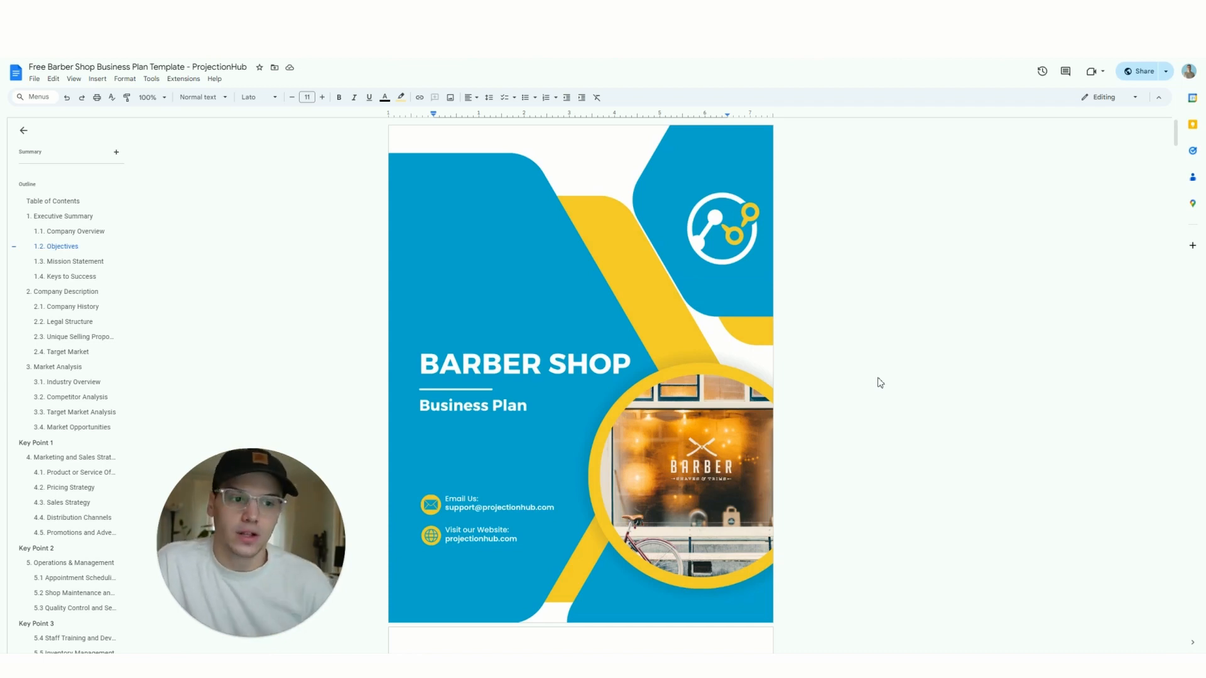
# Step: Scroll past the cover to the table of contents and place the cursor in the Company Overview text
pyautogui.scroll(-3)
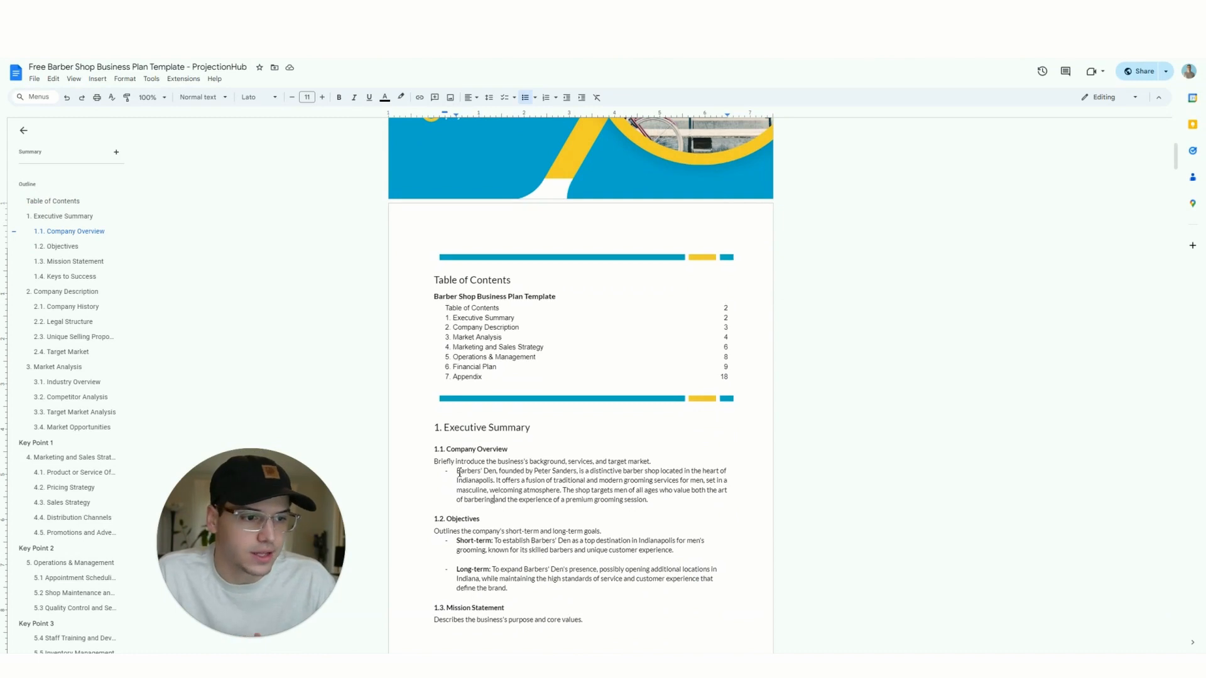
pyautogui.click(606, 530)
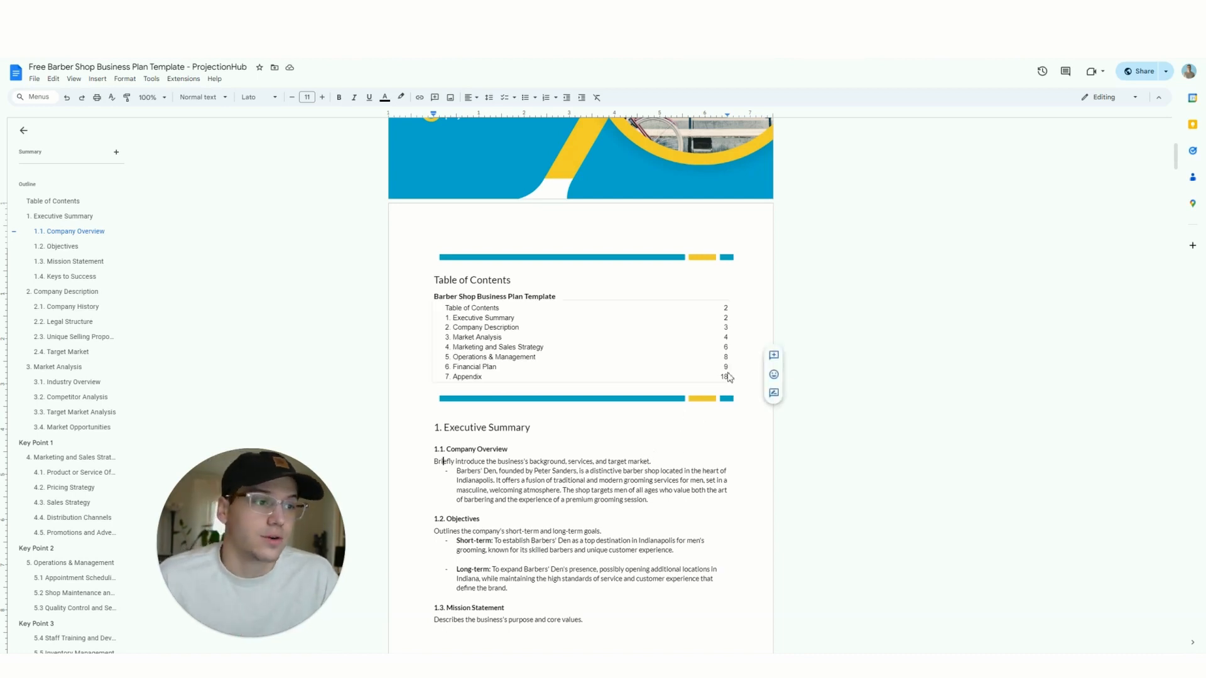
pyautogui.moveTo(727, 401)
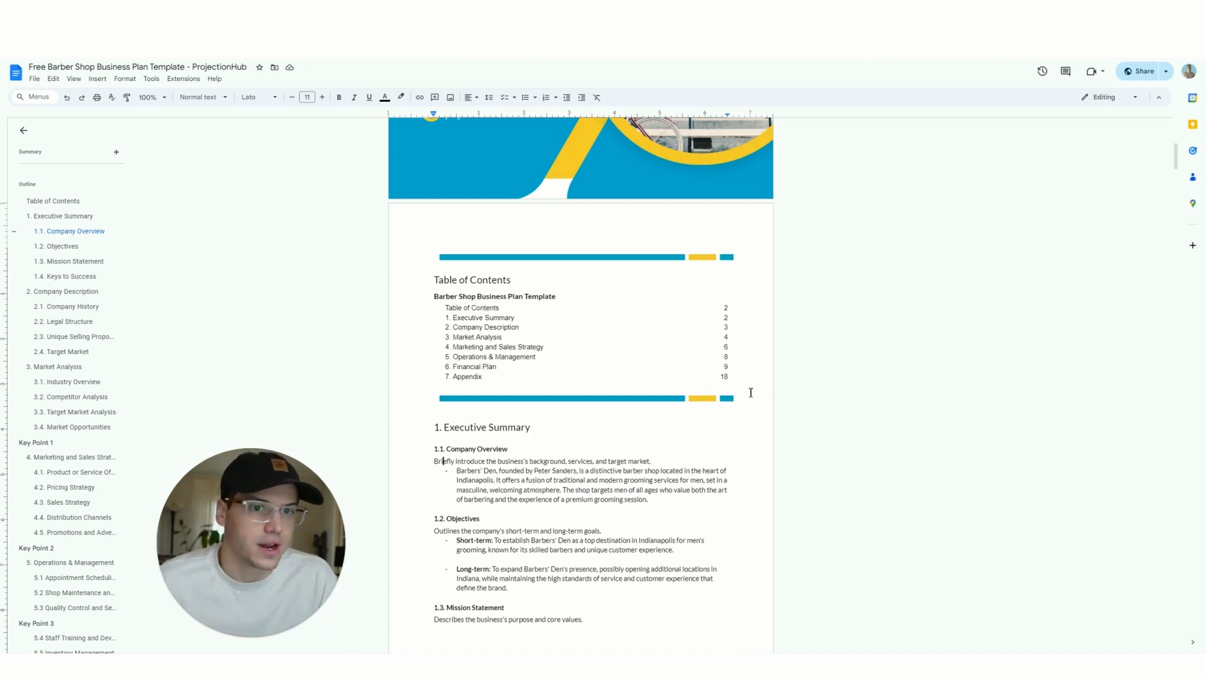
pyautogui.scroll(-3)
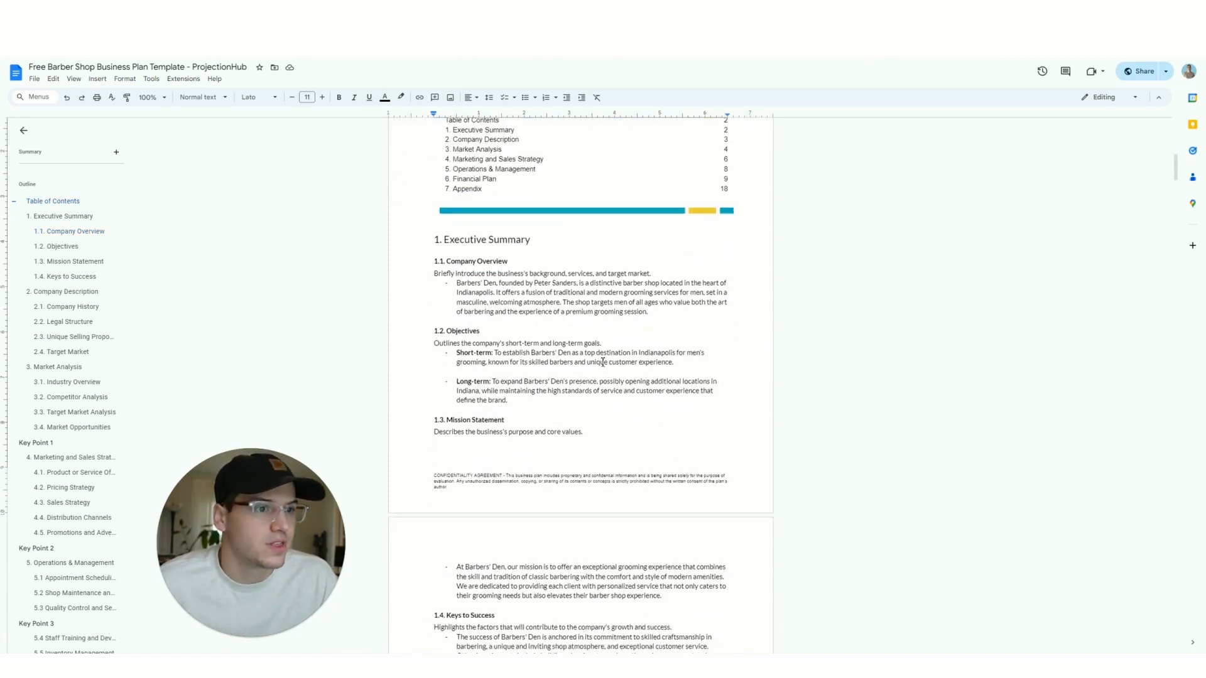
pyautogui.scroll(-3)
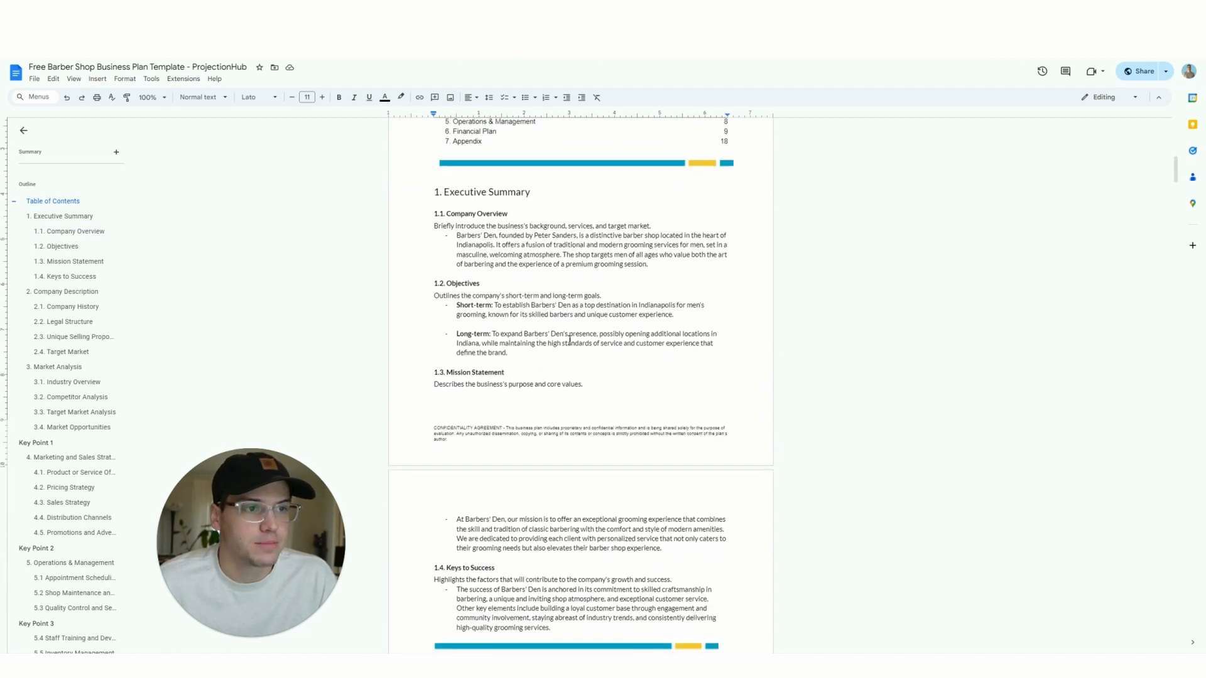
pyautogui.scroll(-3)
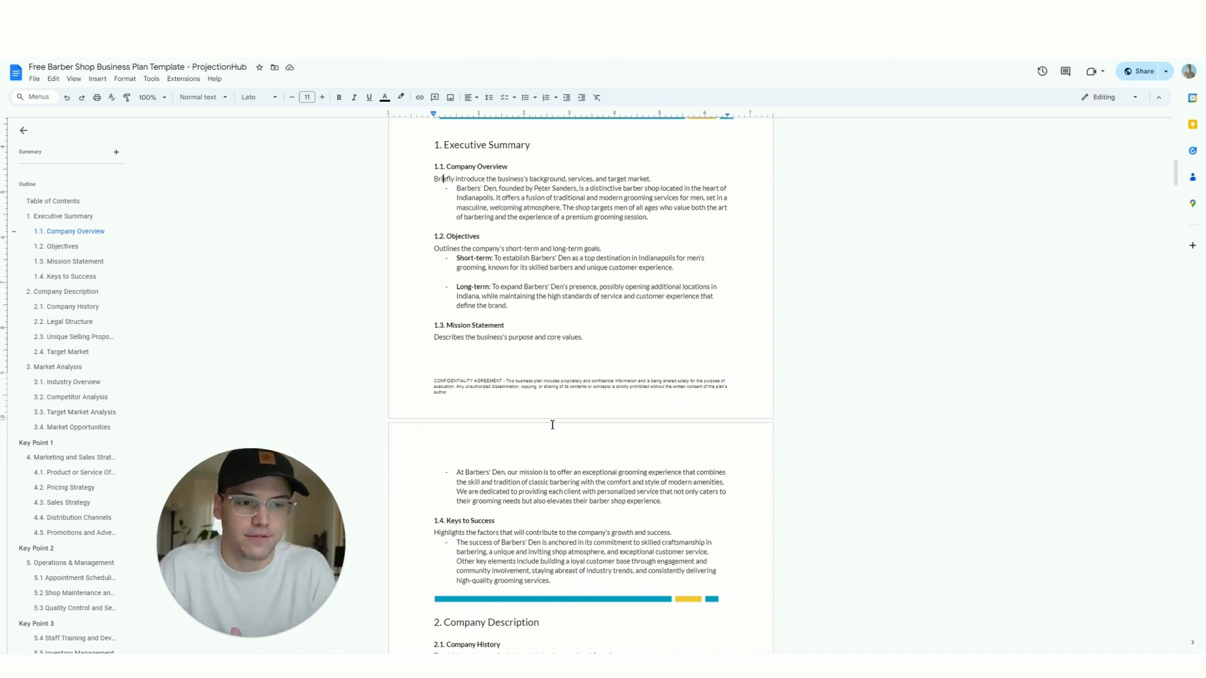
pyautogui.moveTo(568, 287)
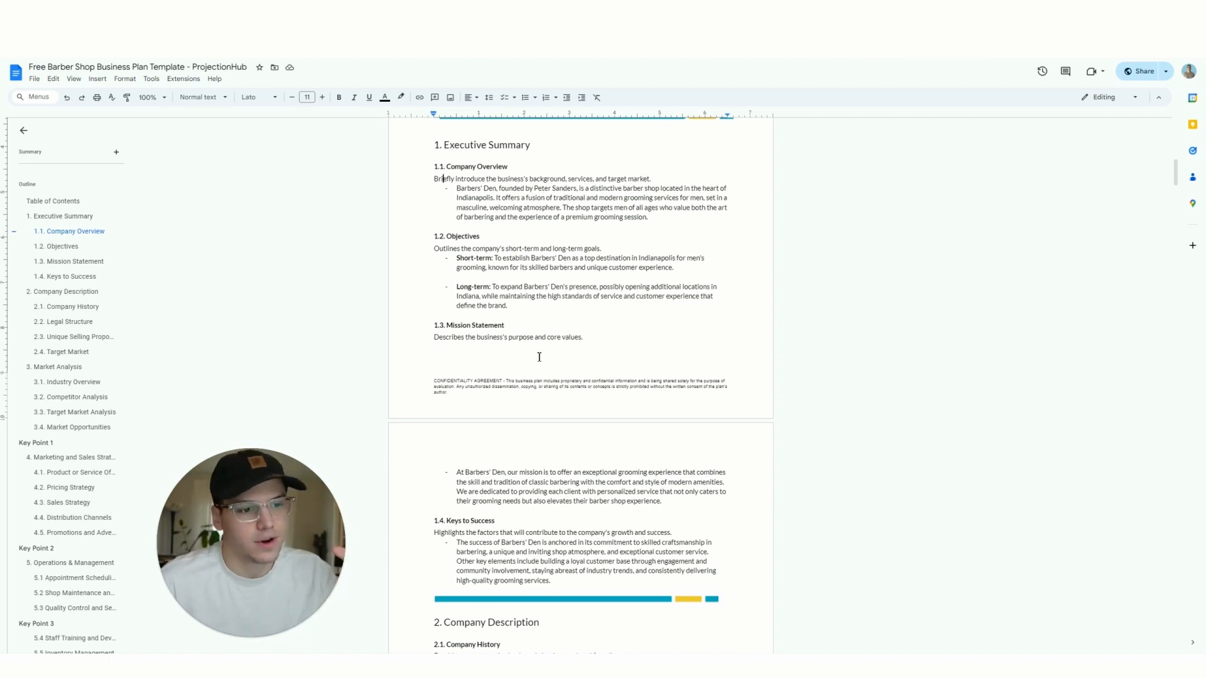
pyautogui.moveTo(618, 412)
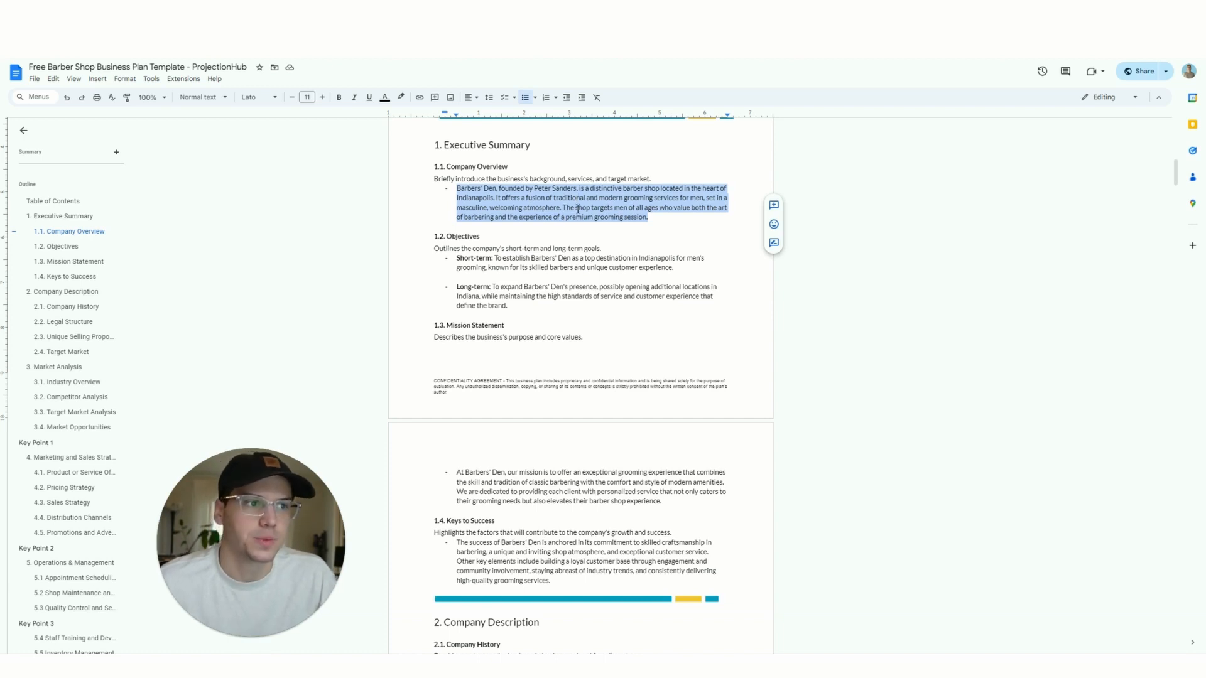
pyautogui.click(576, 207)
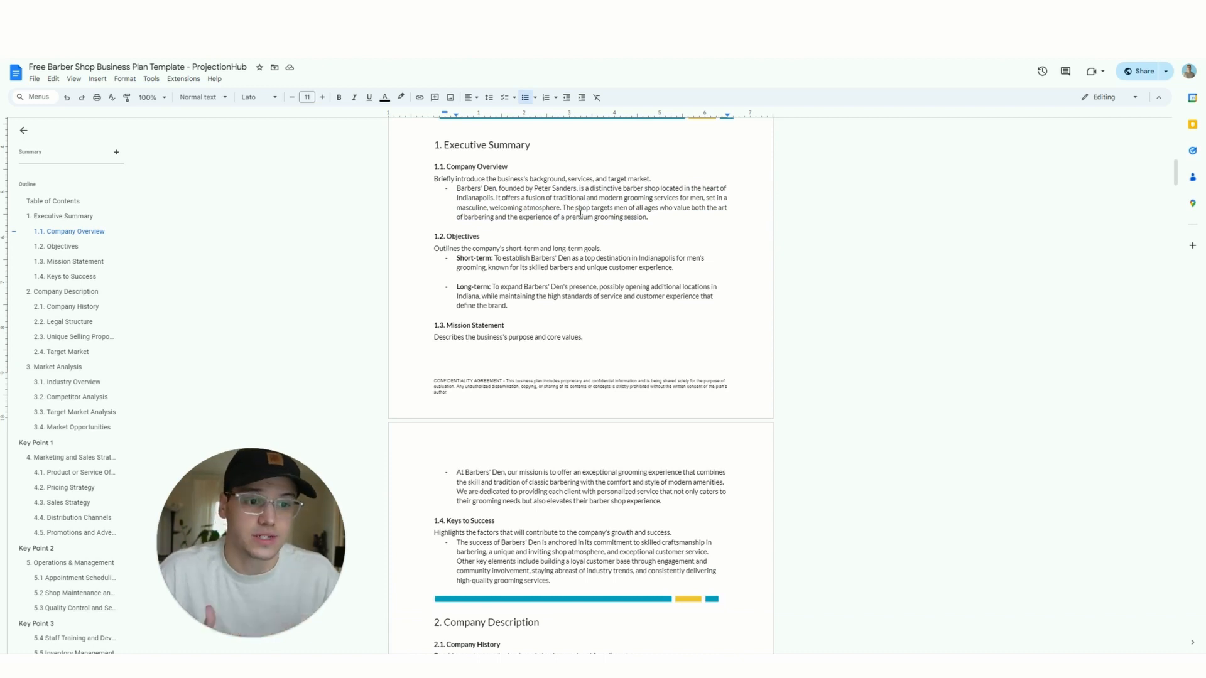
pyautogui.moveTo(590, 241)
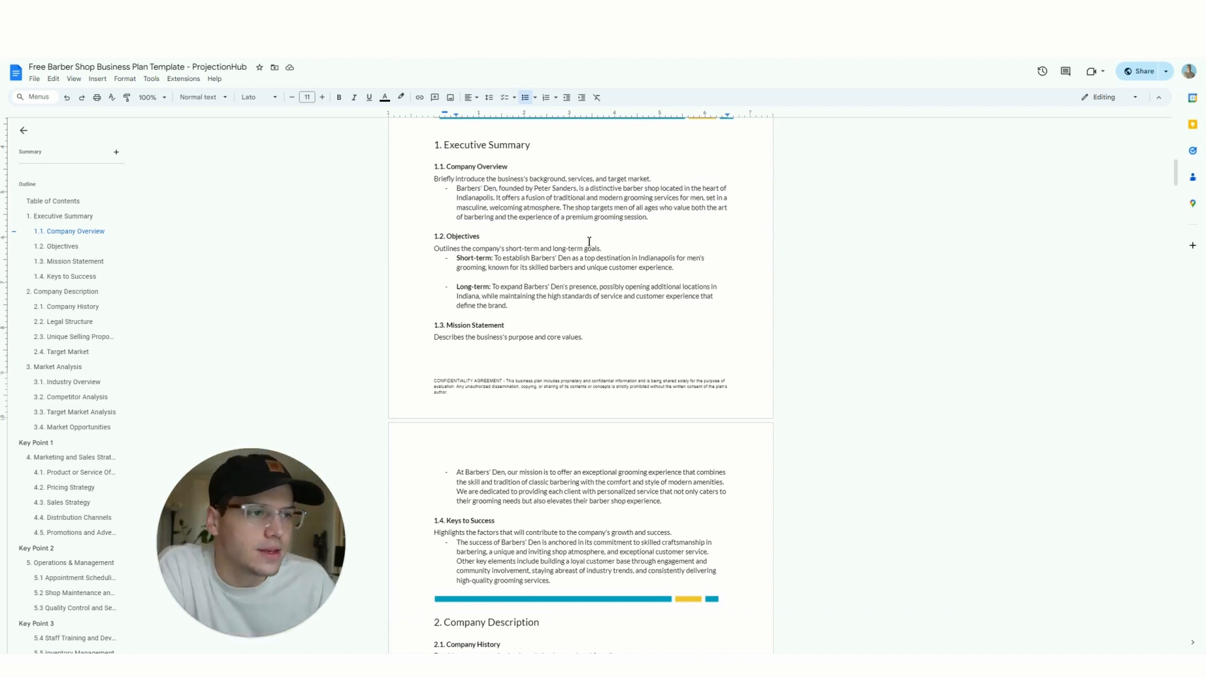
pyautogui.moveTo(587, 241)
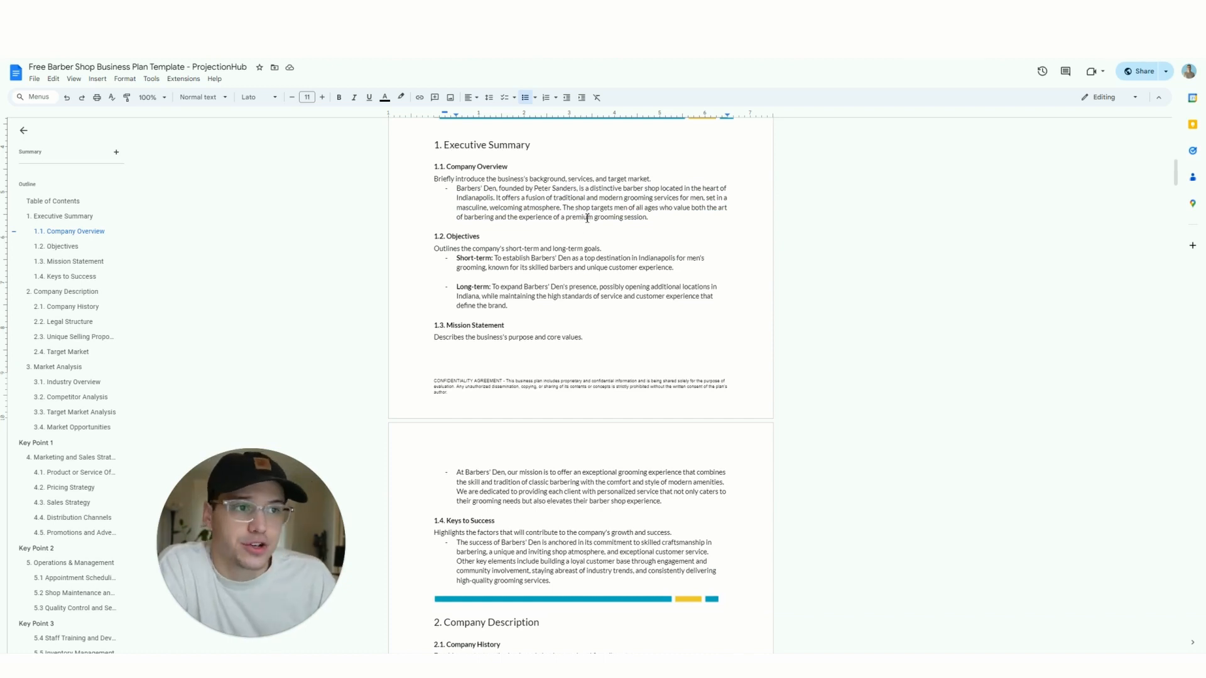
pyautogui.scroll(-3)
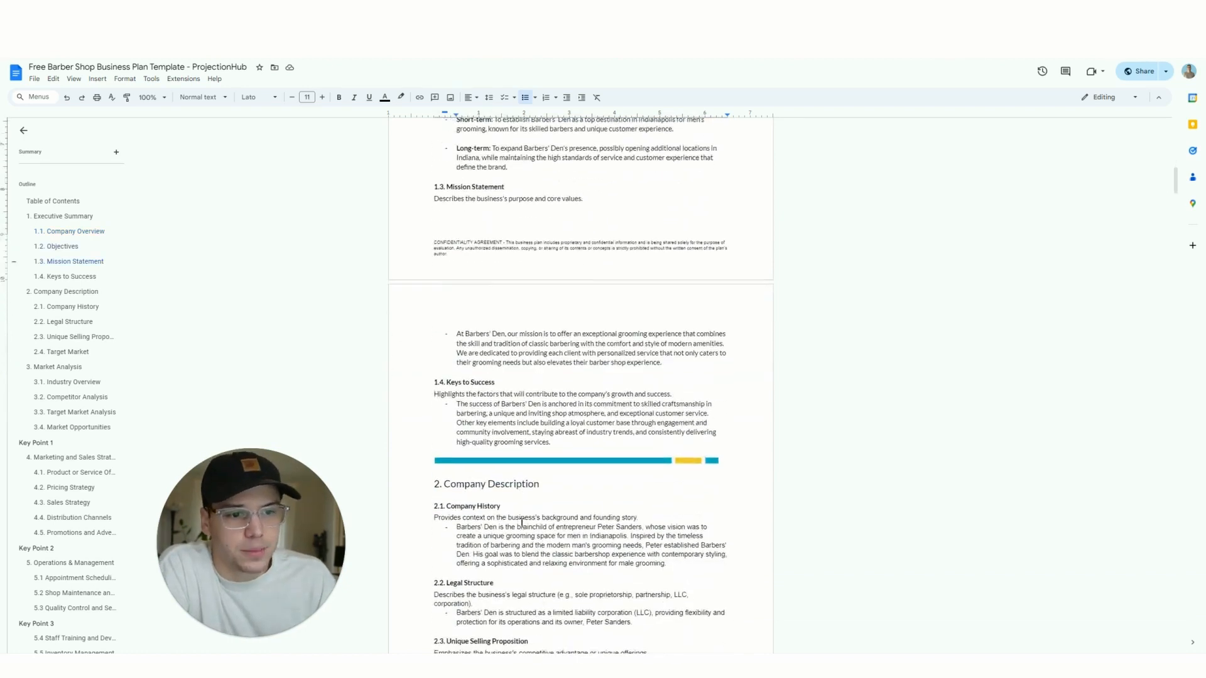
pyautogui.scroll(3)
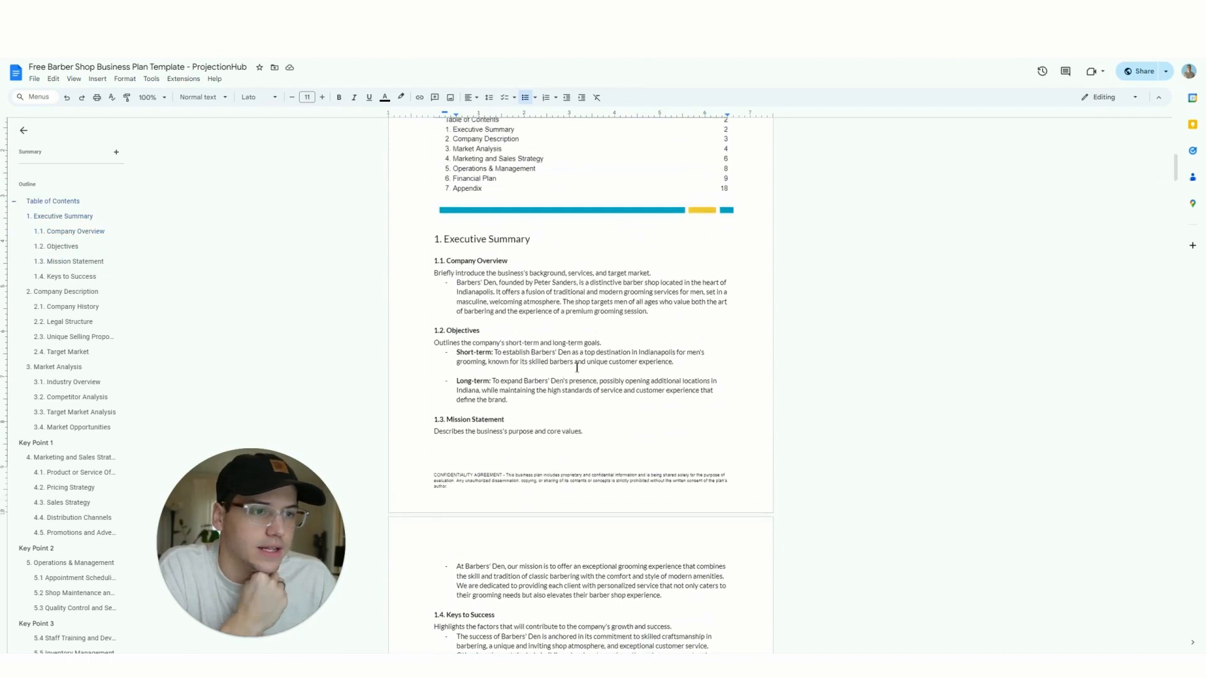
pyautogui.scroll(-3)
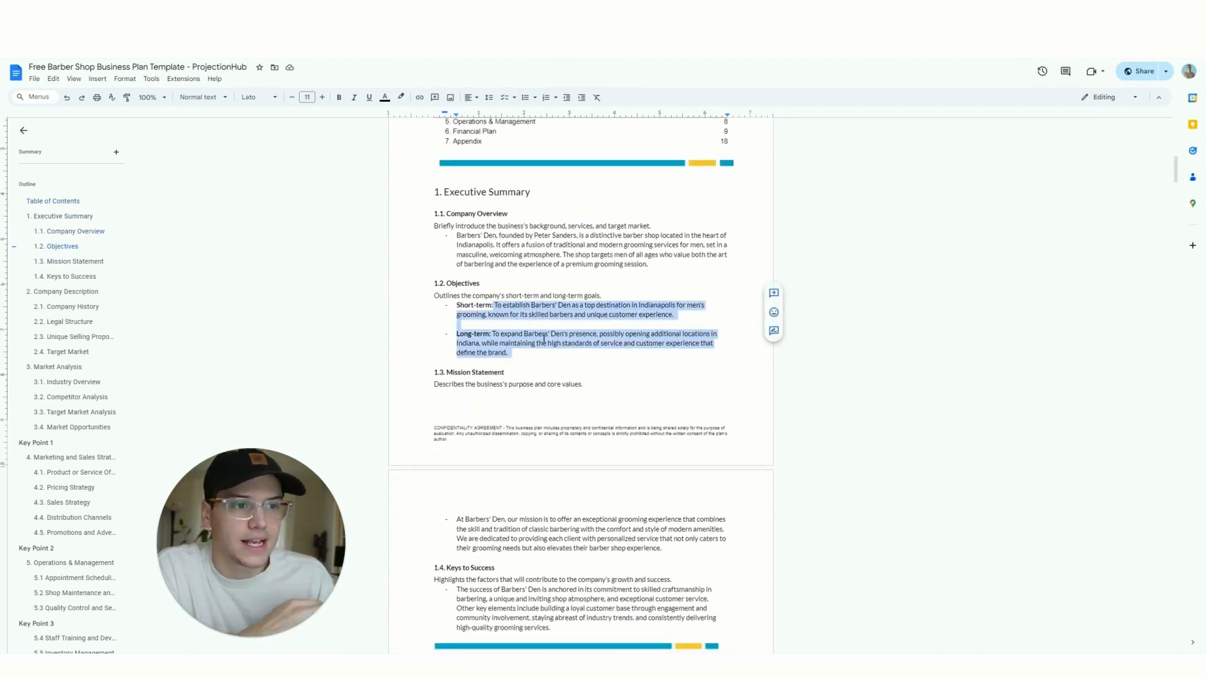
pyautogui.click(544, 344)
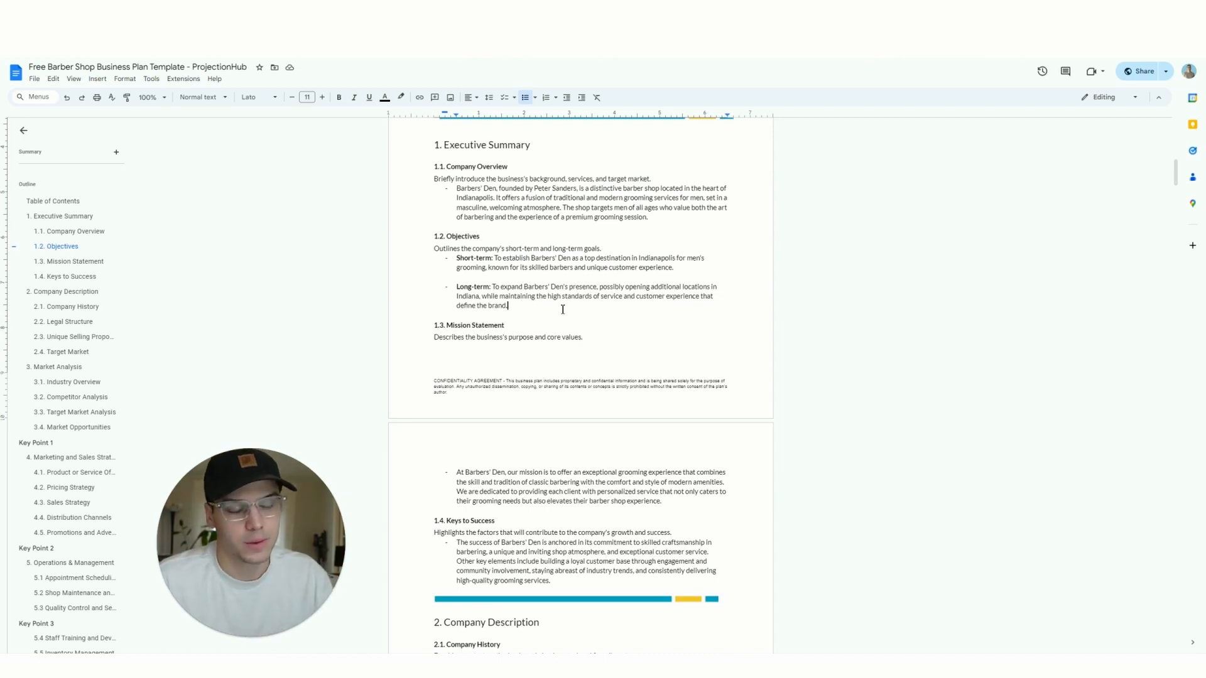
# Step: Scroll past Keys to Success to the Company Description's history and legal structure subsections
pyautogui.scroll(-3)
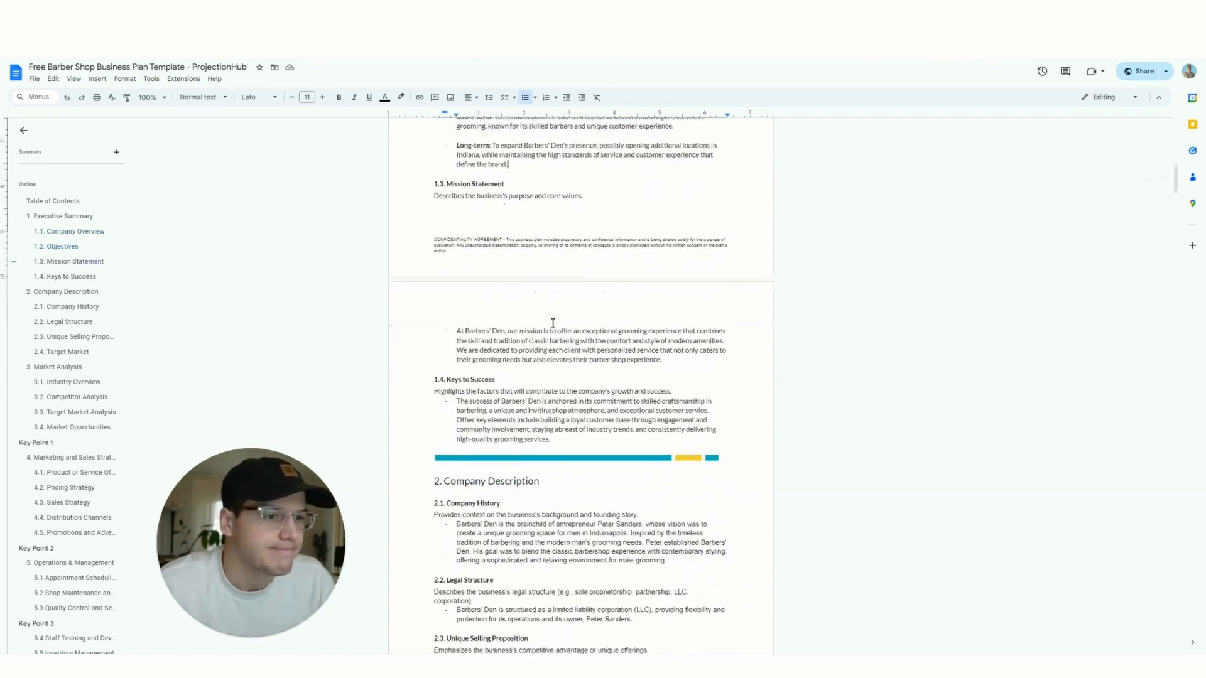
pyautogui.scroll(3)
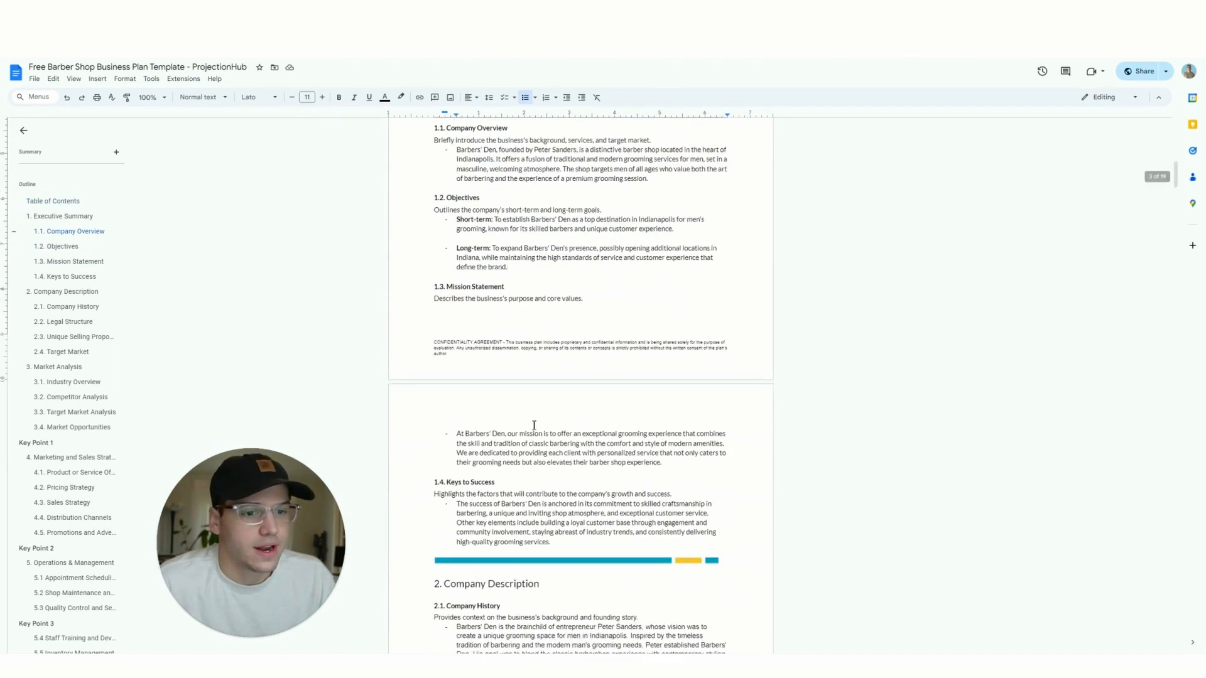
pyautogui.scroll(3)
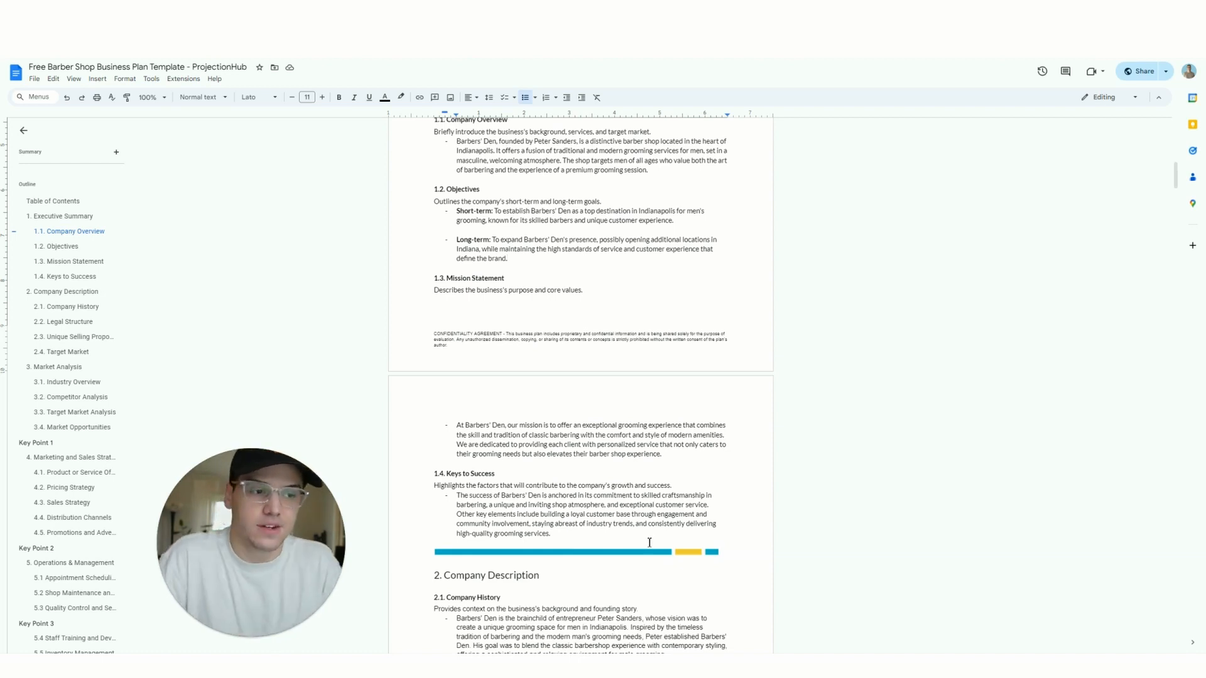
pyautogui.scroll(-3)
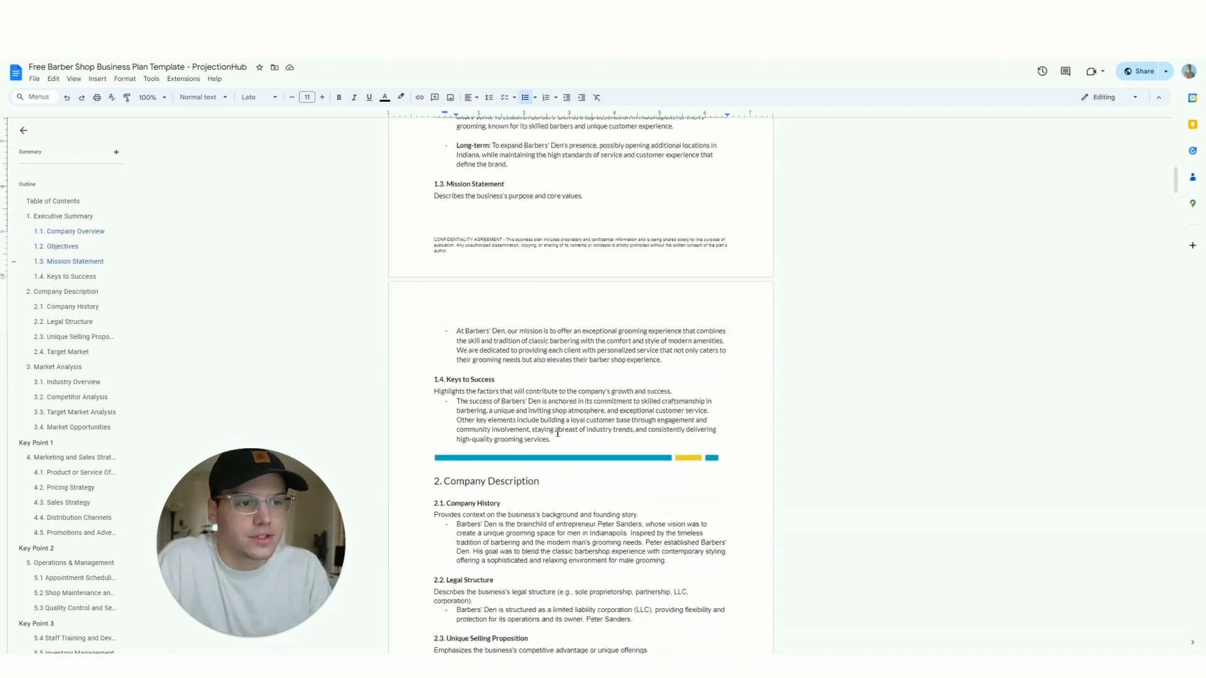
pyautogui.scroll(-3)
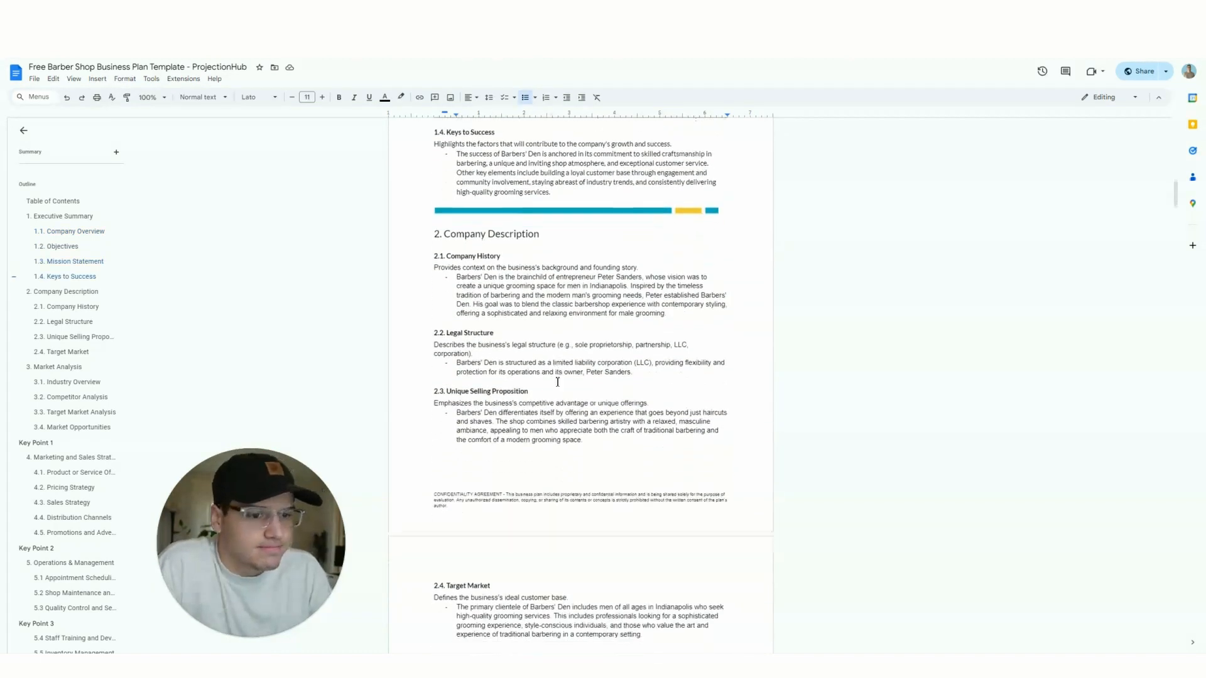
pyautogui.scroll(-3)
pyautogui.write('ale grooming')
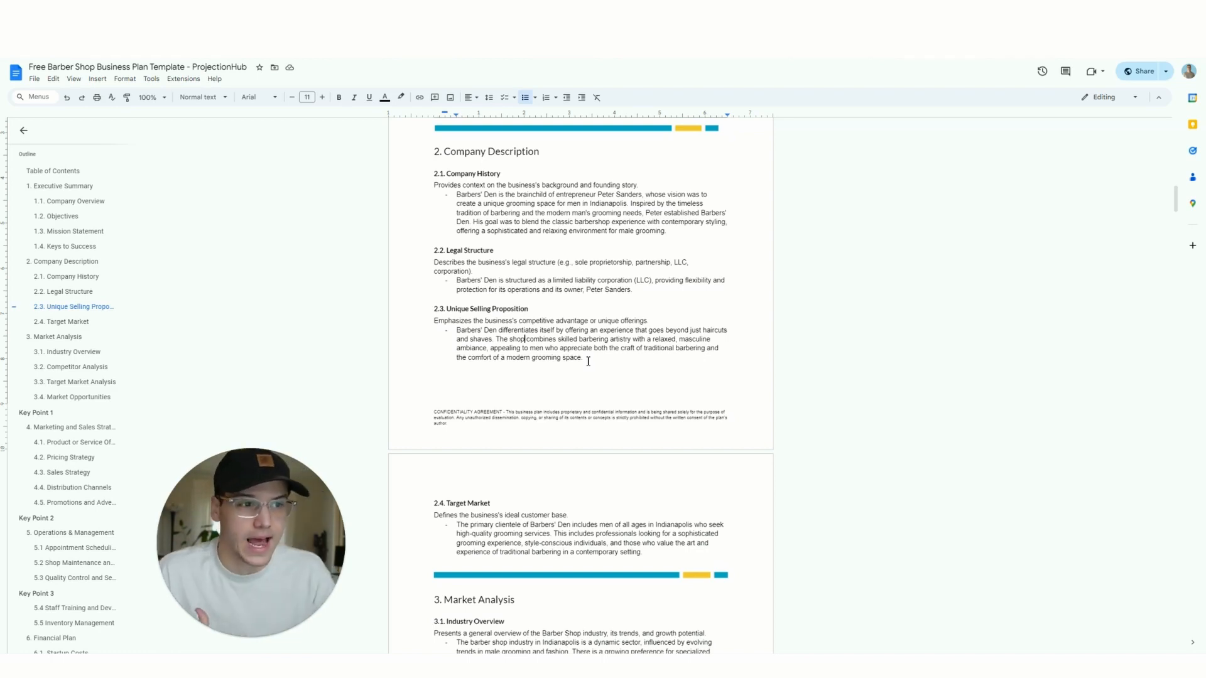
pyautogui.moveTo(588, 372)
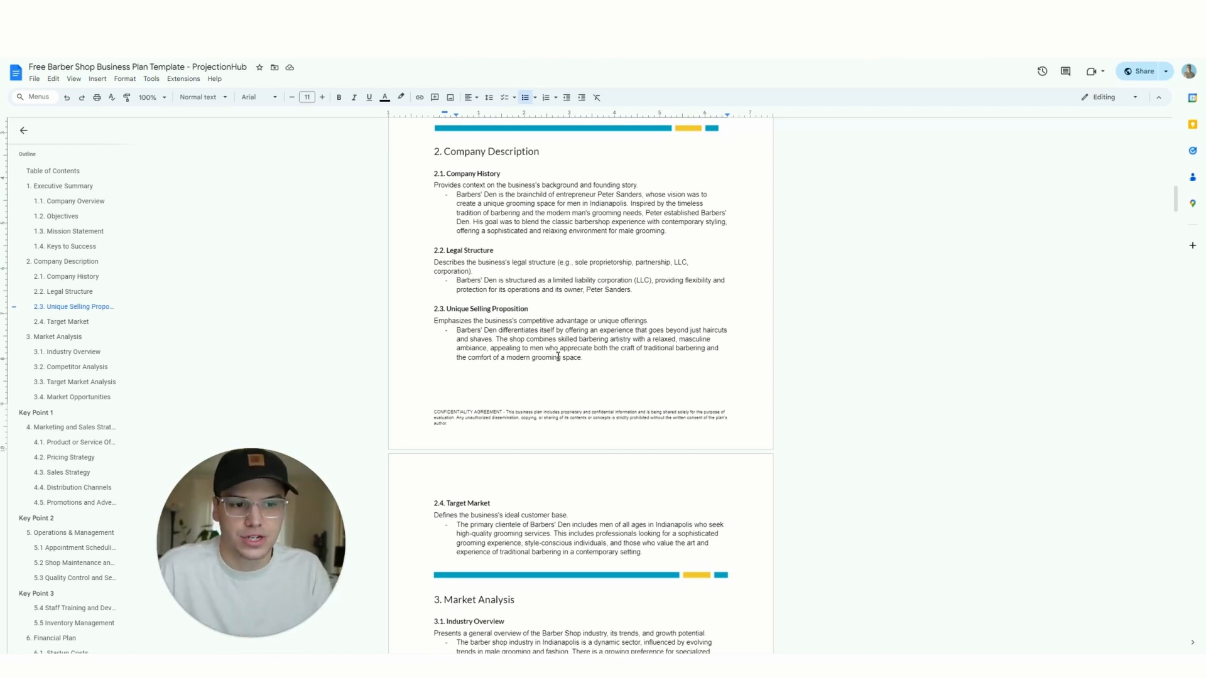
pyautogui.scroll(-3)
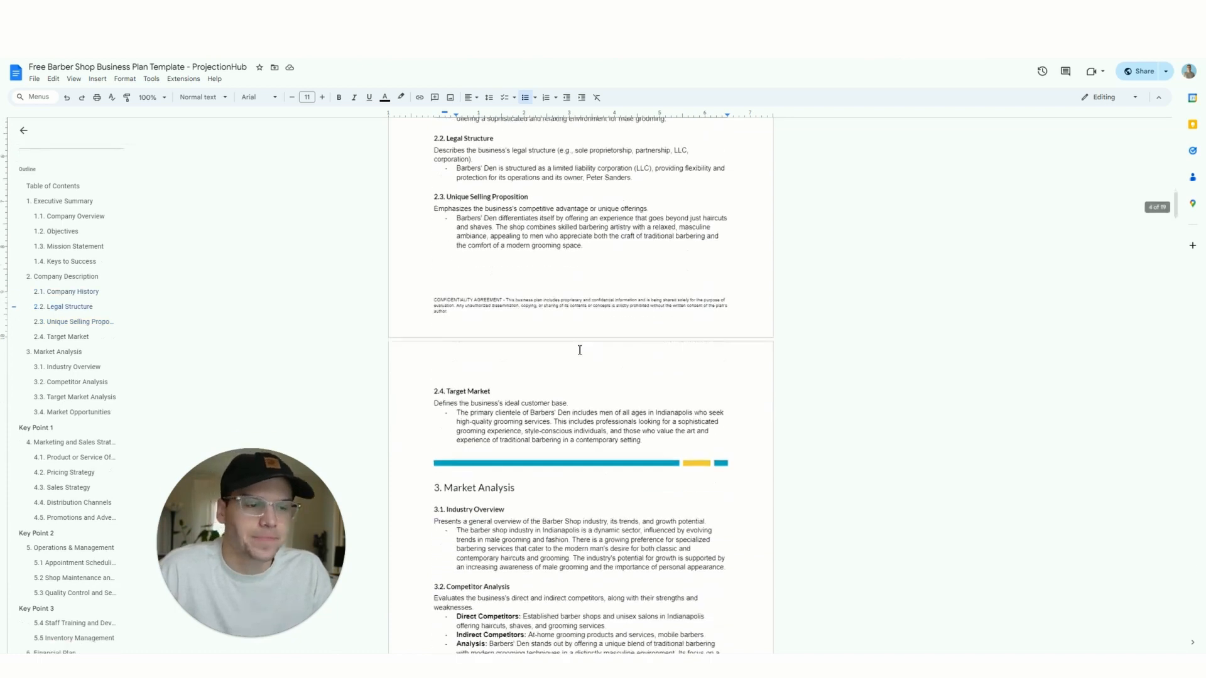
# Step: Scroll from 2.4 Target Market down to section 3 Market Analysis and its competitor analysis
pyautogui.scroll(-3)
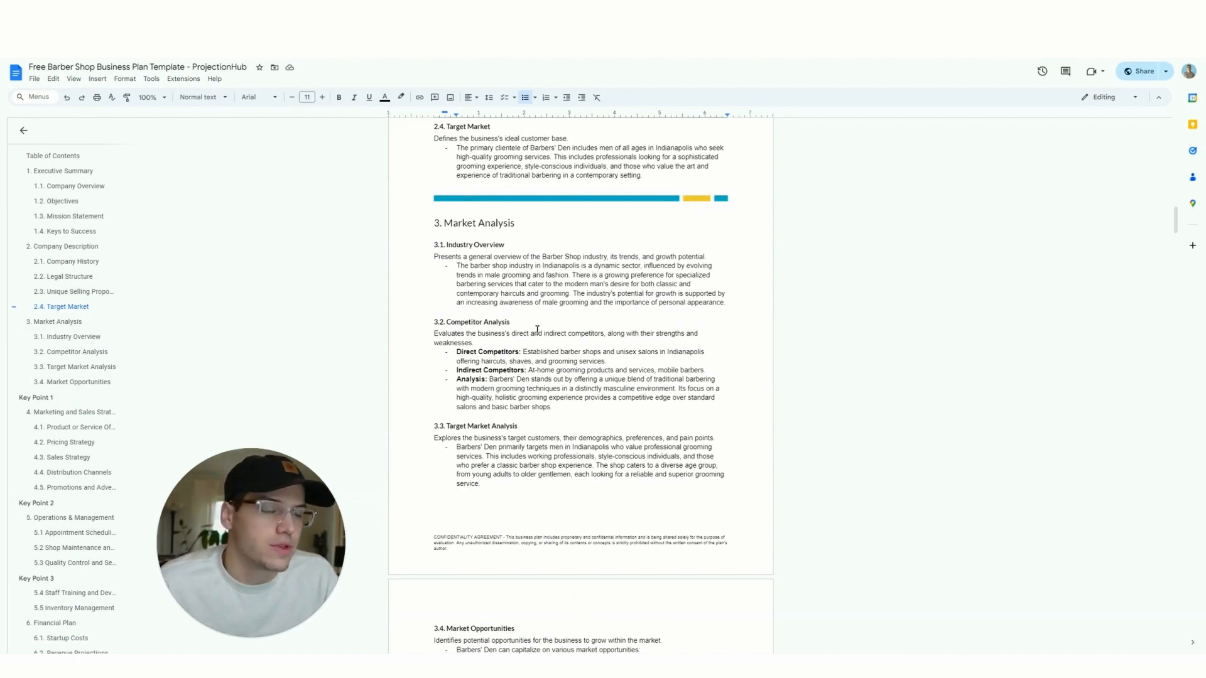
pyautogui.scroll(-3)
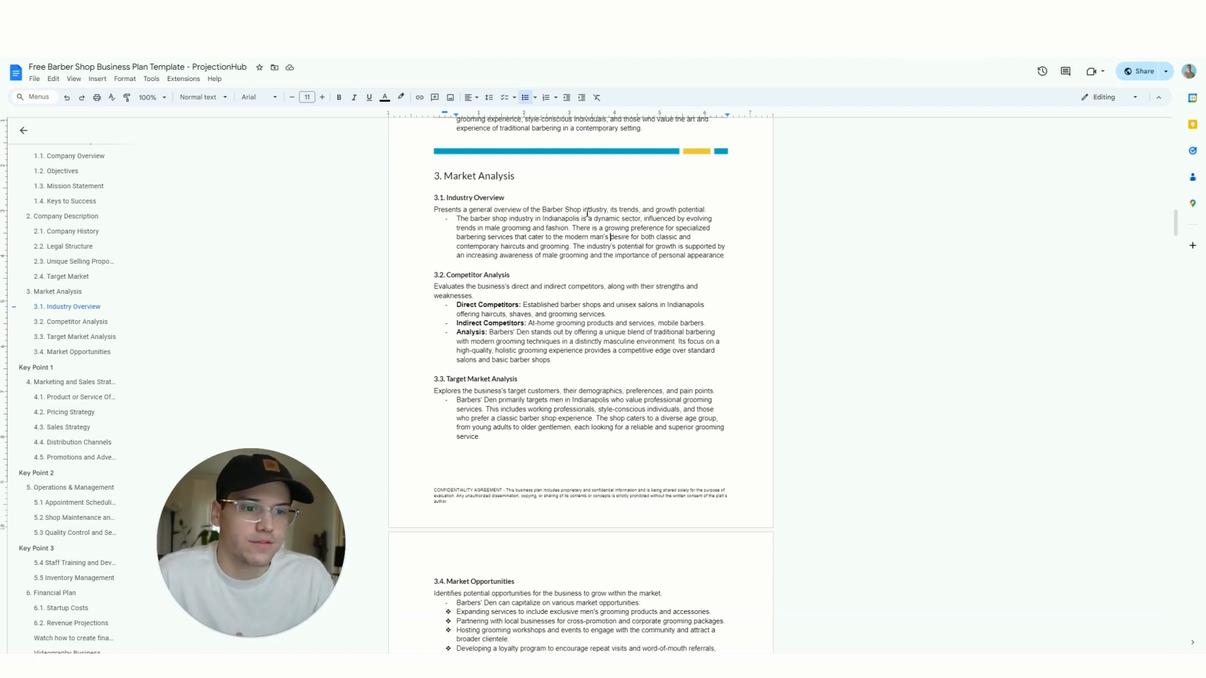
pyautogui.scroll(-3)
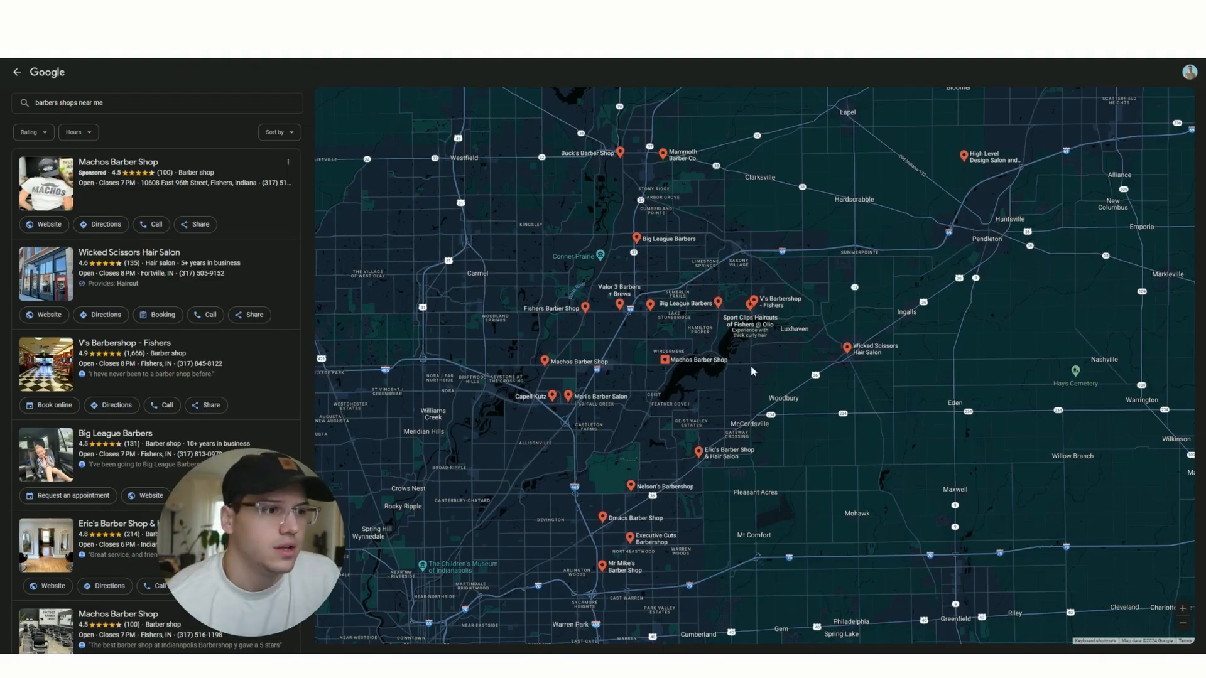
pyautogui.moveTo(693, 508)
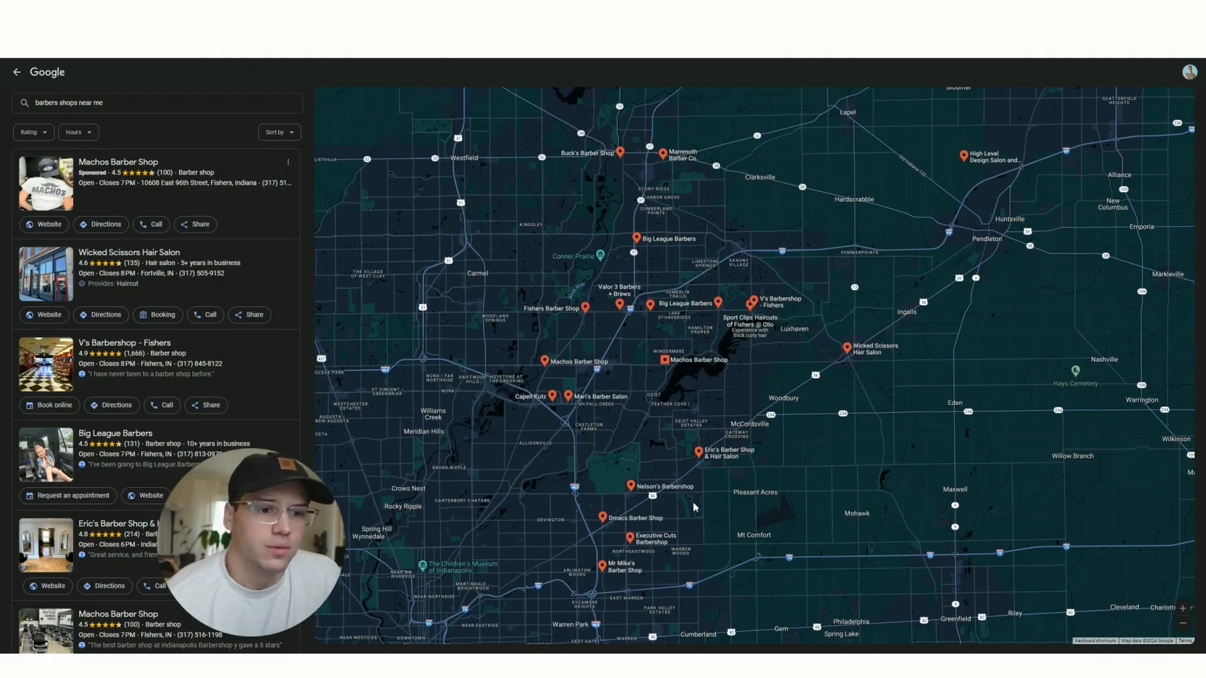
pyautogui.moveTo(615, 382)
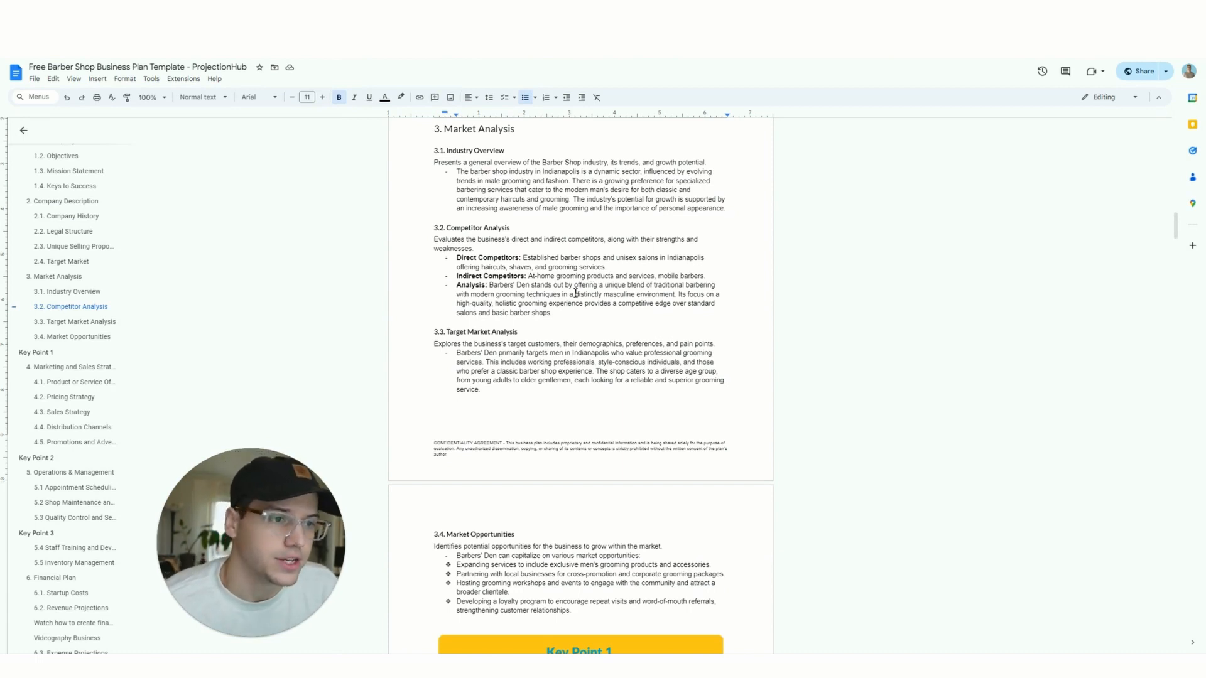
# Step: Scroll around section 3, place the cursor in Target Market Analysis, and continue to Market Opportunities
pyautogui.scroll(-3)
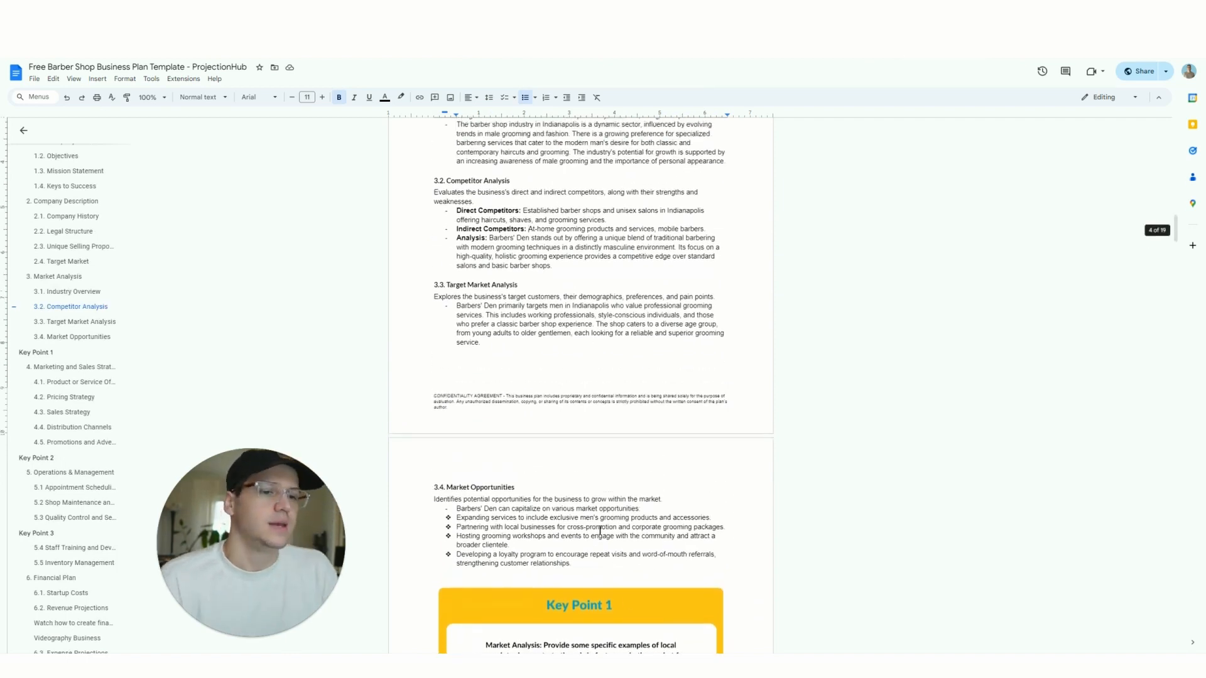
pyautogui.scroll(3)
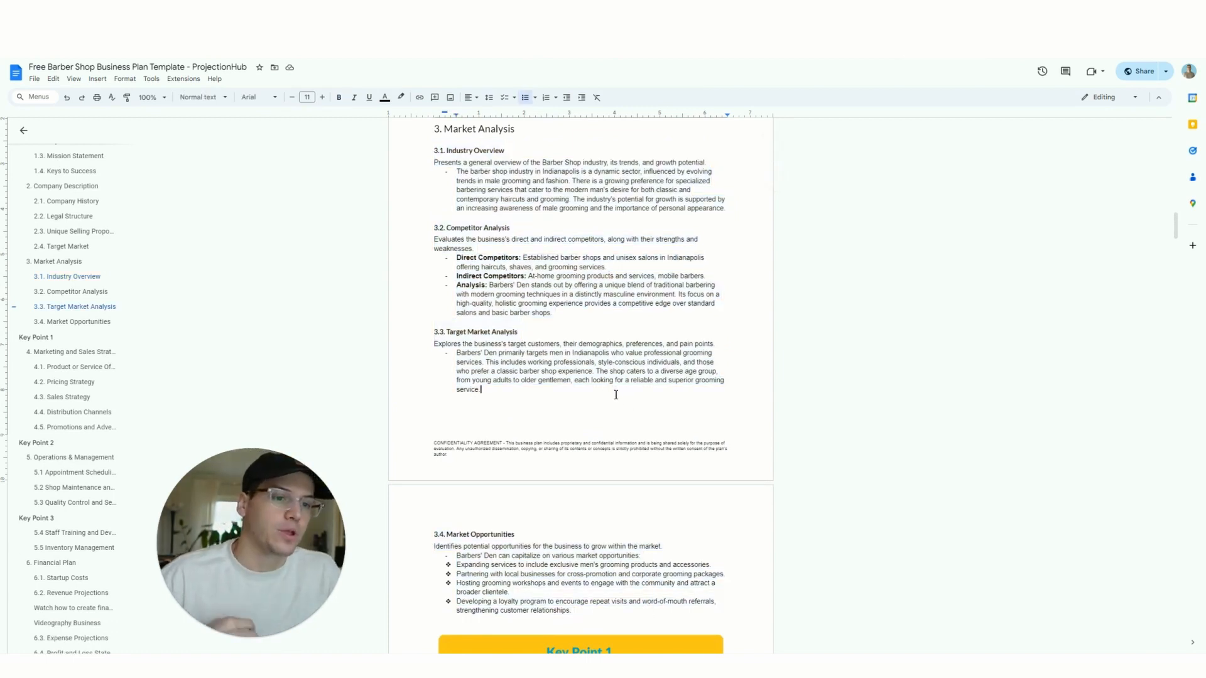
pyautogui.scroll(-3)
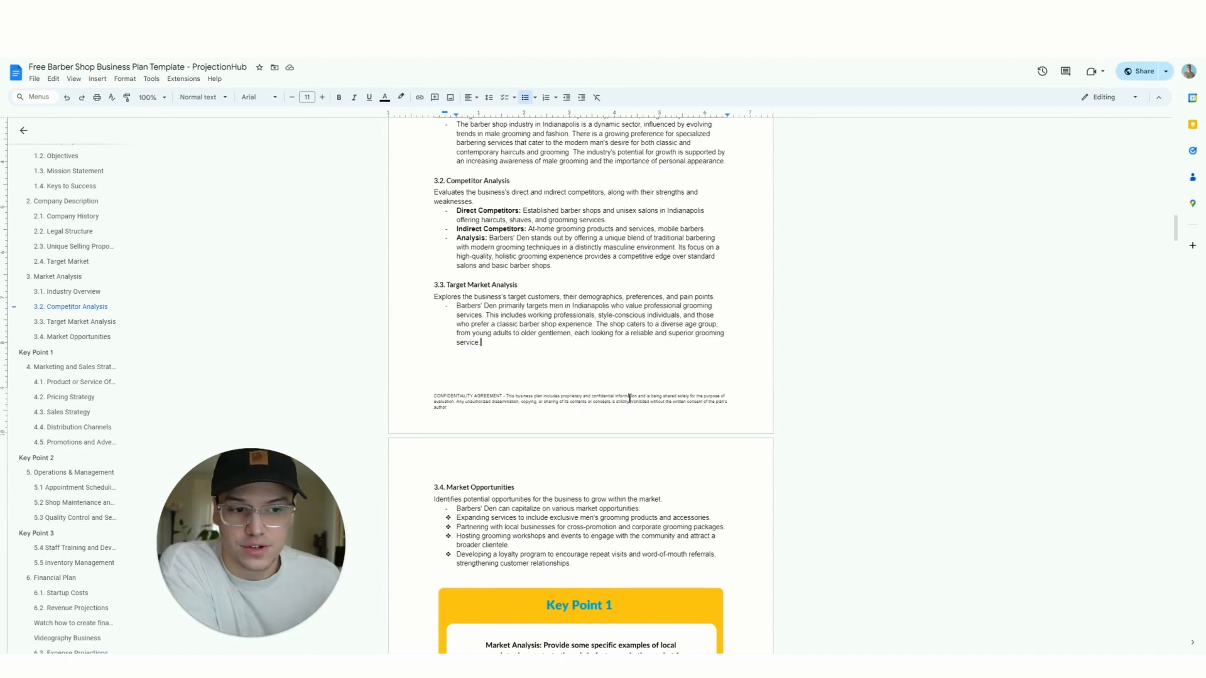
pyautogui.scroll(3)
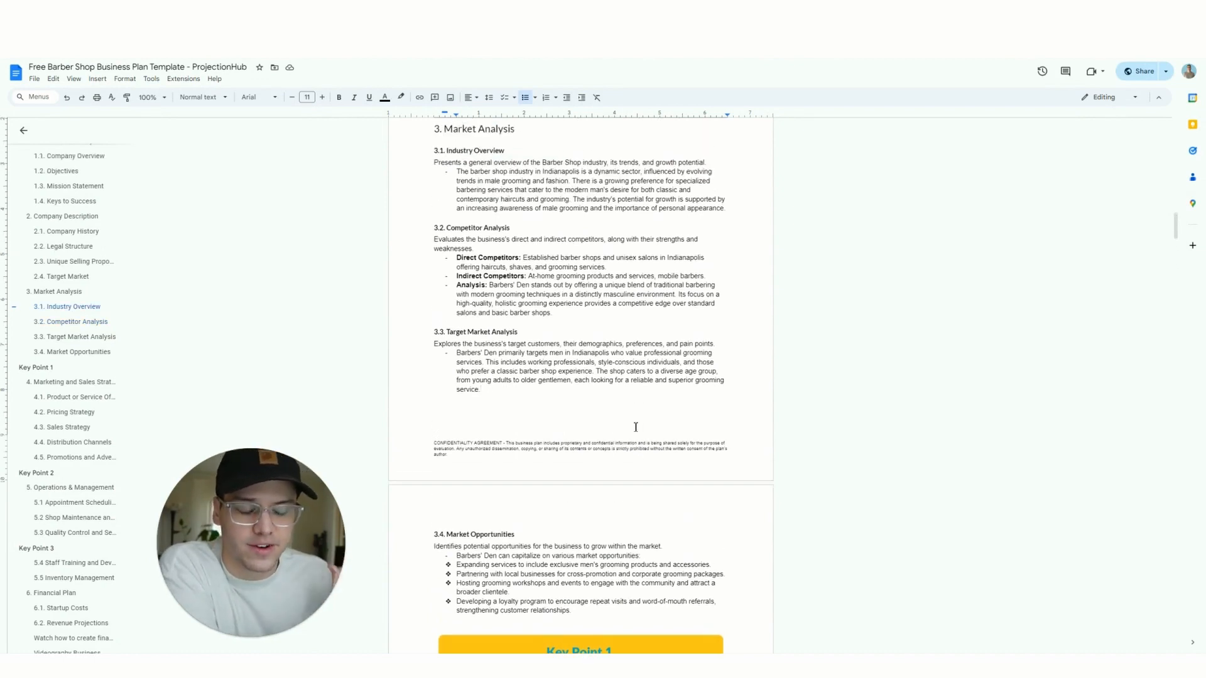
pyautogui.click(481, 390)
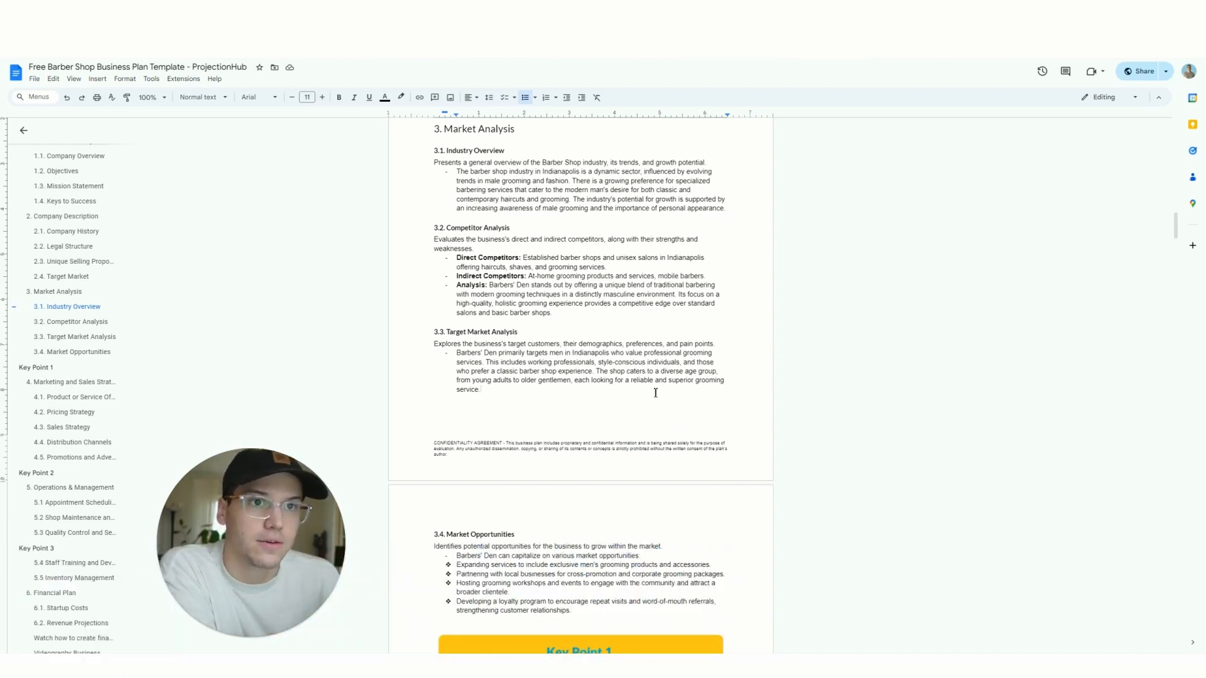
pyautogui.click(481, 389)
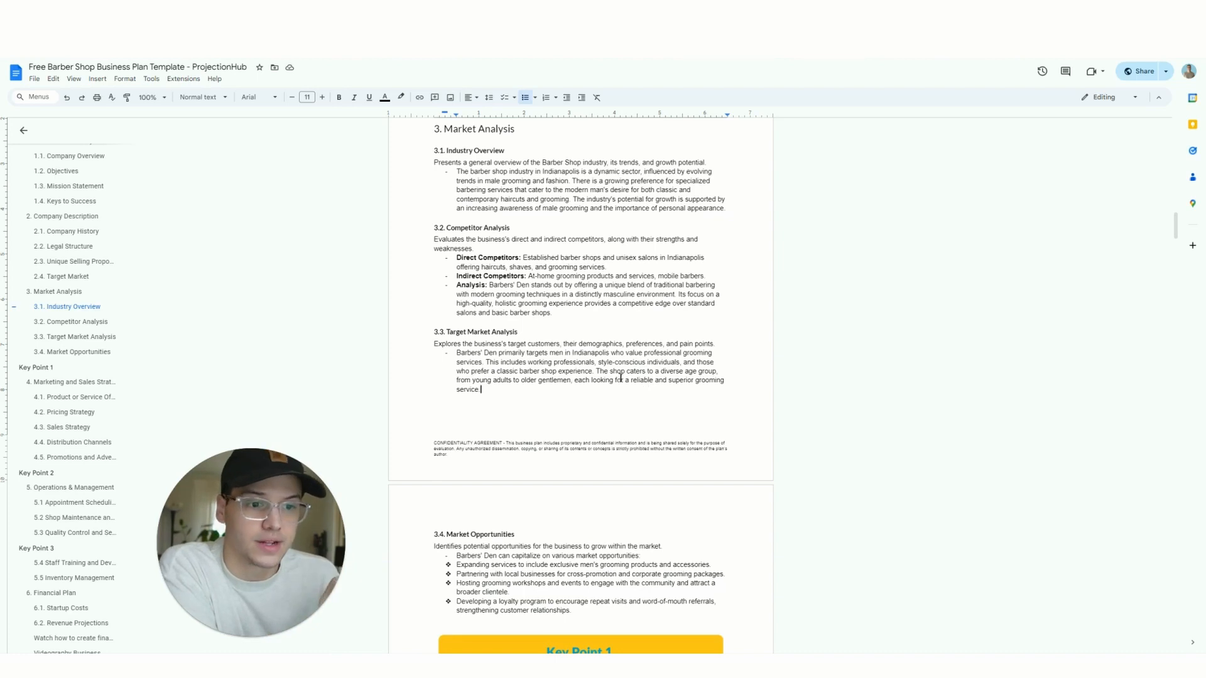
pyautogui.scroll(-3)
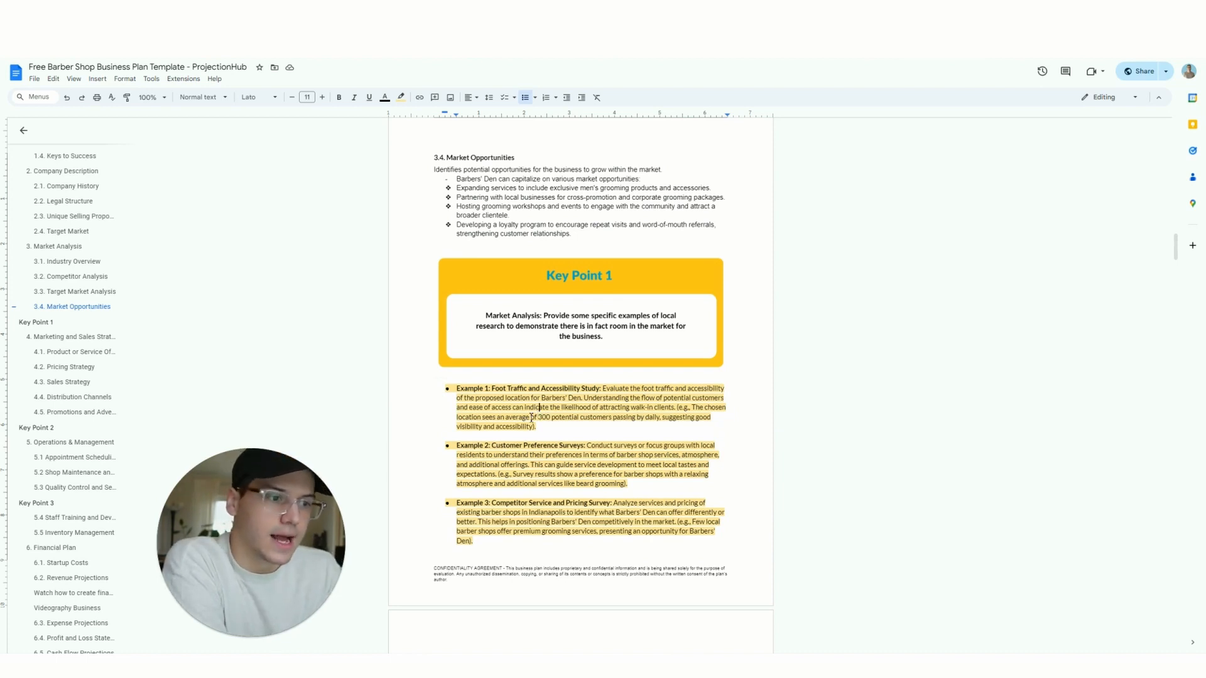
# Step: Scroll past 3.4 Market Opportunities to the Key Point 1 box with its highlighted examples
pyautogui.scroll(-3)
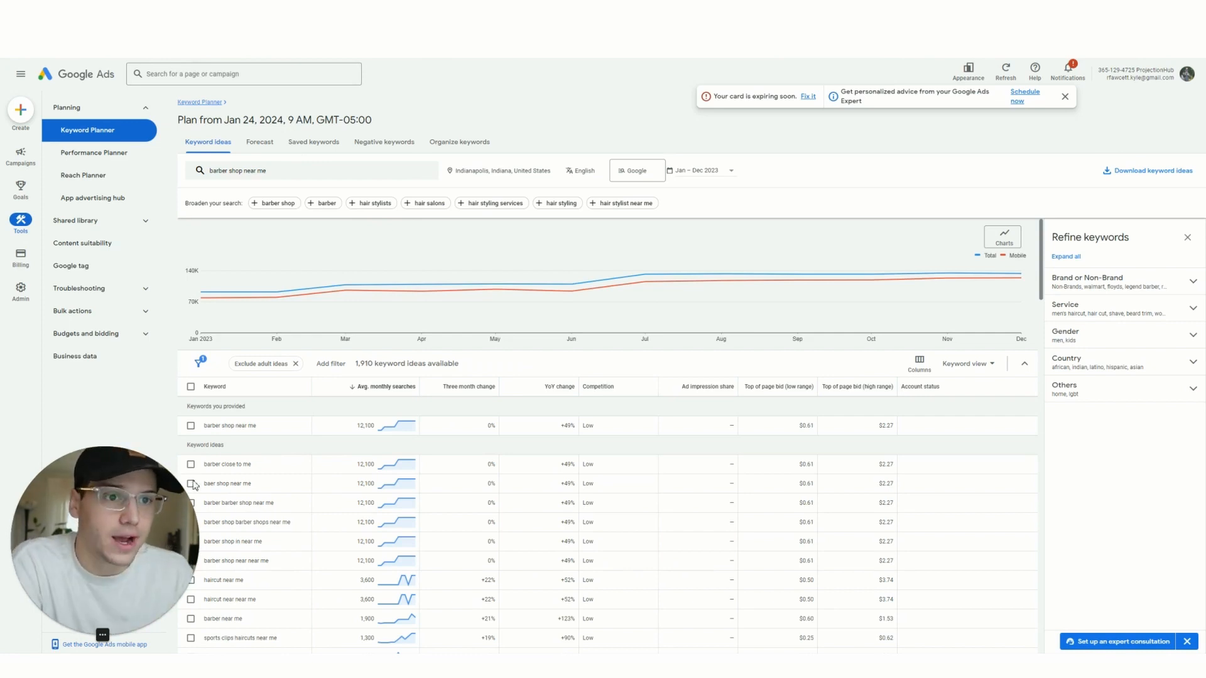
pyautogui.moveTo(285, 221)
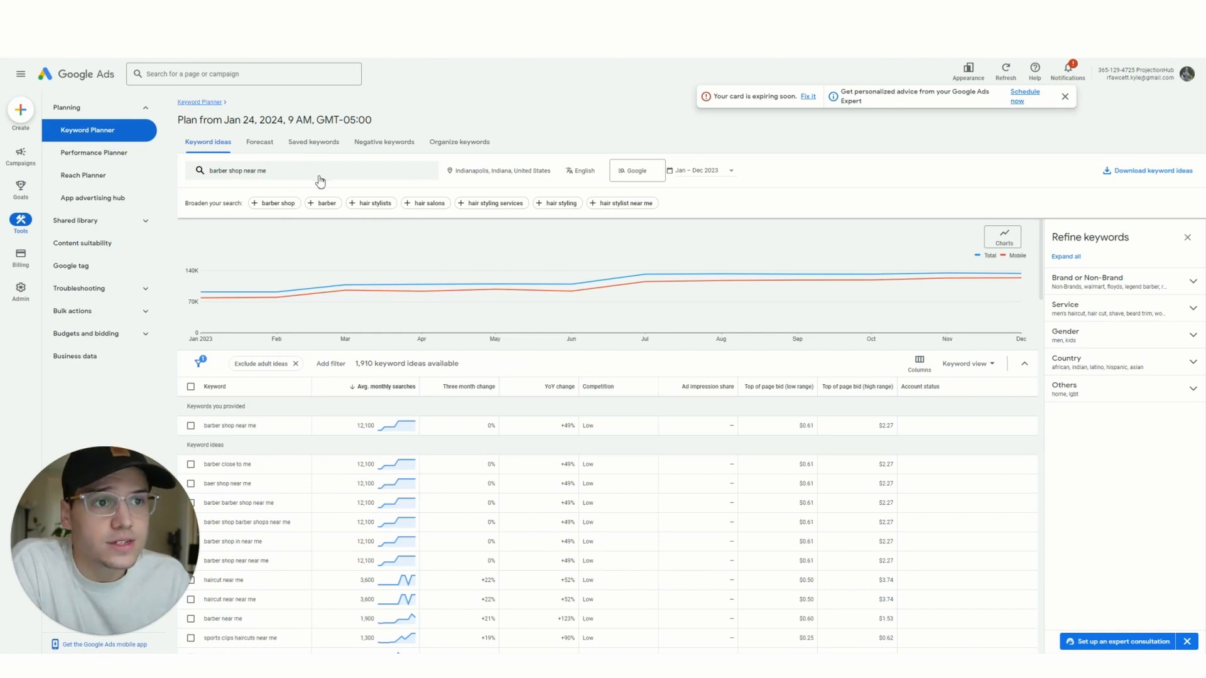
pyautogui.moveTo(305, 176)
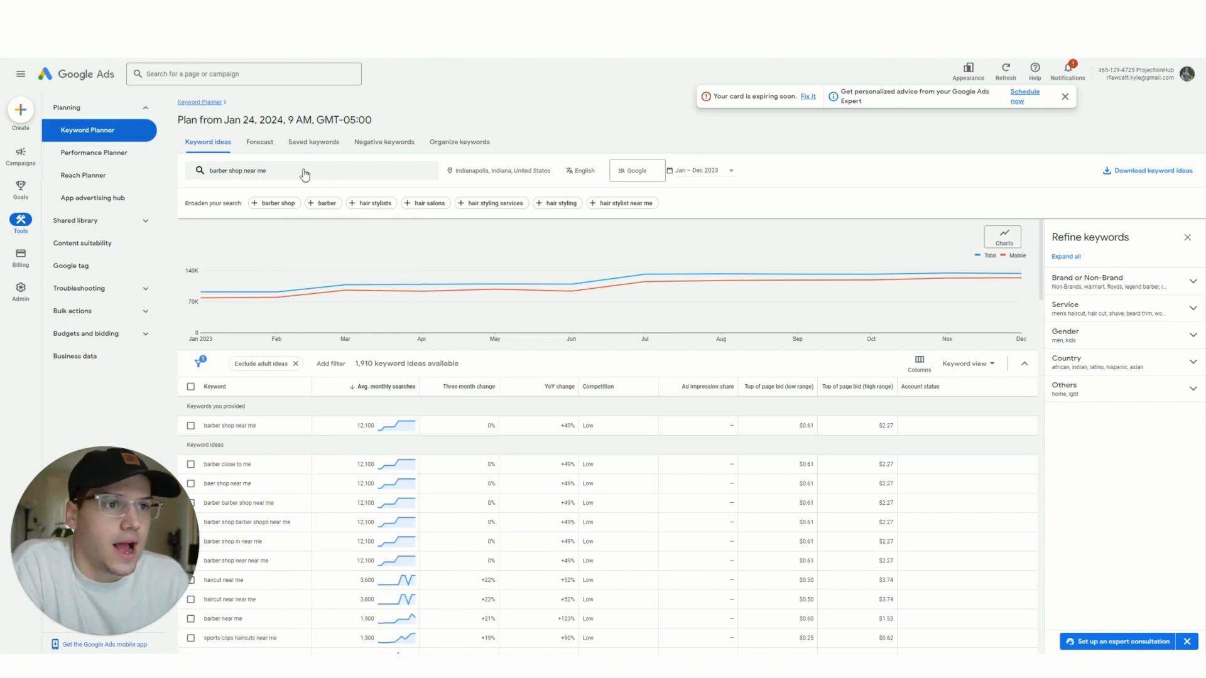
pyautogui.moveTo(344, 187)
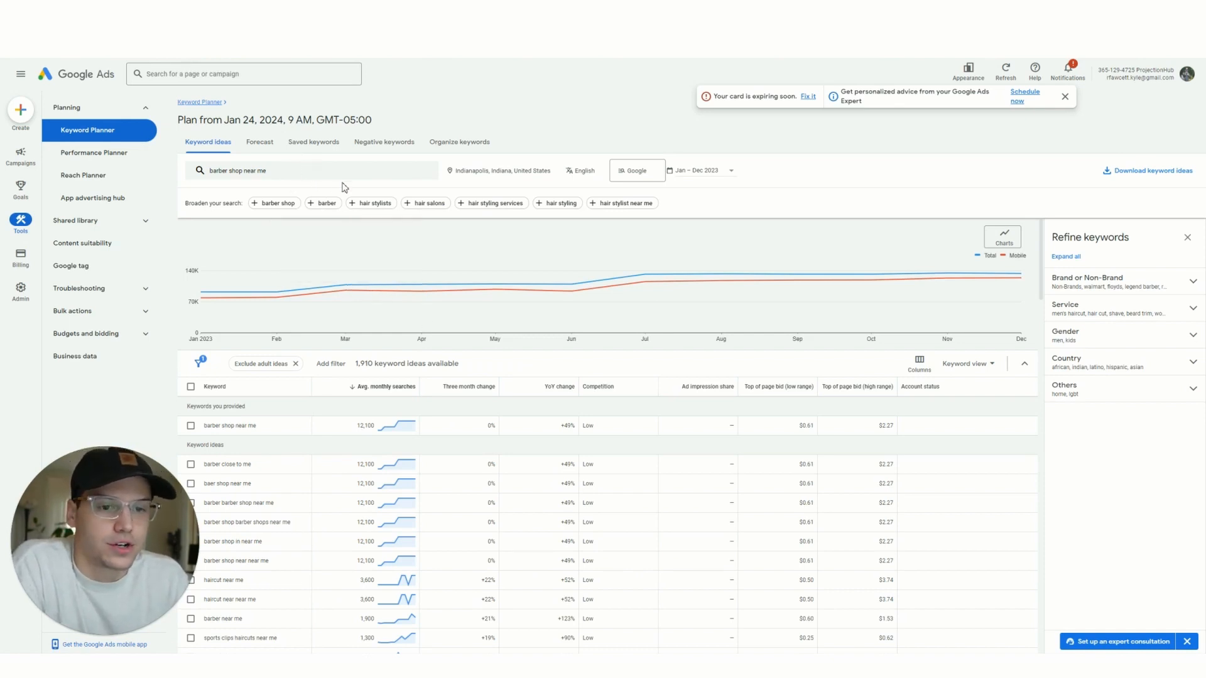
pyautogui.moveTo(493, 184)
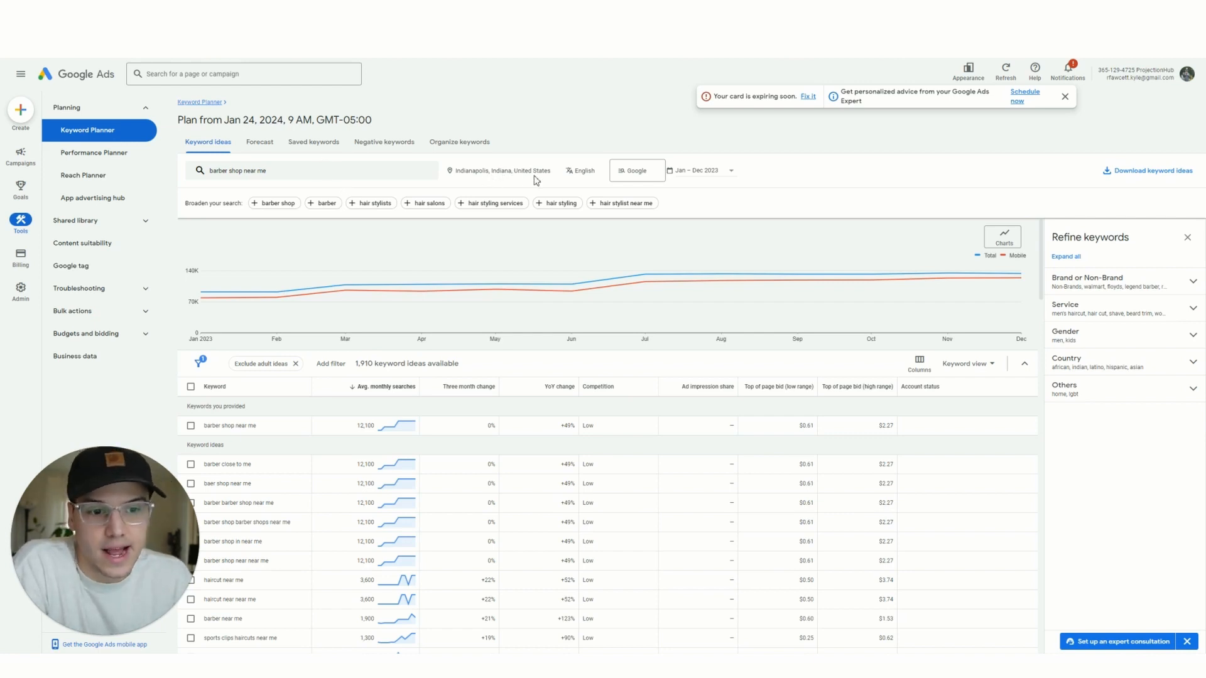
pyautogui.moveTo(537, 182)
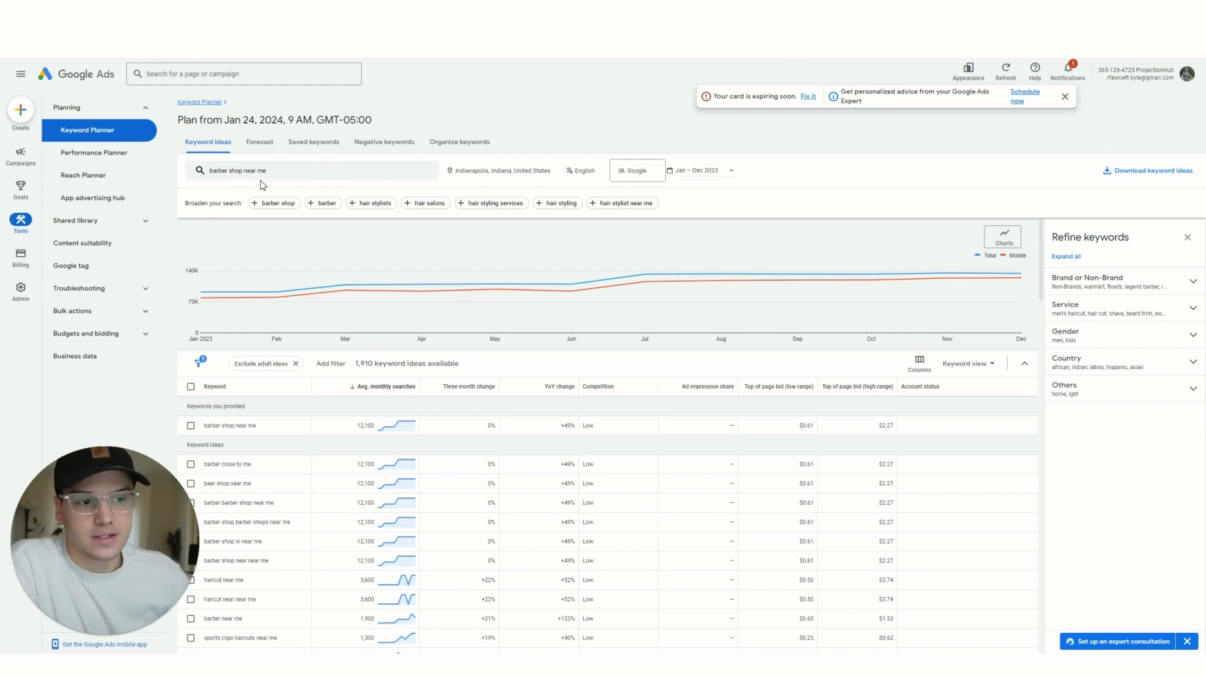
pyautogui.moveTo(296, 200)
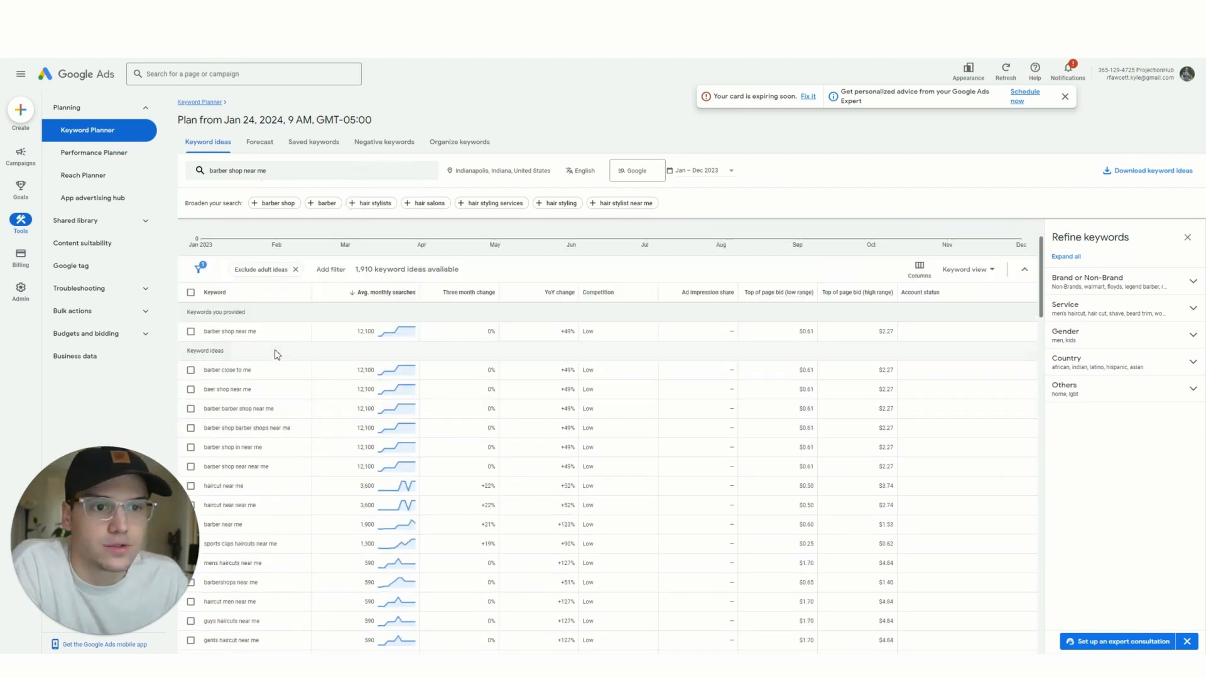
pyautogui.moveTo(225, 469)
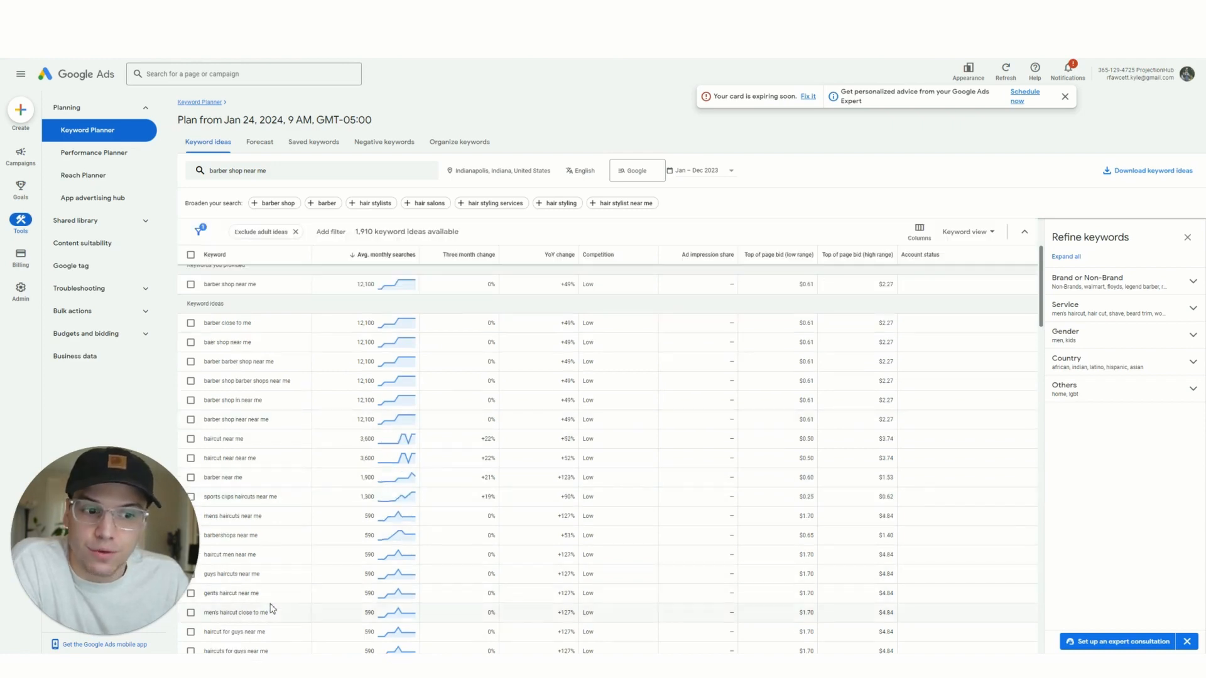
pyautogui.moveTo(253, 515)
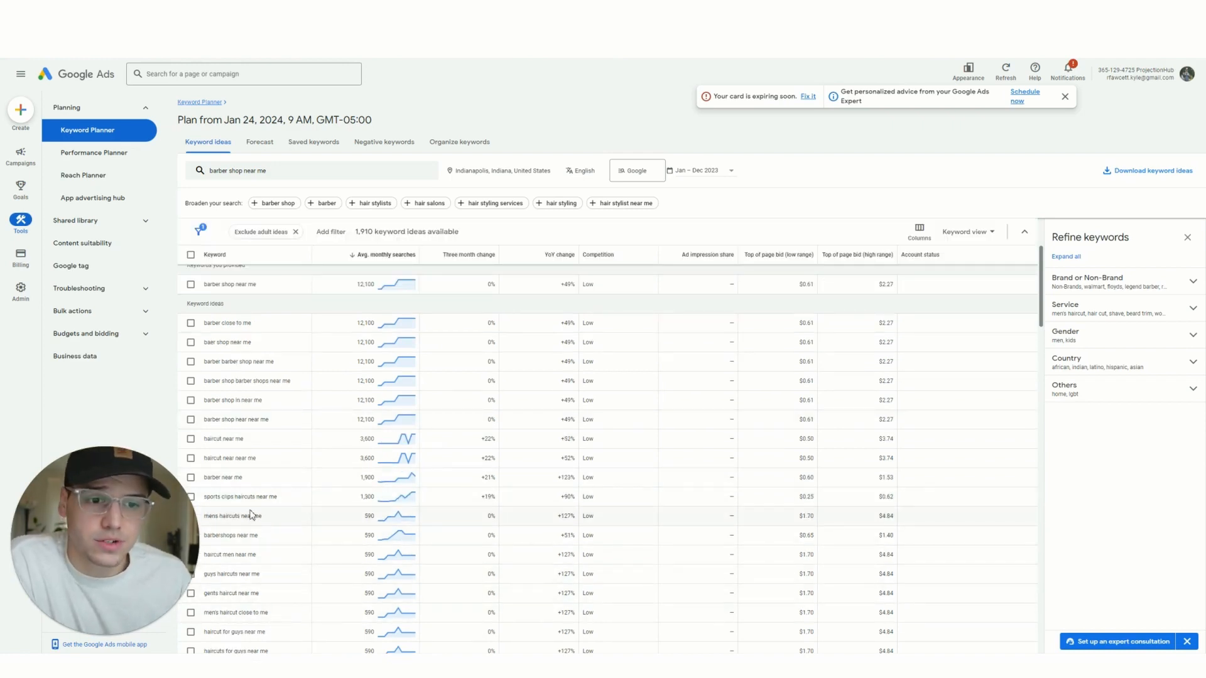
pyautogui.click(1003, 236)
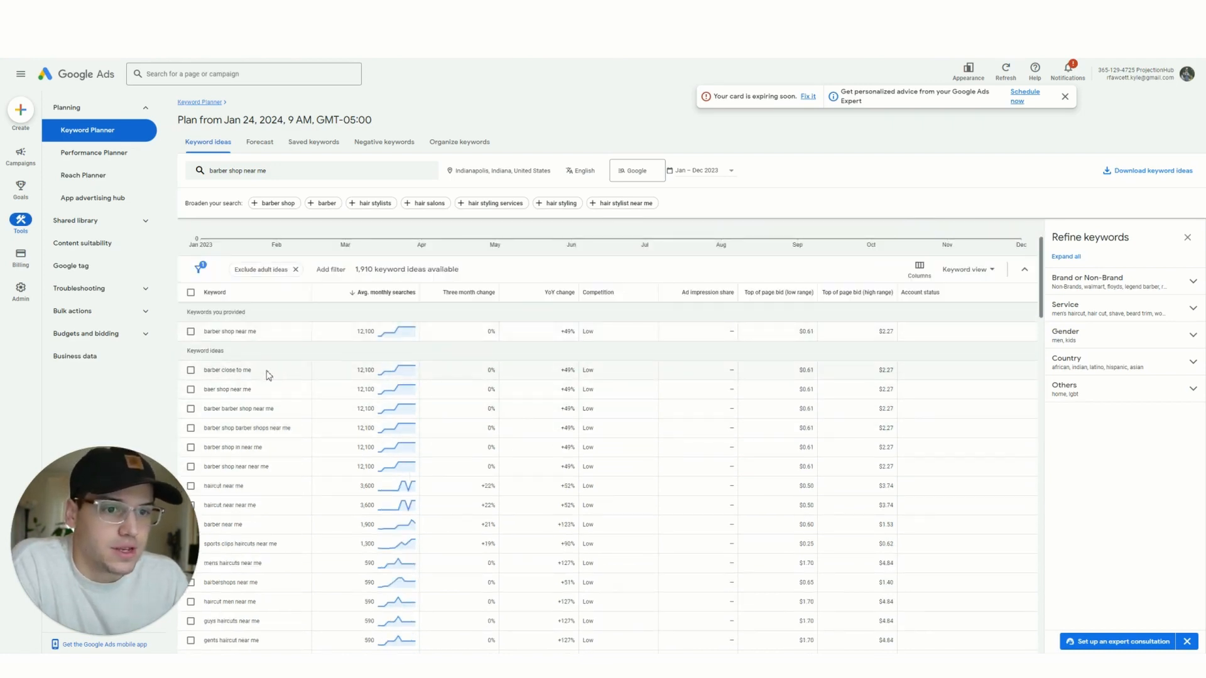
pyautogui.scroll(-3)
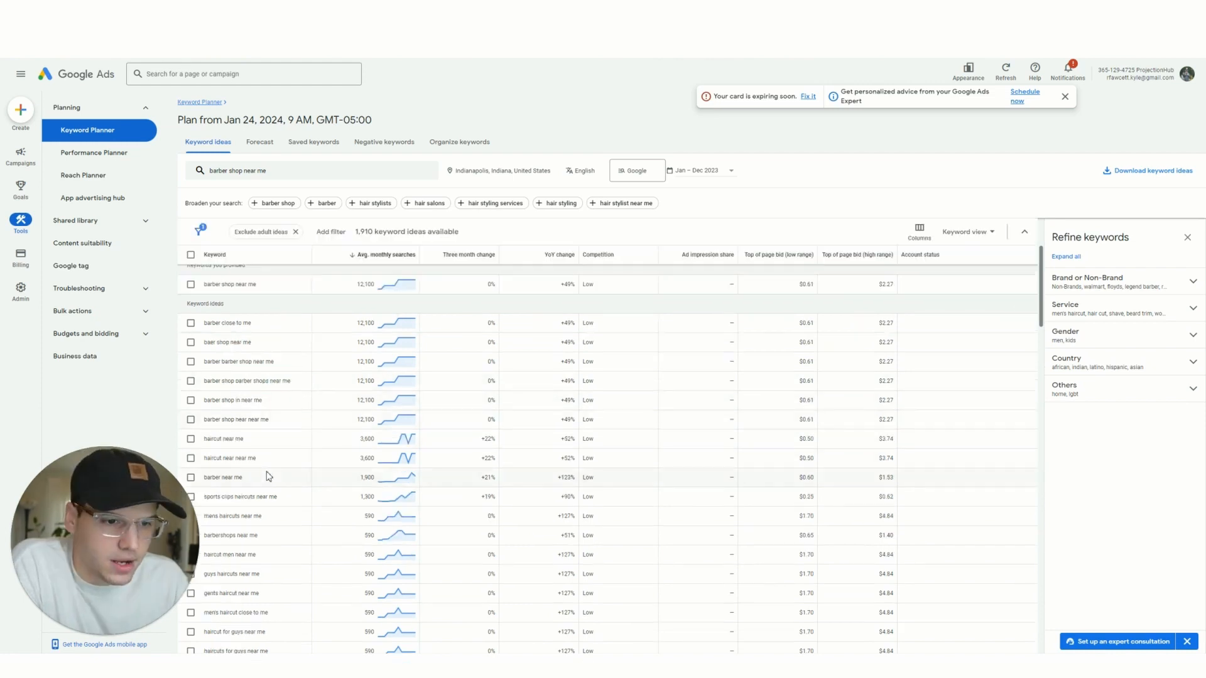
pyautogui.scroll(-3)
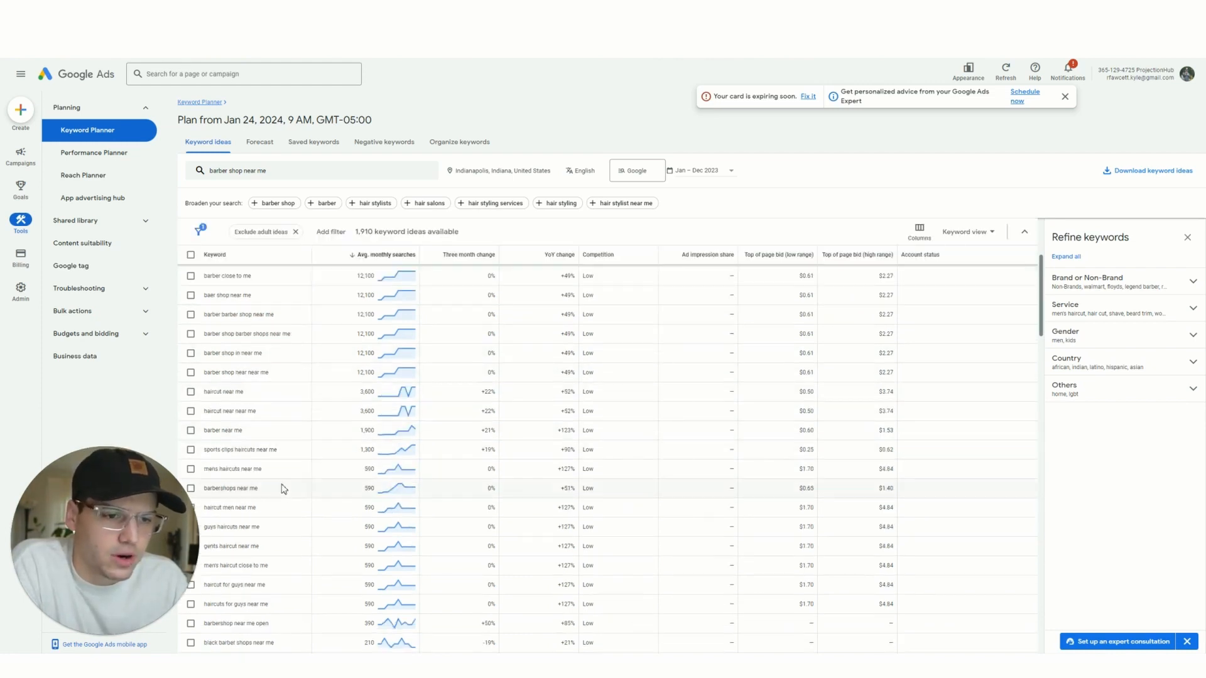
pyautogui.moveTo(261, 491)
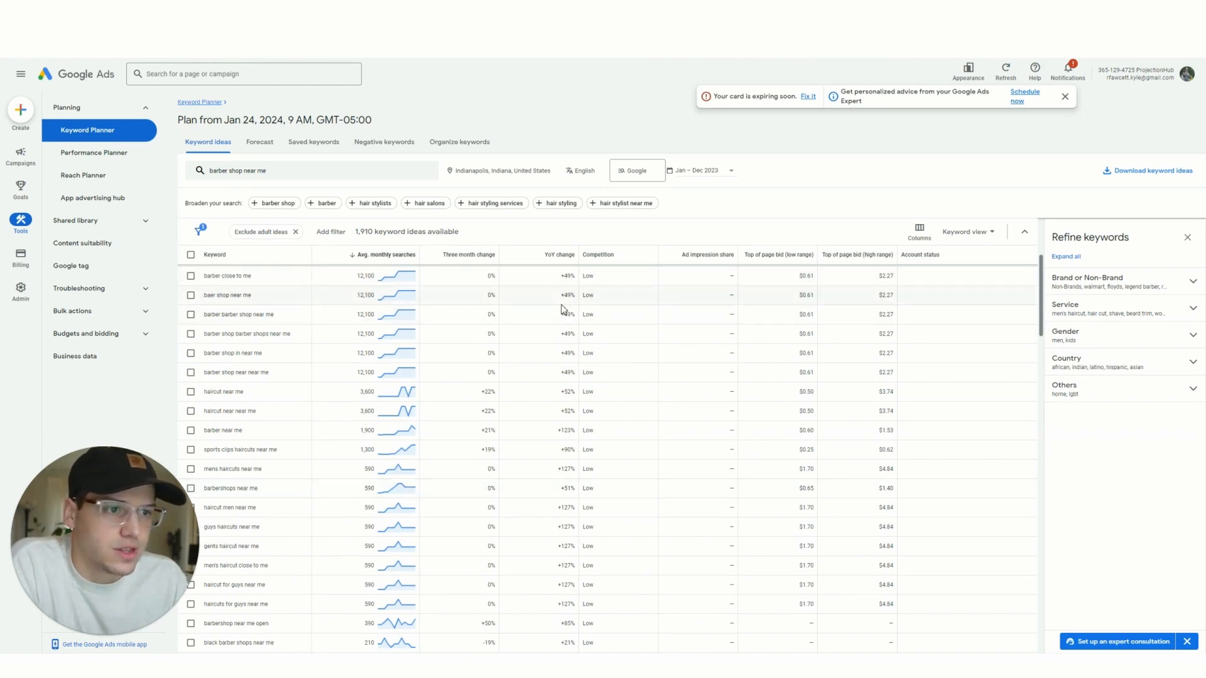
pyautogui.moveTo(557, 592)
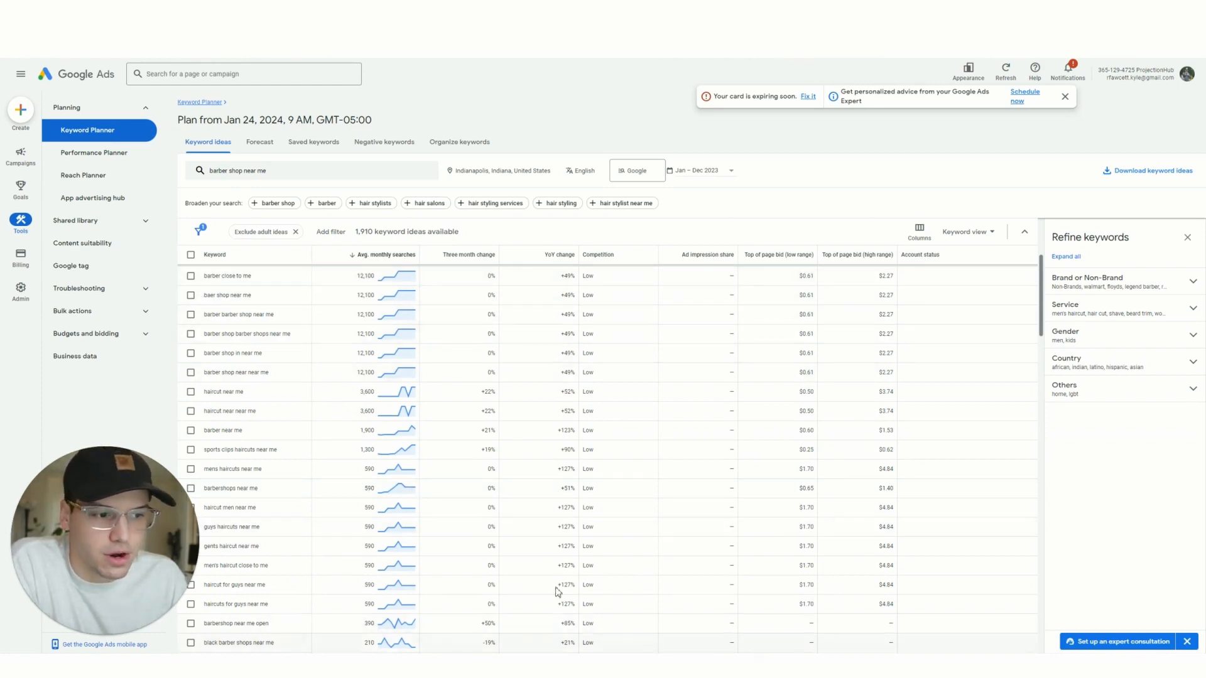
pyautogui.moveTo(547, 441)
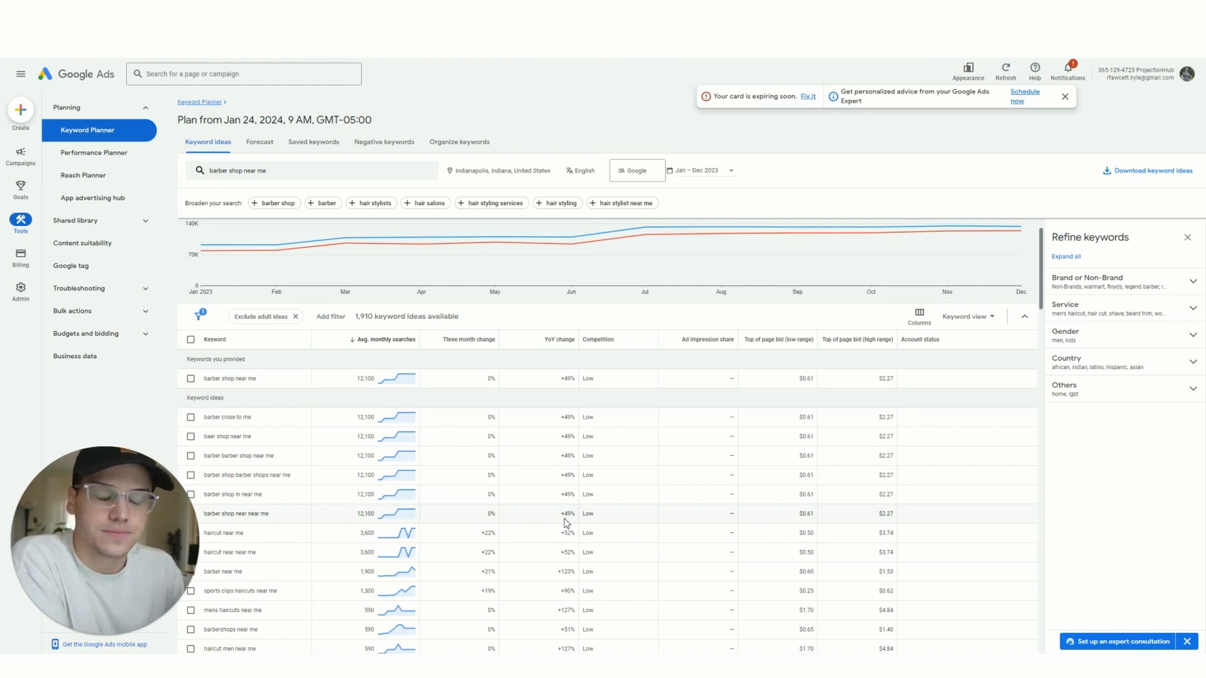
pyautogui.moveTo(530, 478)
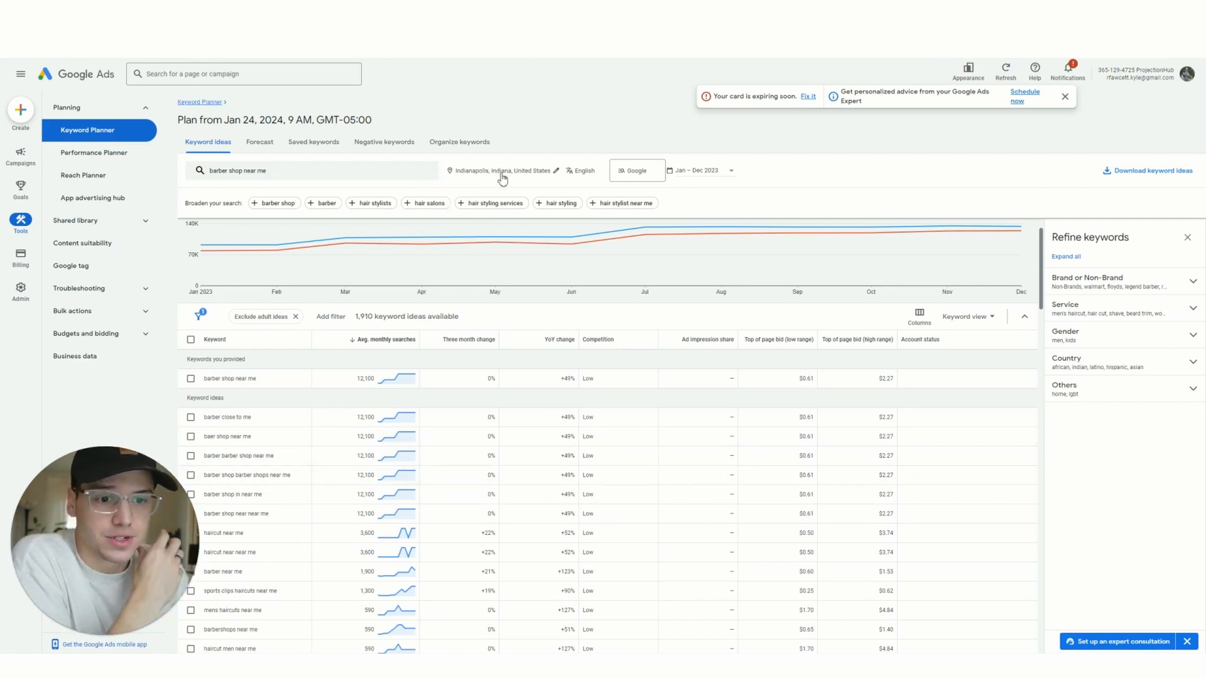
pyautogui.moveTo(544, 510)
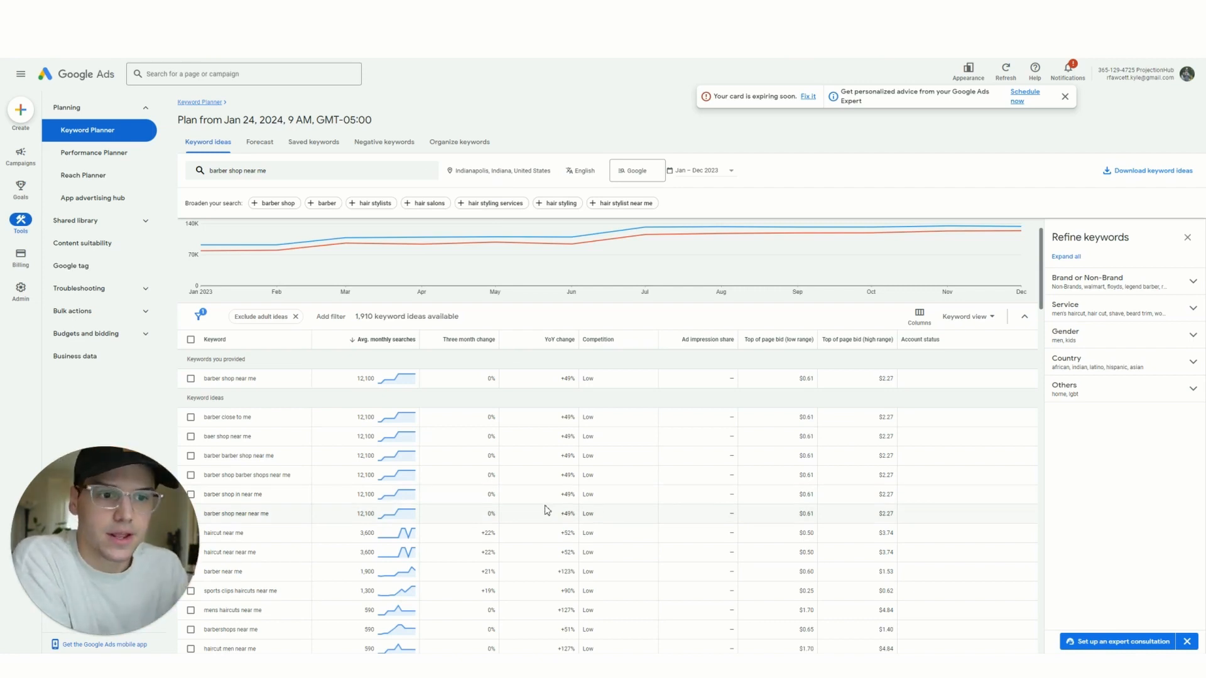
pyautogui.moveTo(483, 391)
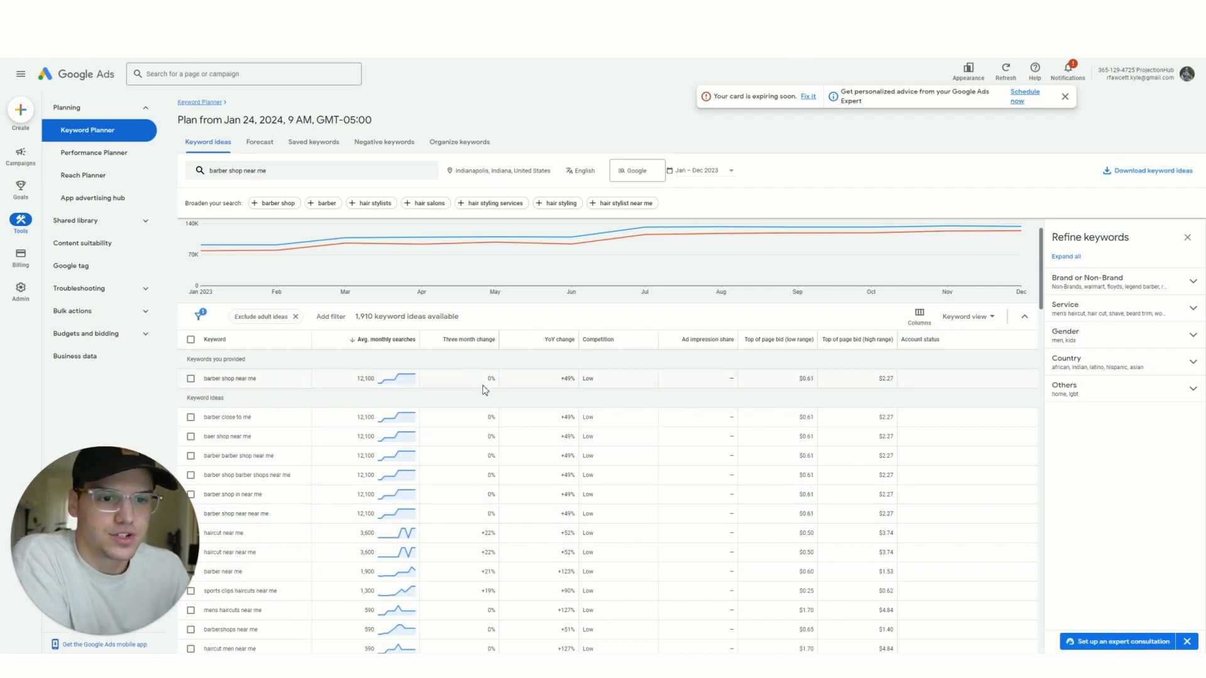
pyautogui.moveTo(491, 392)
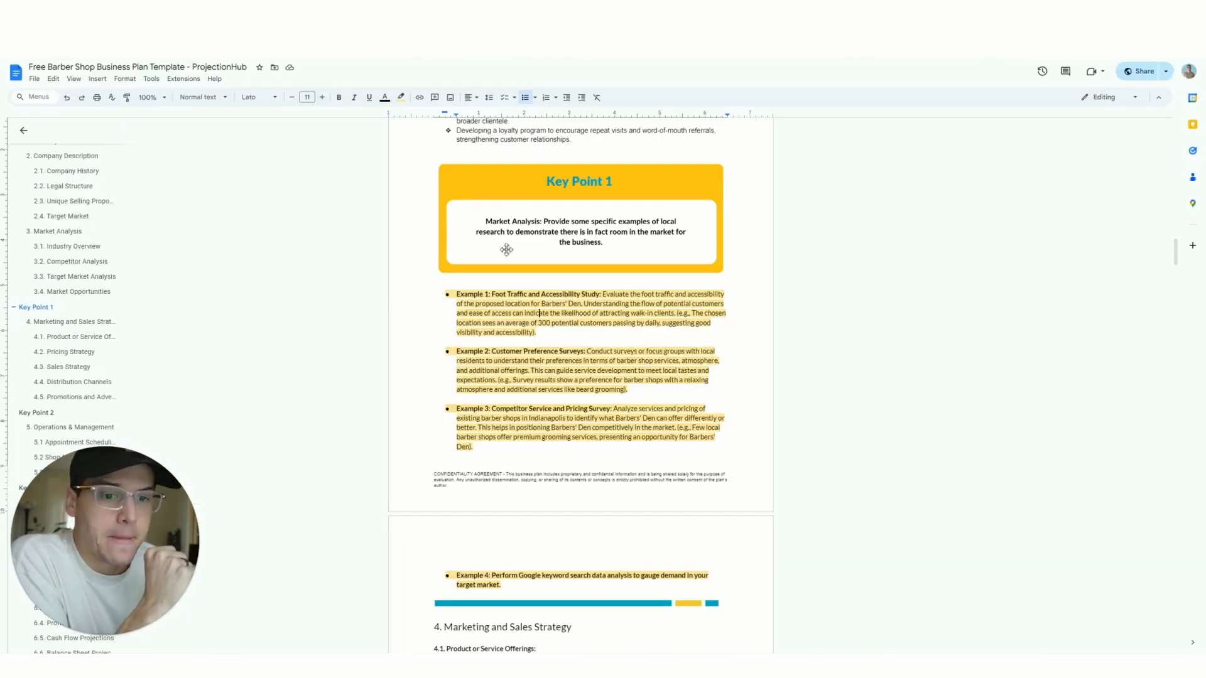
# Step: Scroll past Key Point 1 through section 4, Marketing and Sales Strategy
pyautogui.scroll(-3)
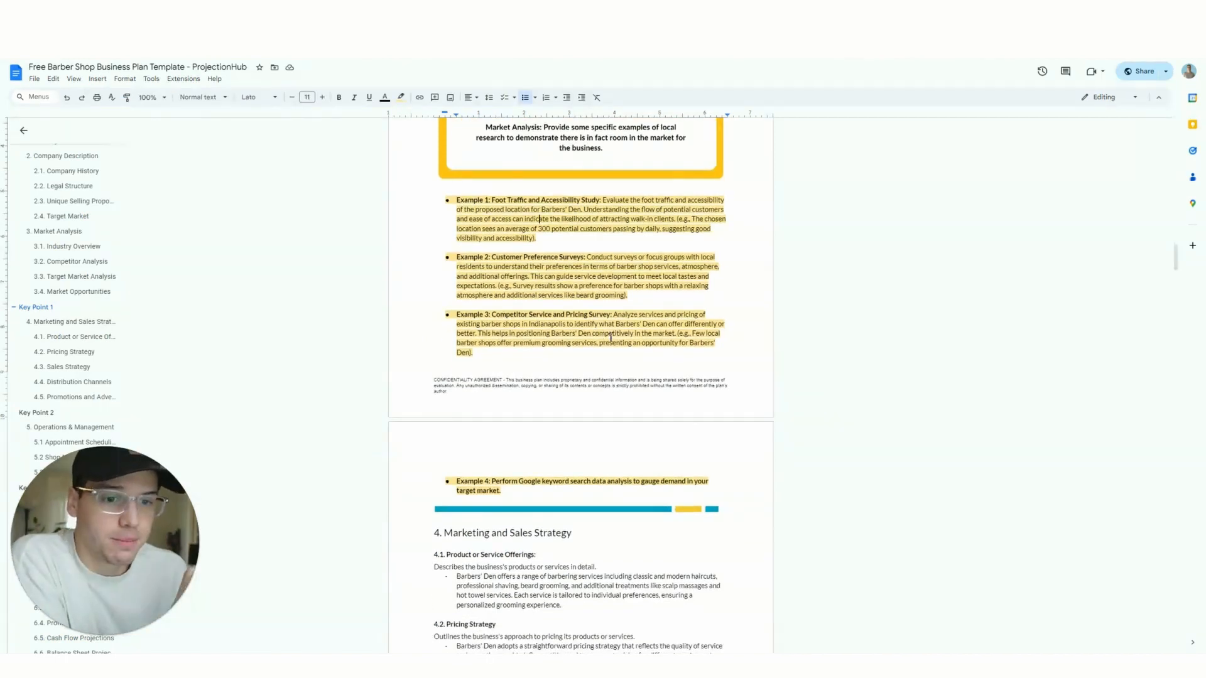
pyautogui.scroll(-3)
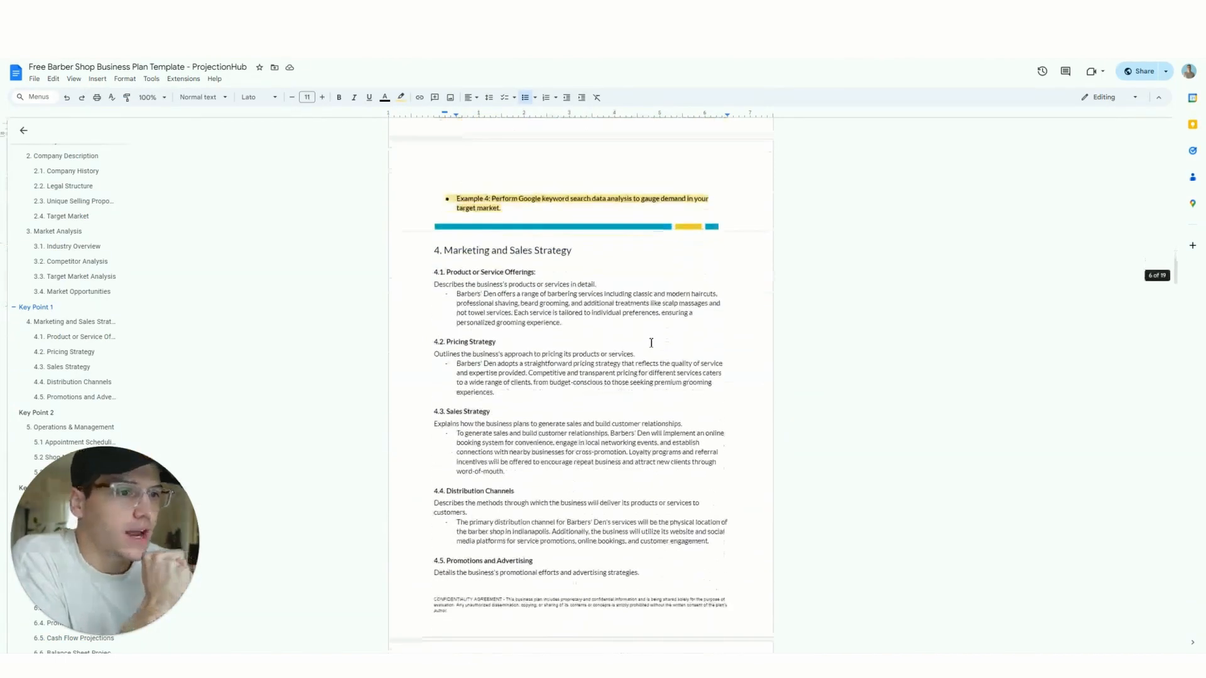
pyautogui.scroll(-3)
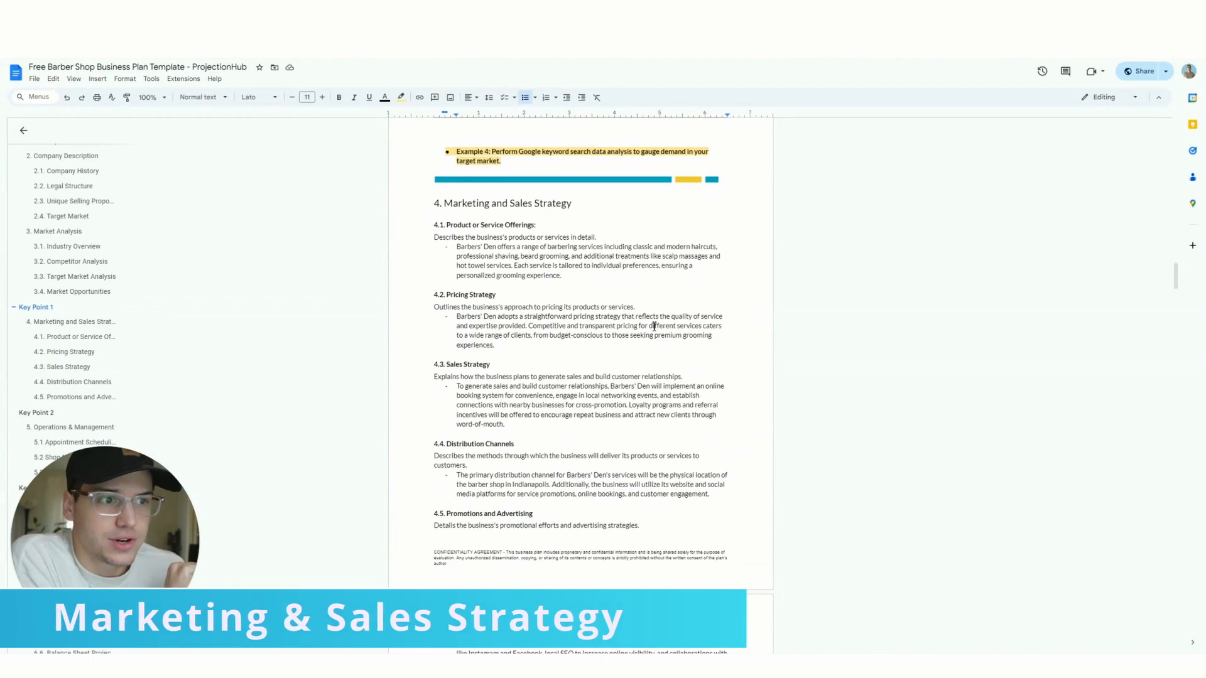
pyautogui.scroll(-3)
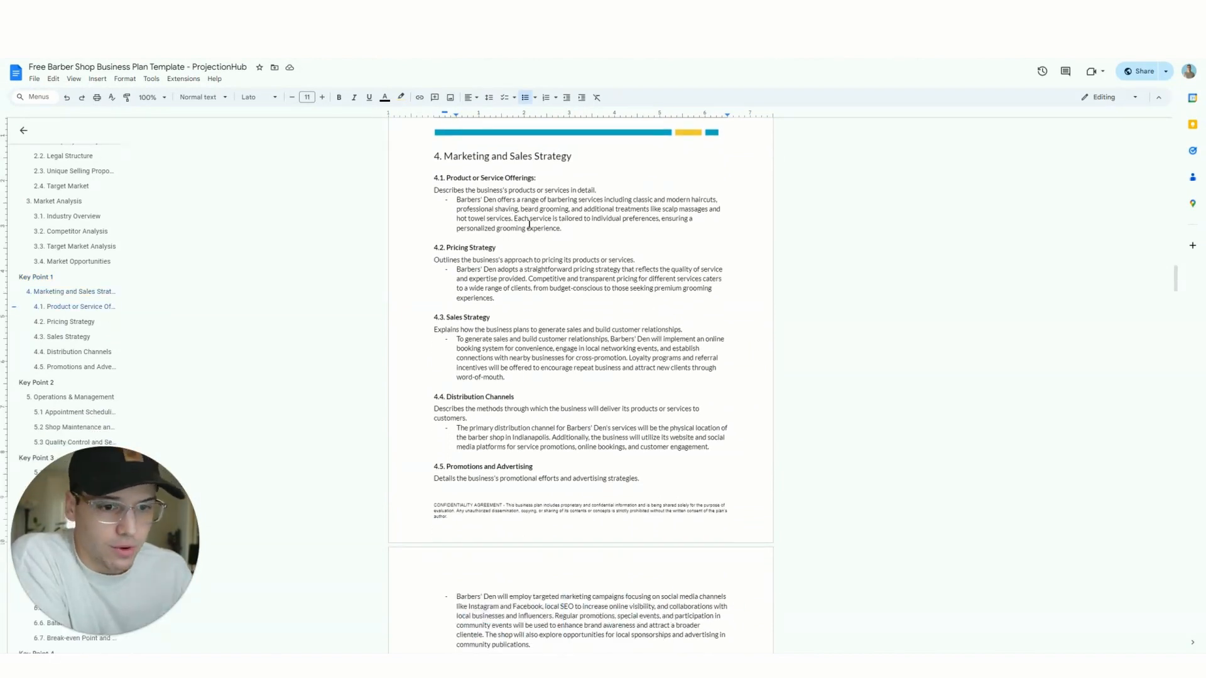
pyautogui.moveTo(562, 240)
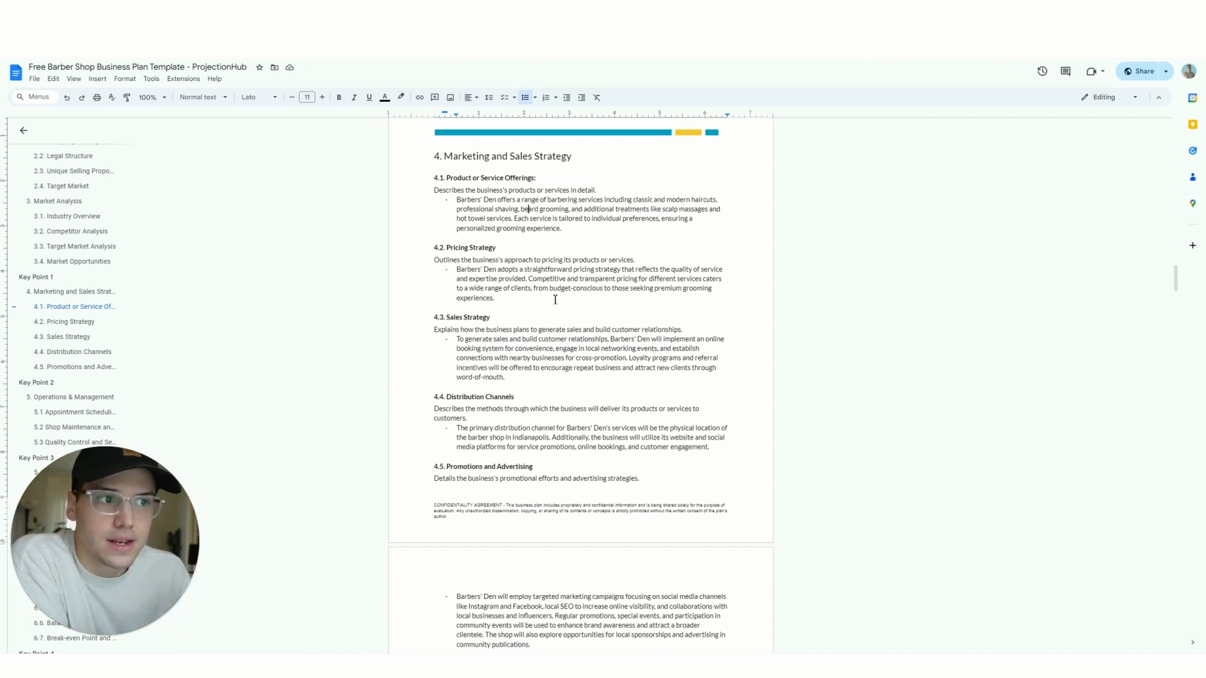
pyautogui.scroll(-3)
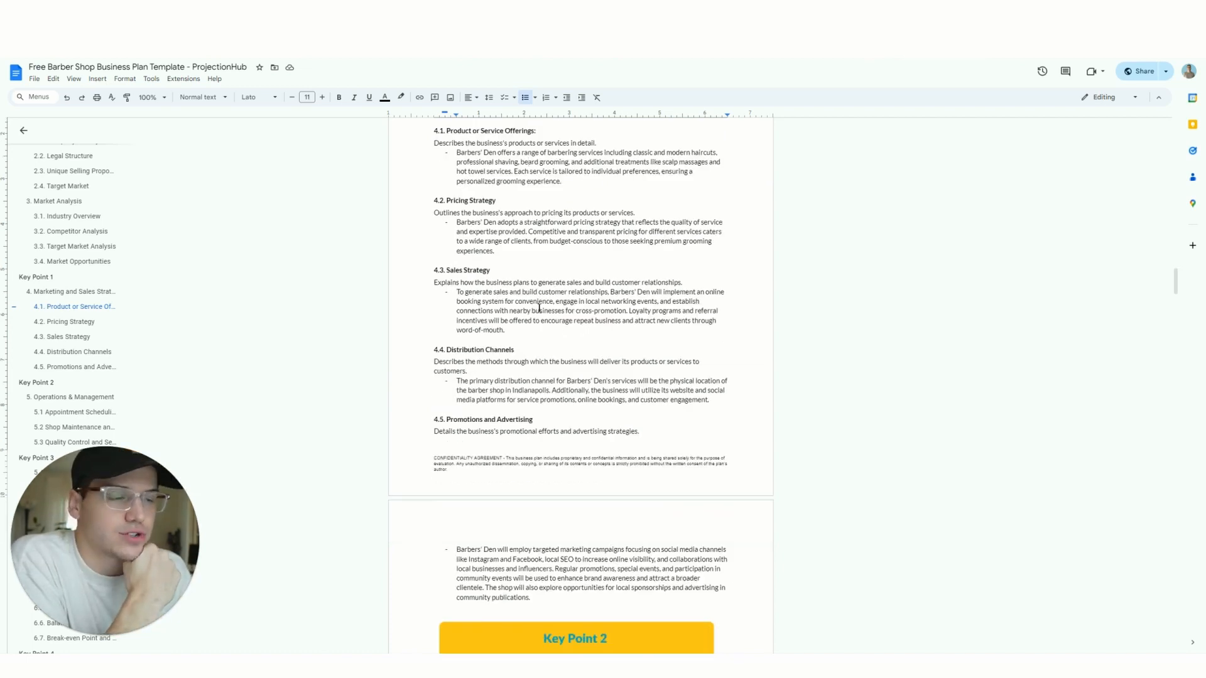
pyautogui.scroll(-3)
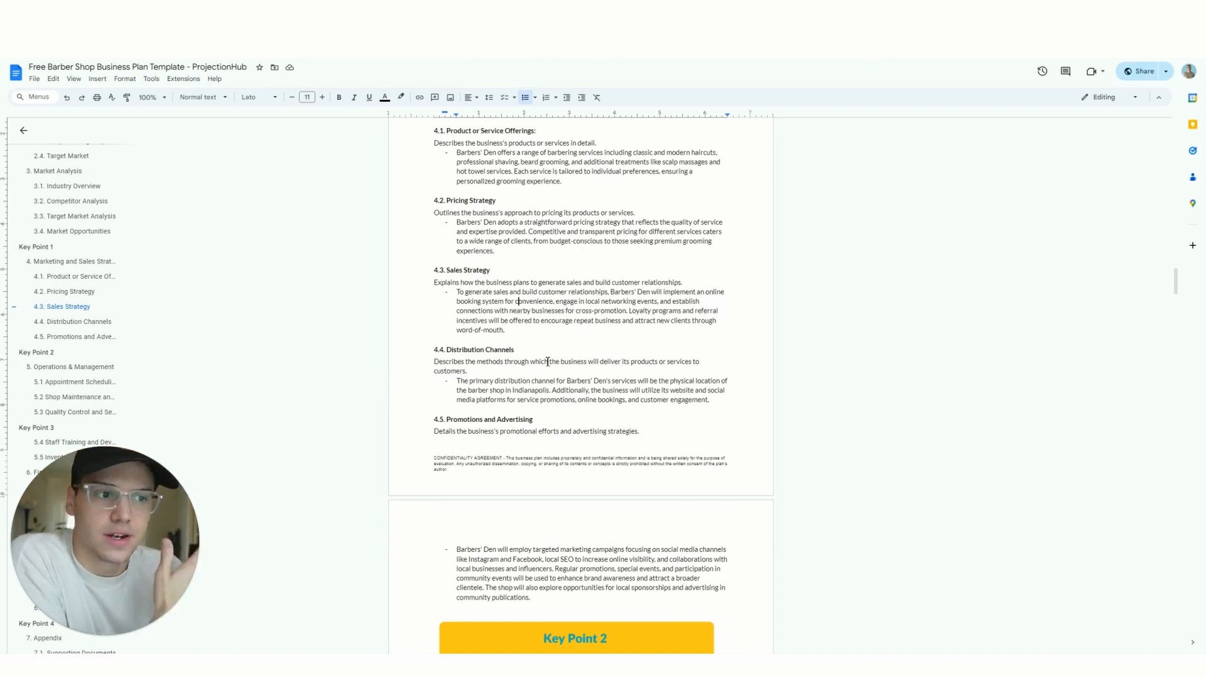
# Step: Continue down to the Key Point 2 block on customer acquisition and traction
pyautogui.scroll(3)
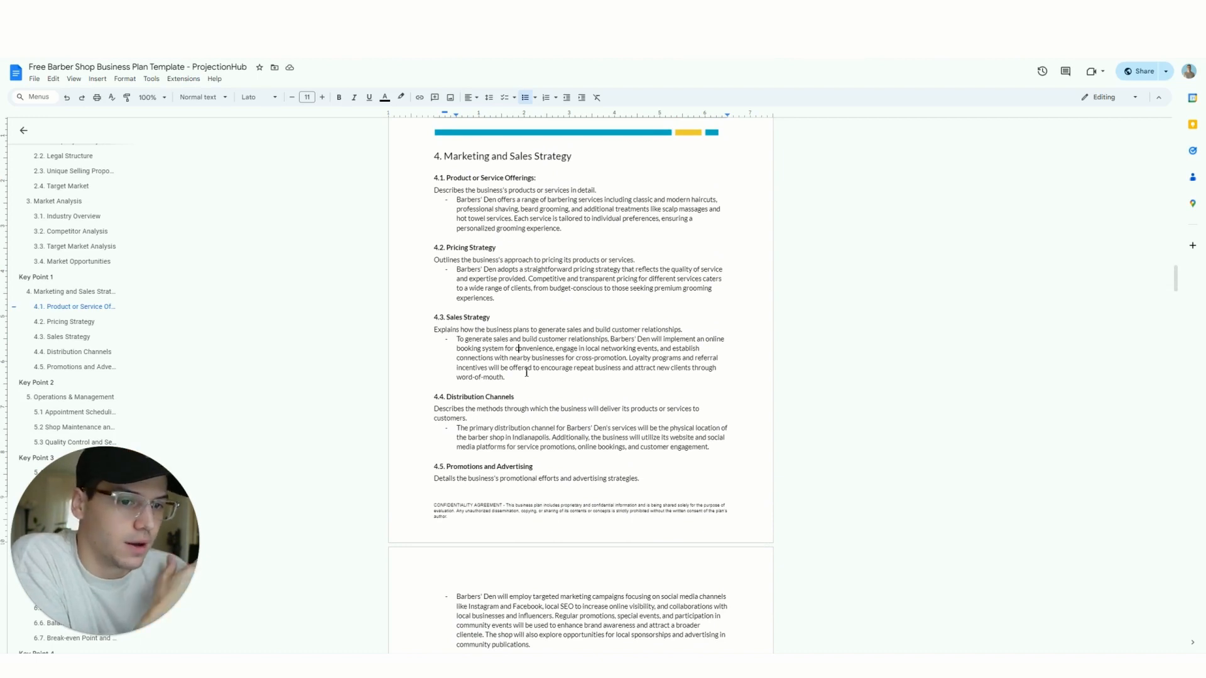
pyautogui.moveTo(546, 381)
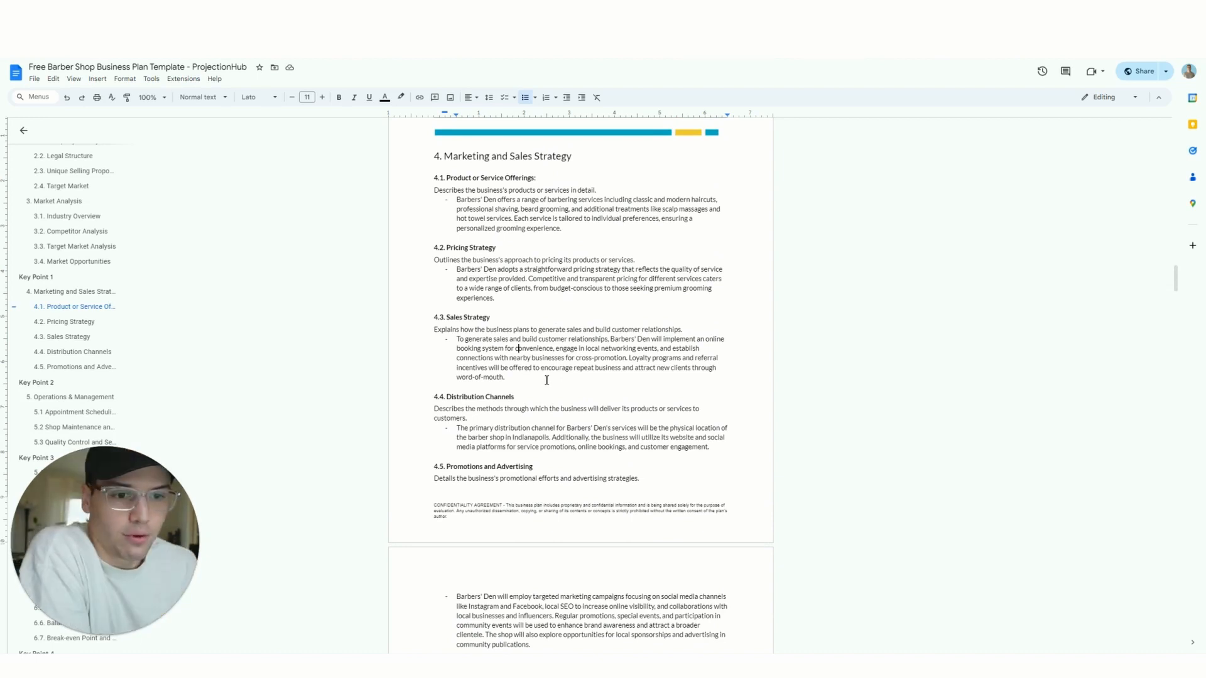
pyautogui.scroll(-3)
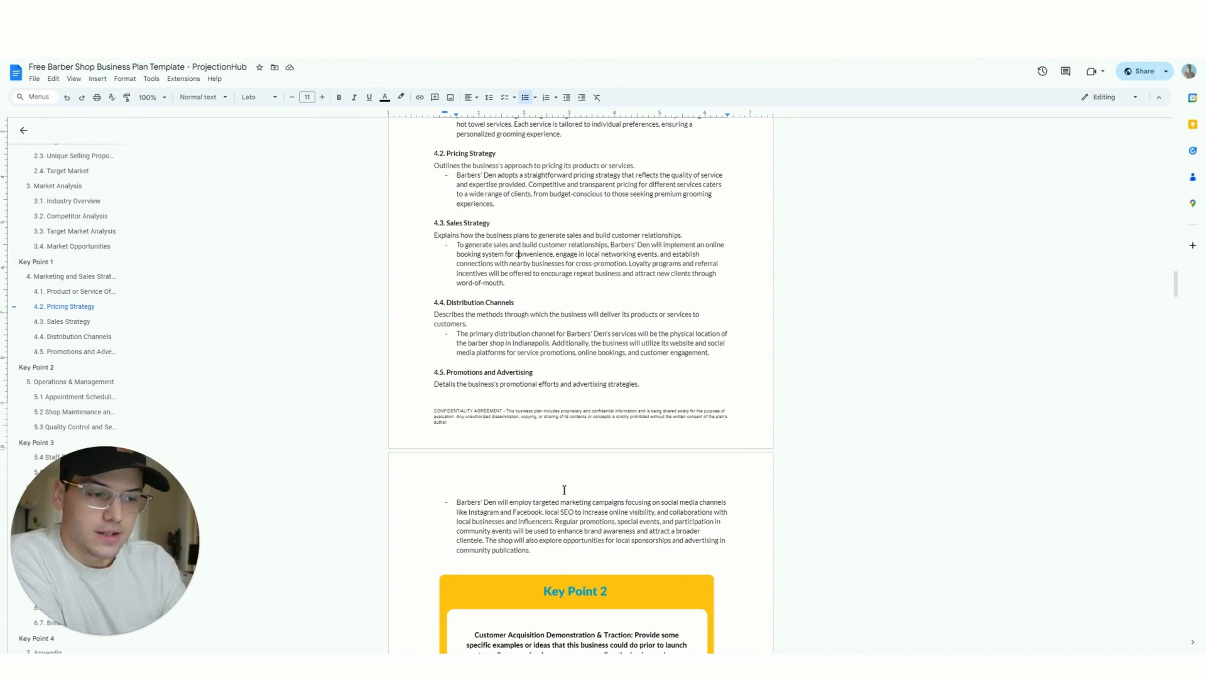
pyautogui.scroll(-3)
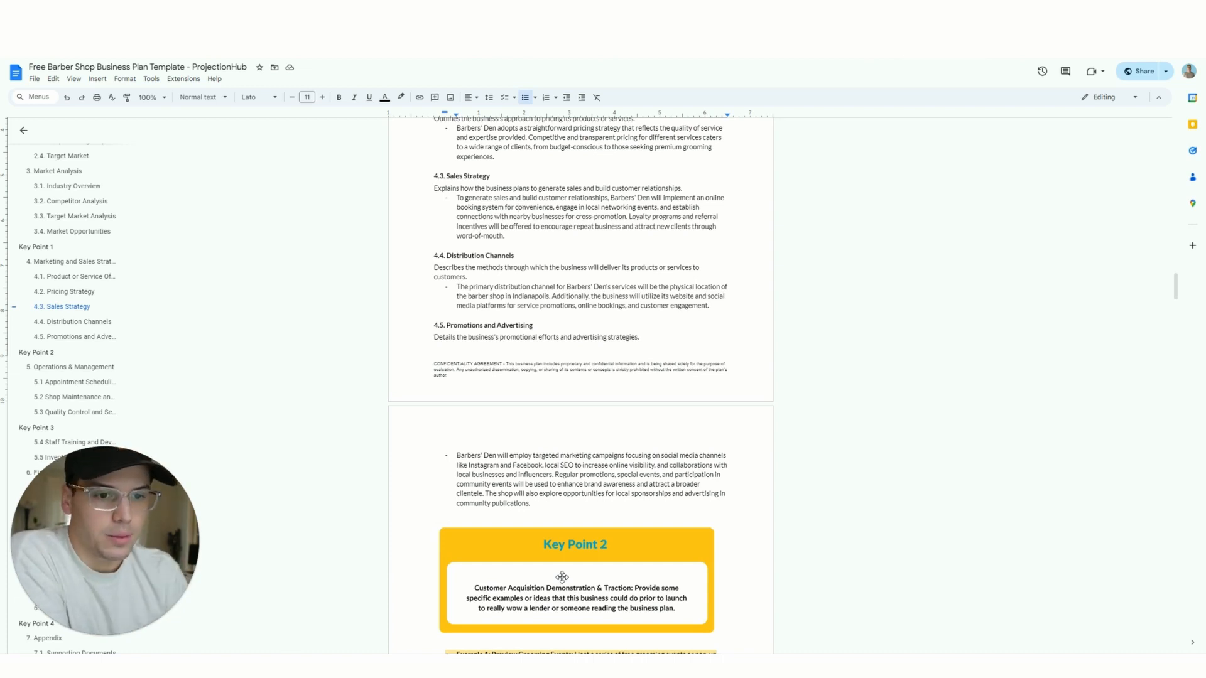
pyautogui.scroll(-3)
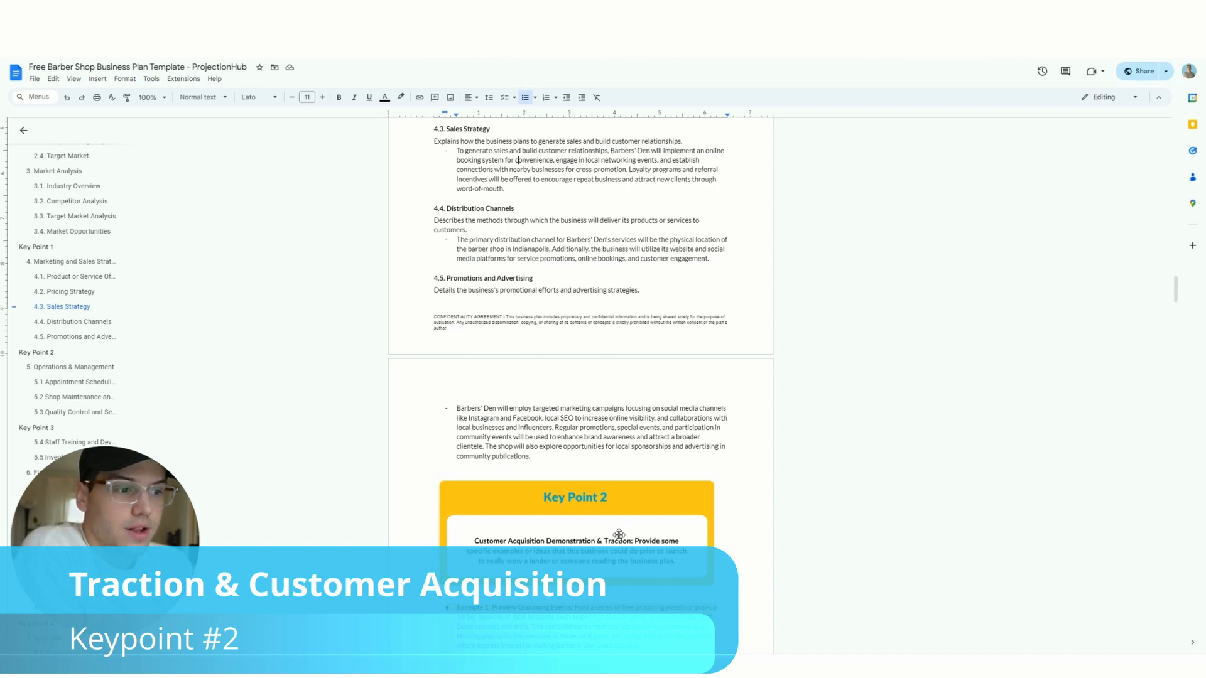
# Step: Scroll through Key Point 2's examples on preview events, pre-opening offers and influencer collaboration
pyautogui.scroll(-3)
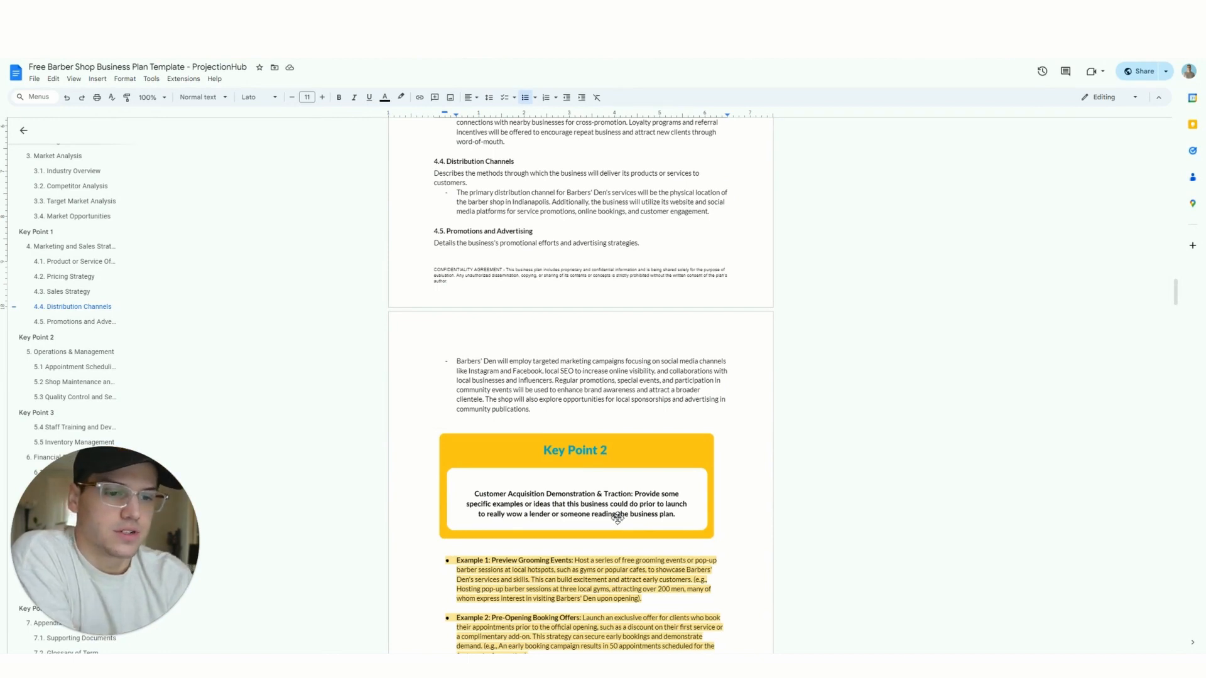
pyautogui.scroll(-3)
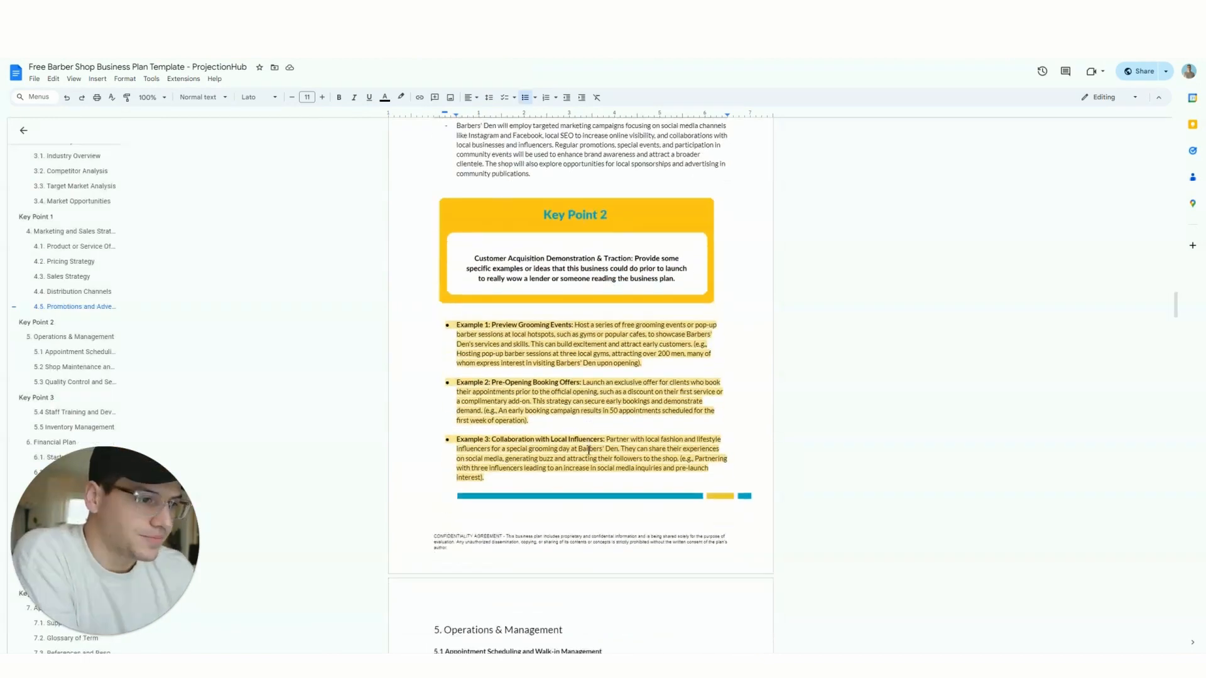
pyautogui.scroll(-3)
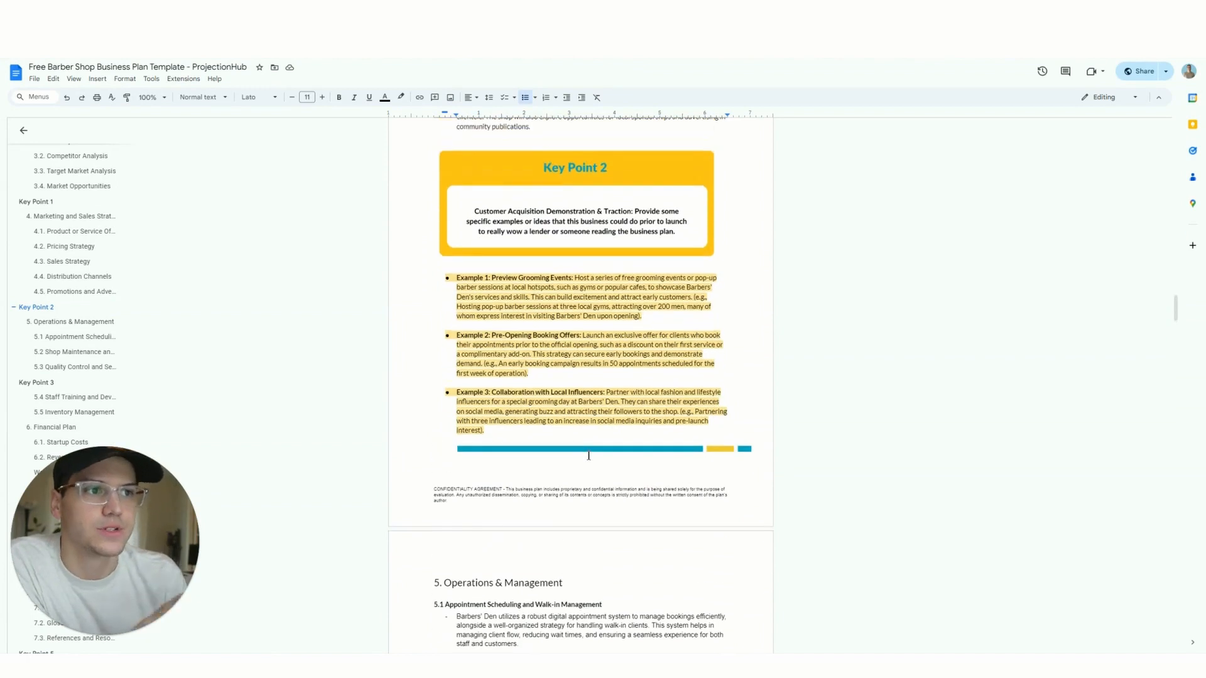
pyautogui.moveTo(584, 452)
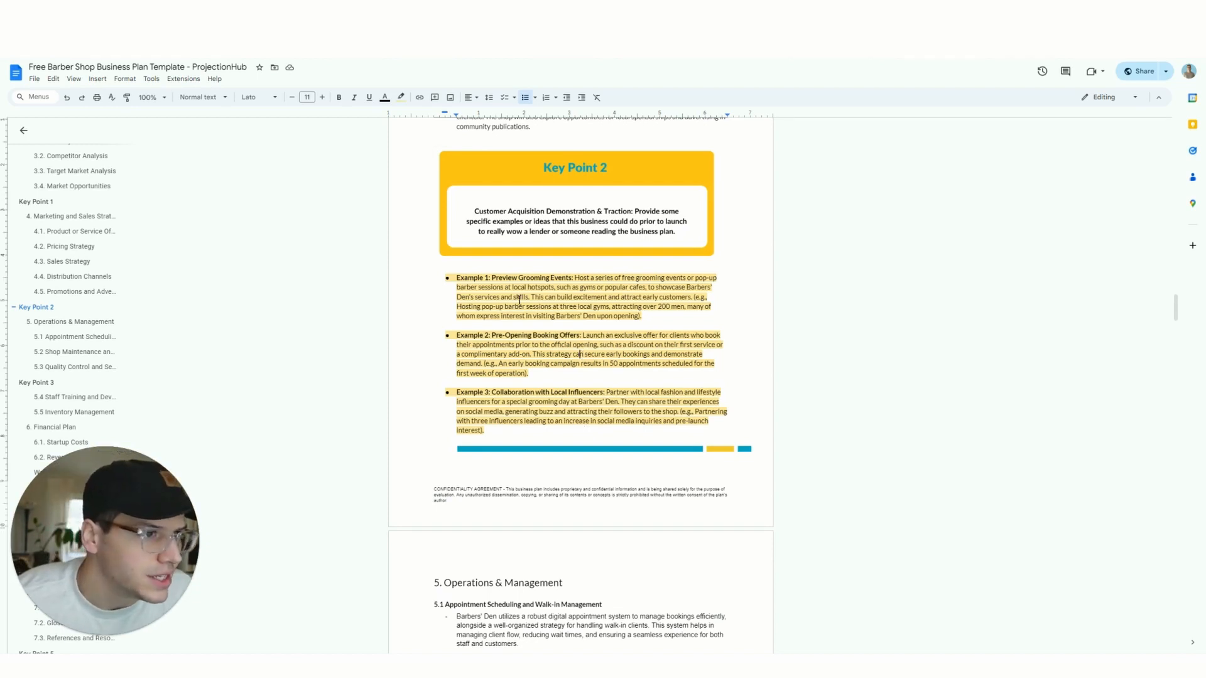
pyautogui.moveTo(559, 366)
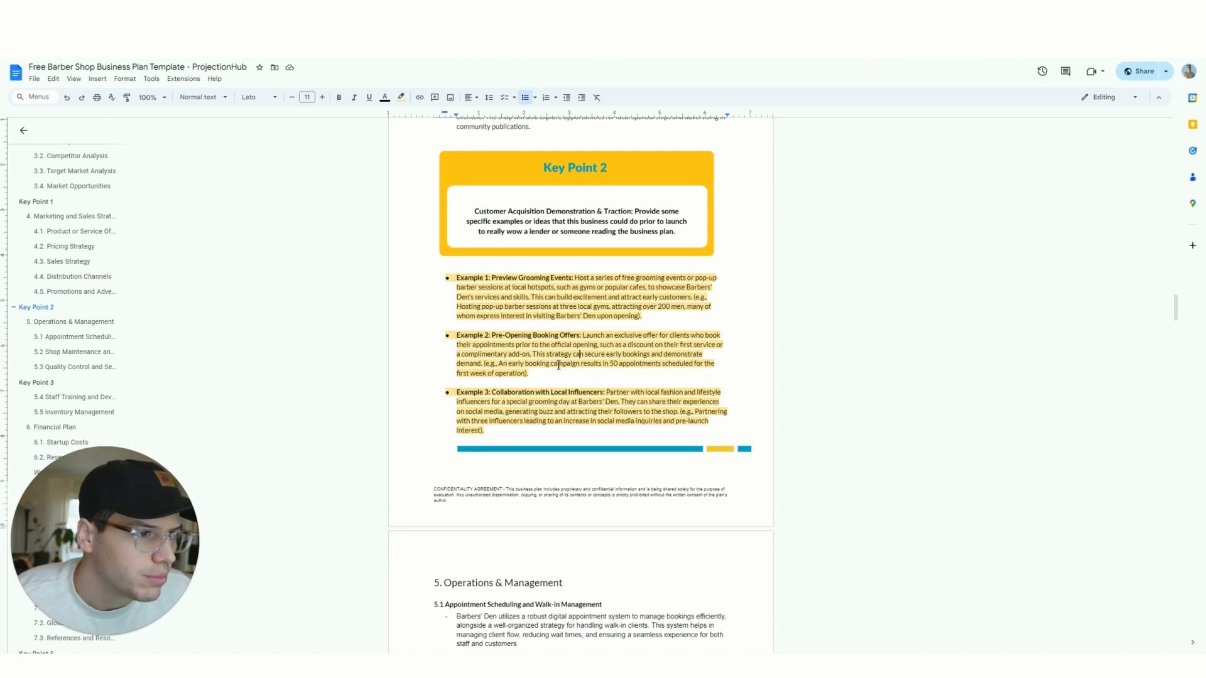
pyautogui.scroll(-3)
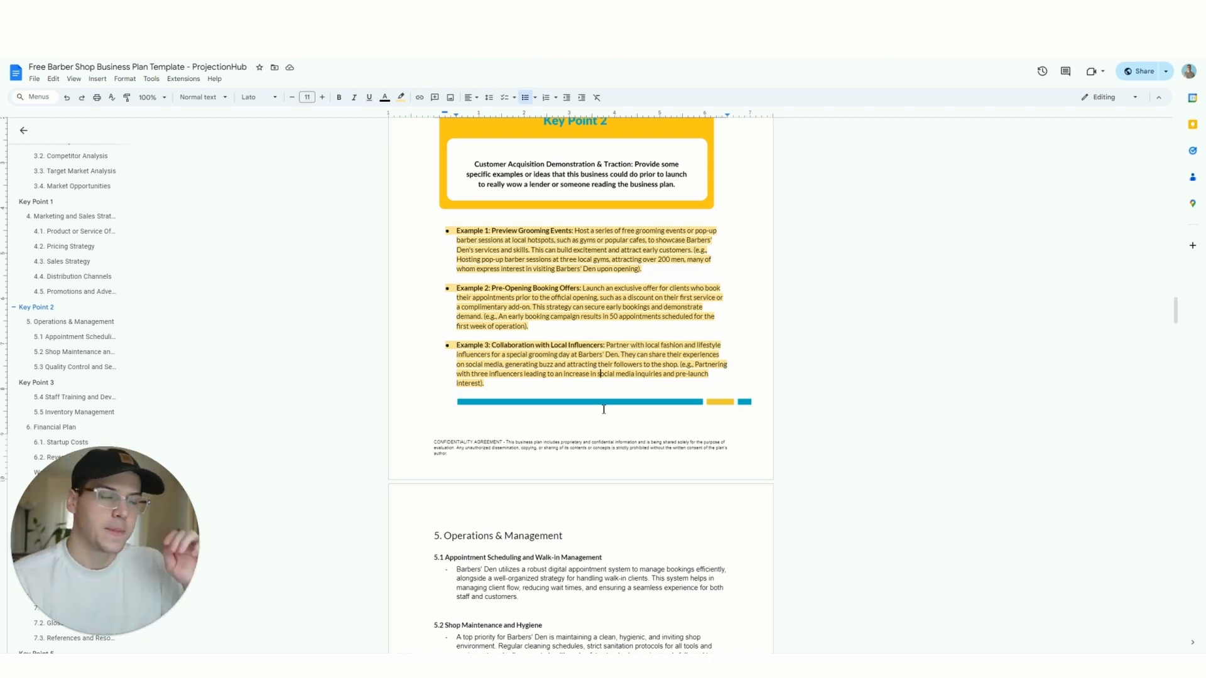
pyautogui.scroll(3)
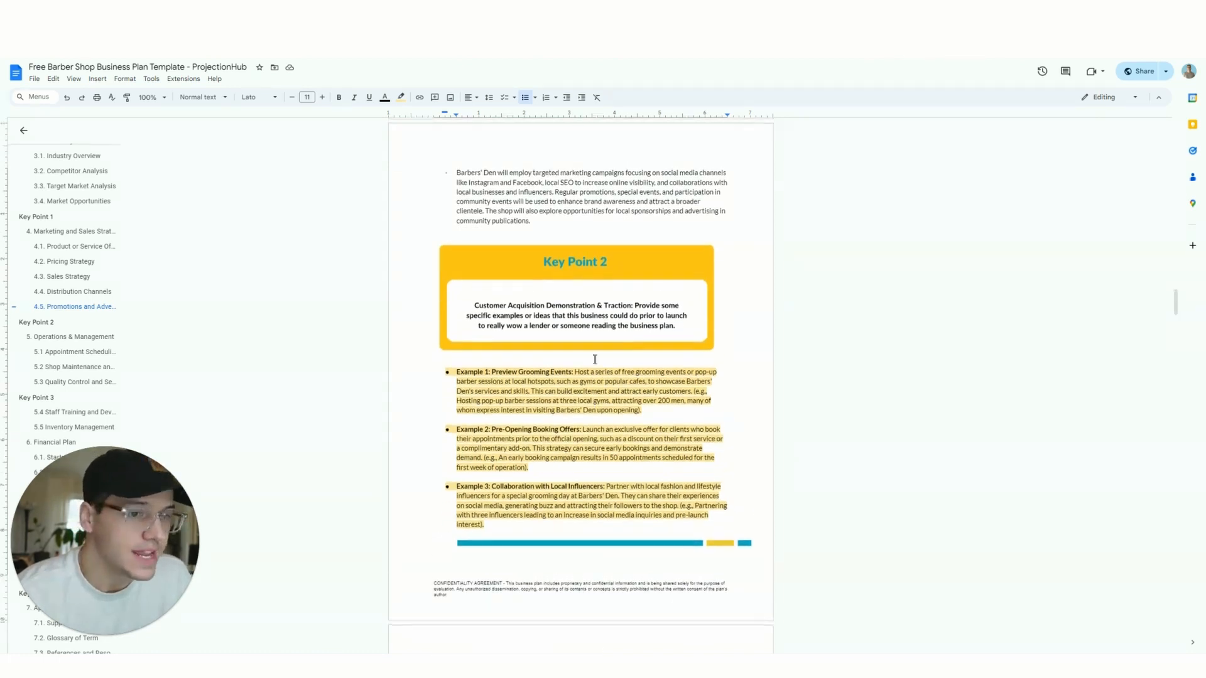
pyautogui.scroll(-3)
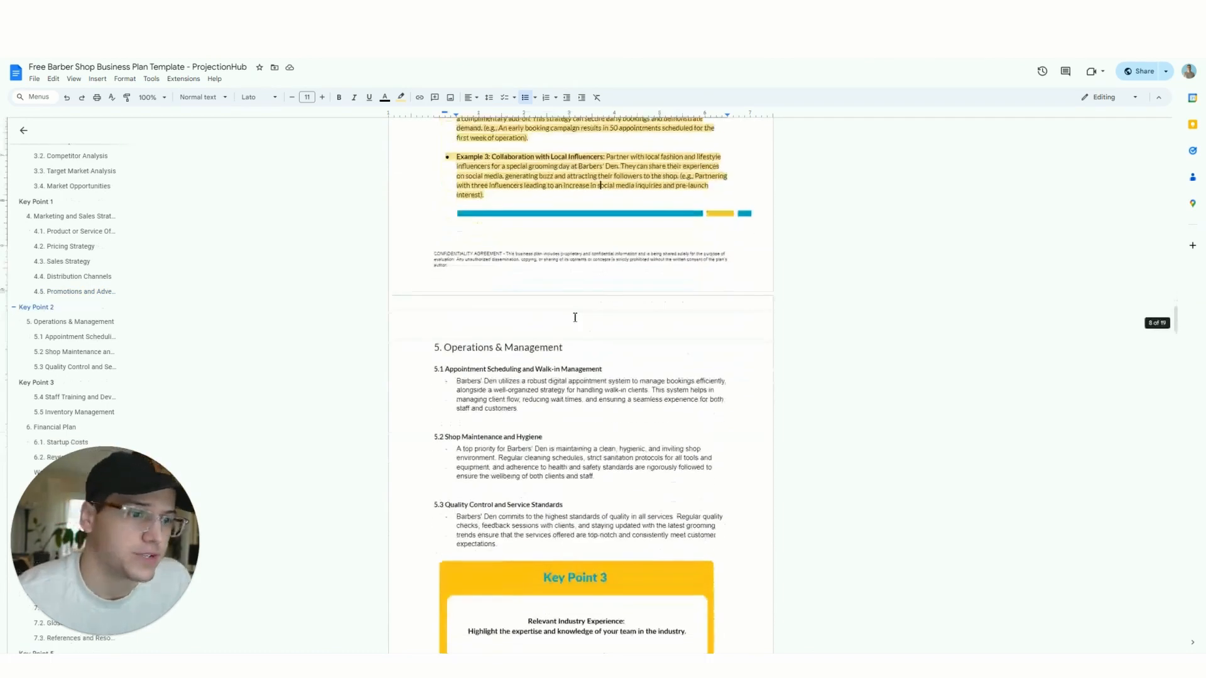
pyautogui.scroll(-3)
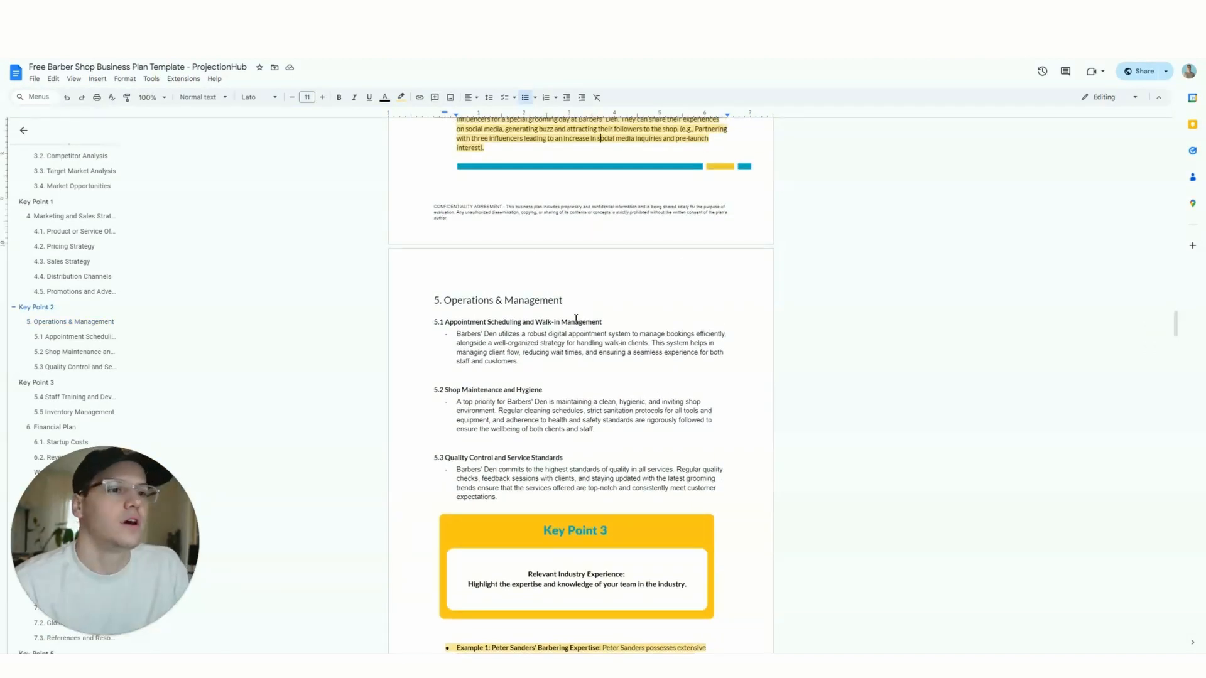
pyautogui.scroll(-3)
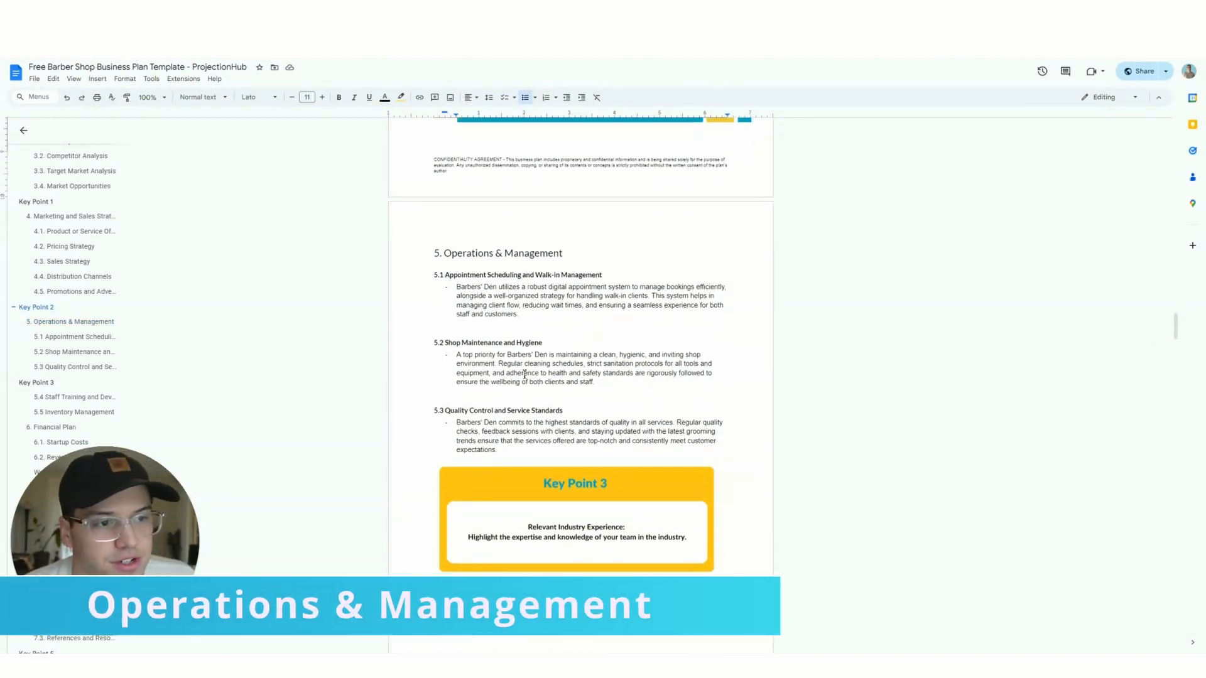
pyautogui.scroll(-3)
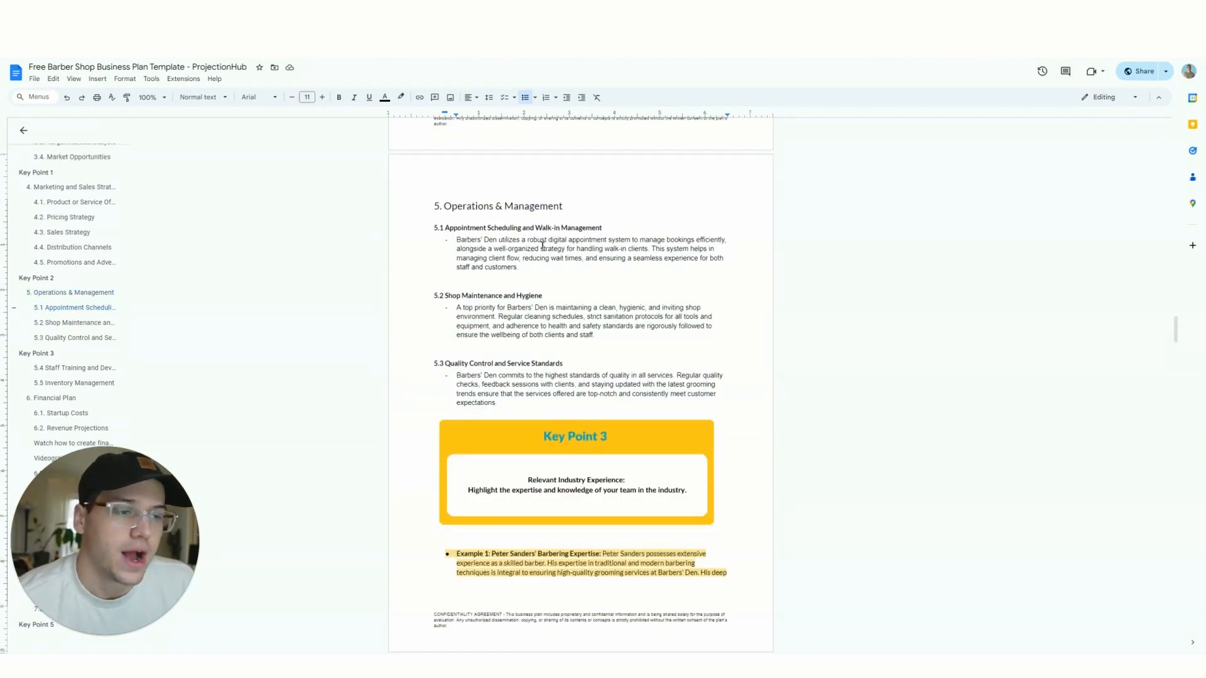
pyautogui.scroll(-3)
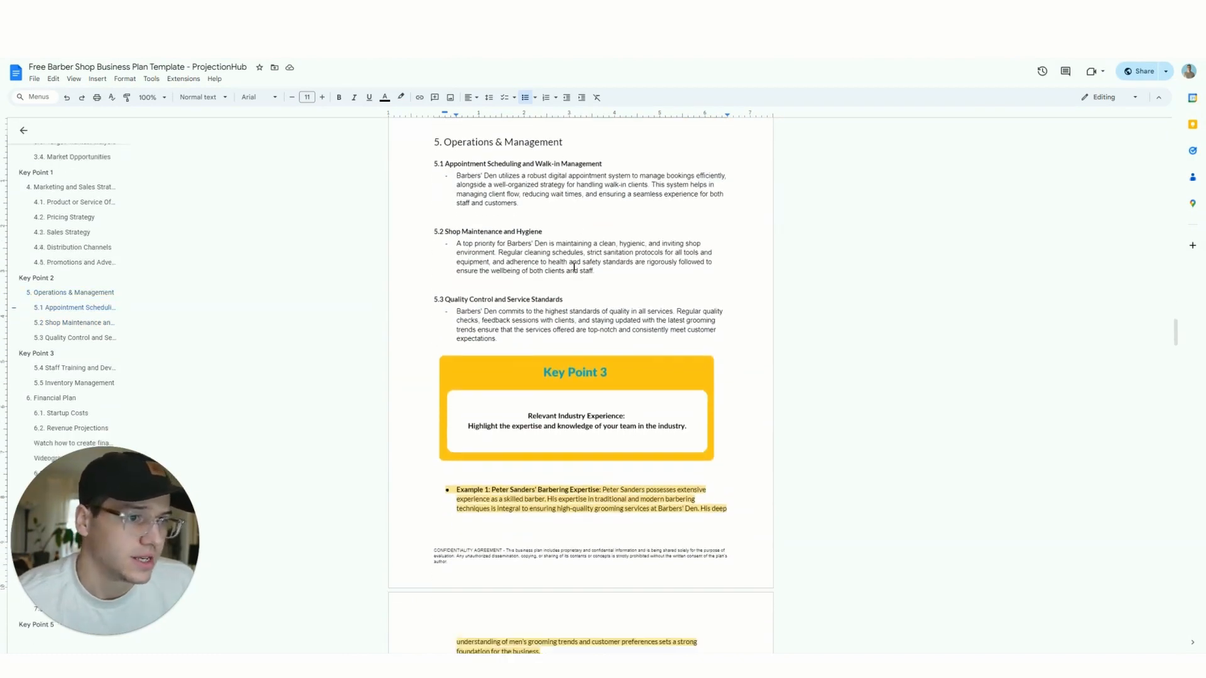
pyautogui.scroll(-3)
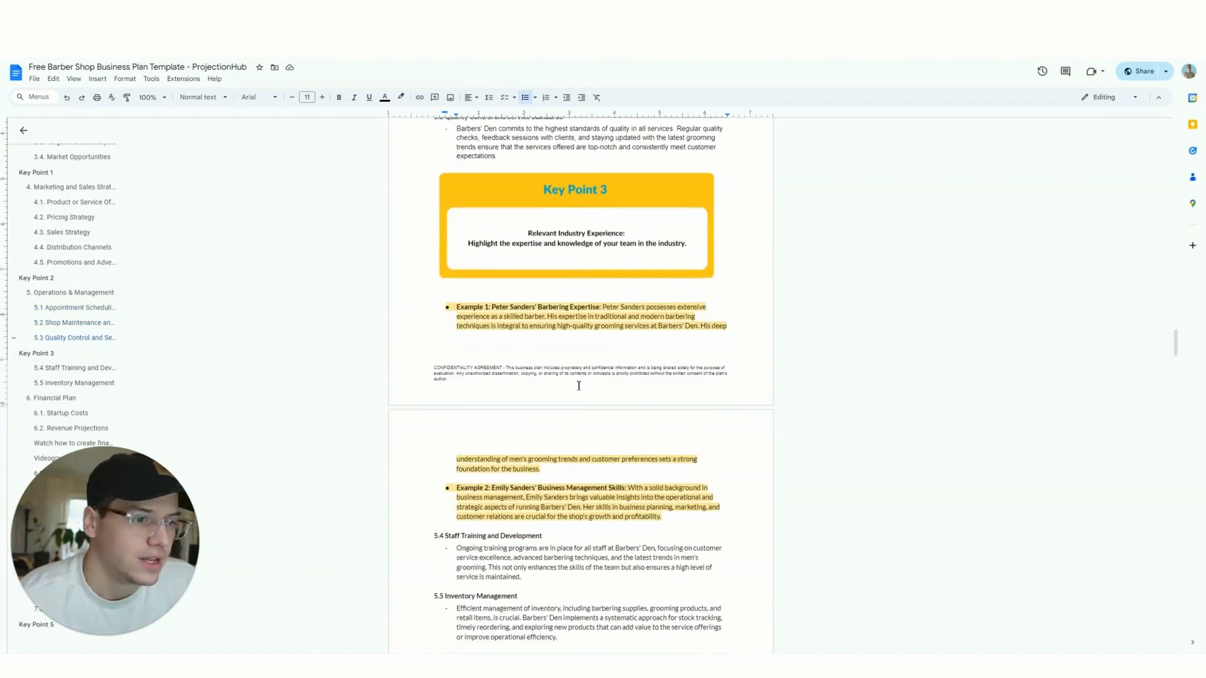
pyautogui.scroll(-3)
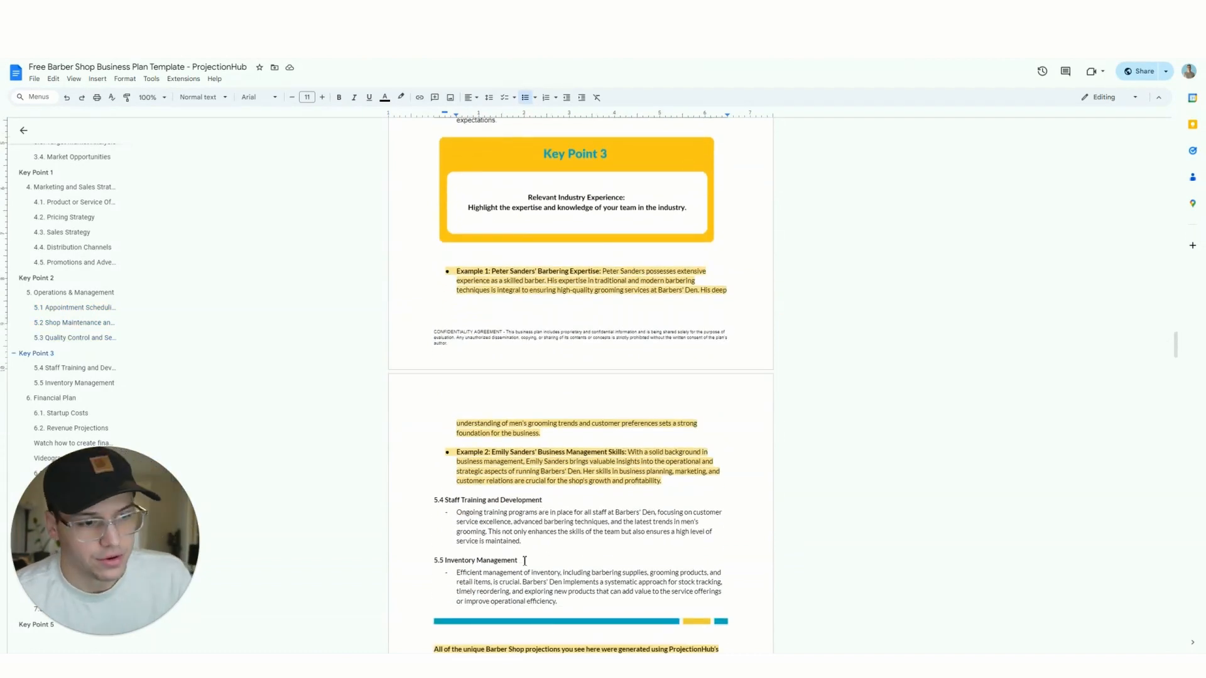
pyautogui.scroll(3)
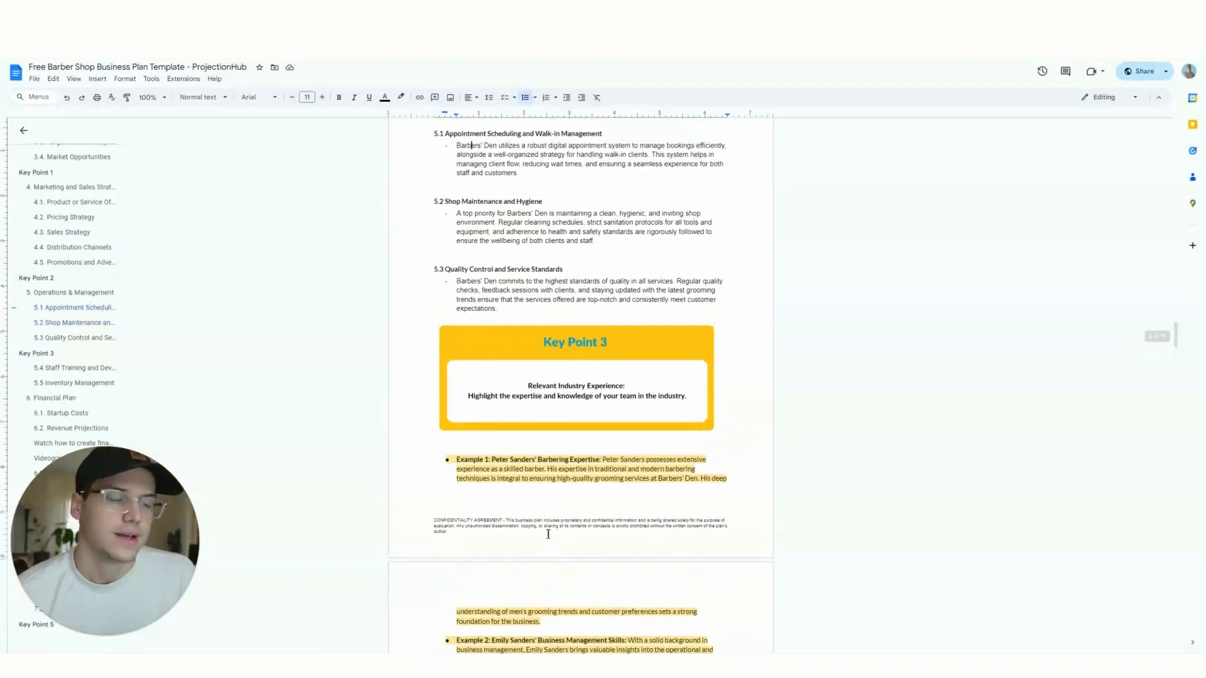
pyautogui.scroll(3)
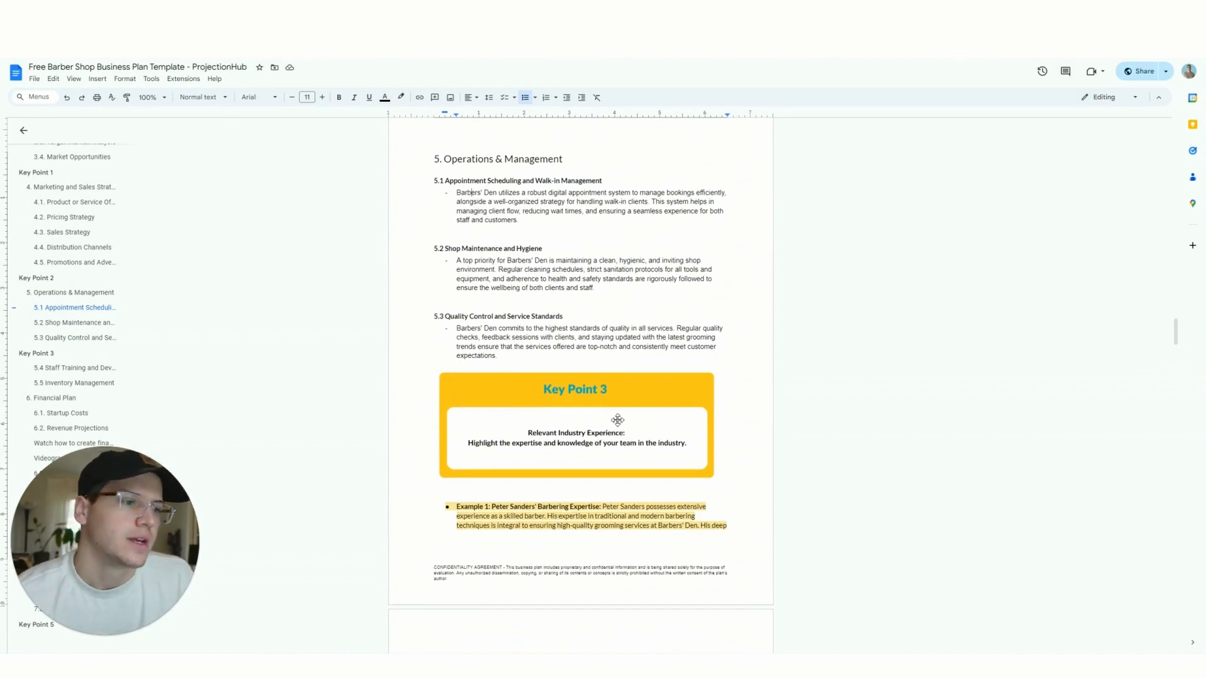
pyautogui.moveTo(527, 444)
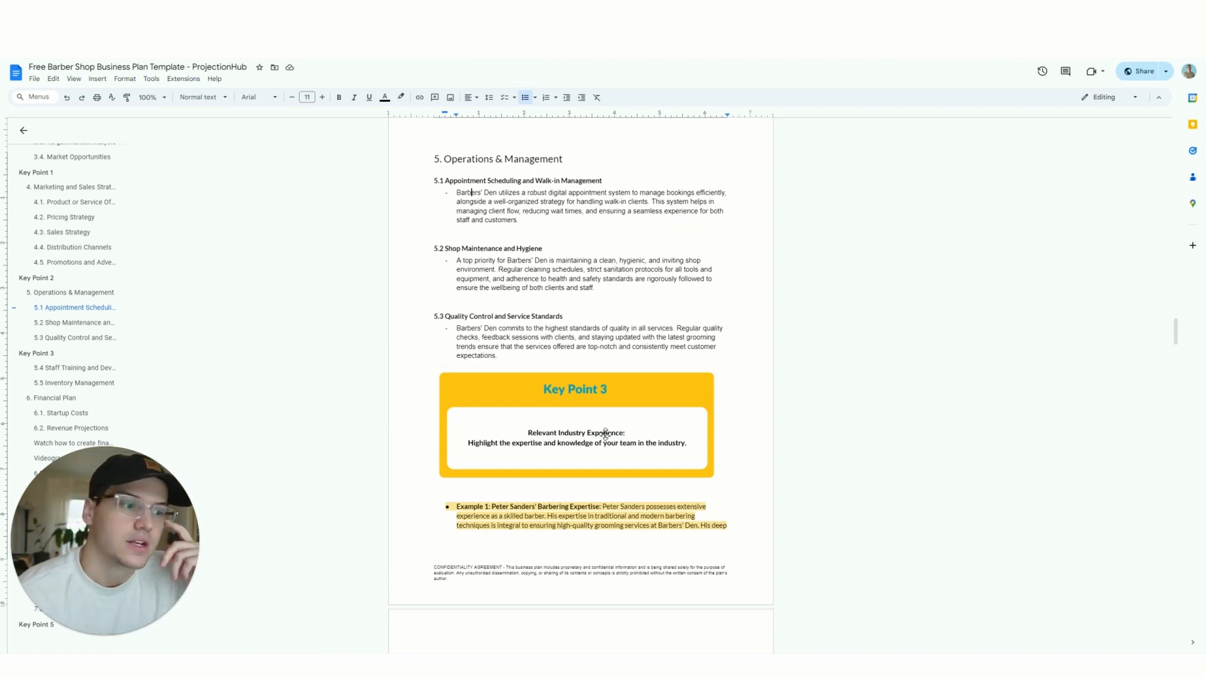
pyautogui.scroll(-3)
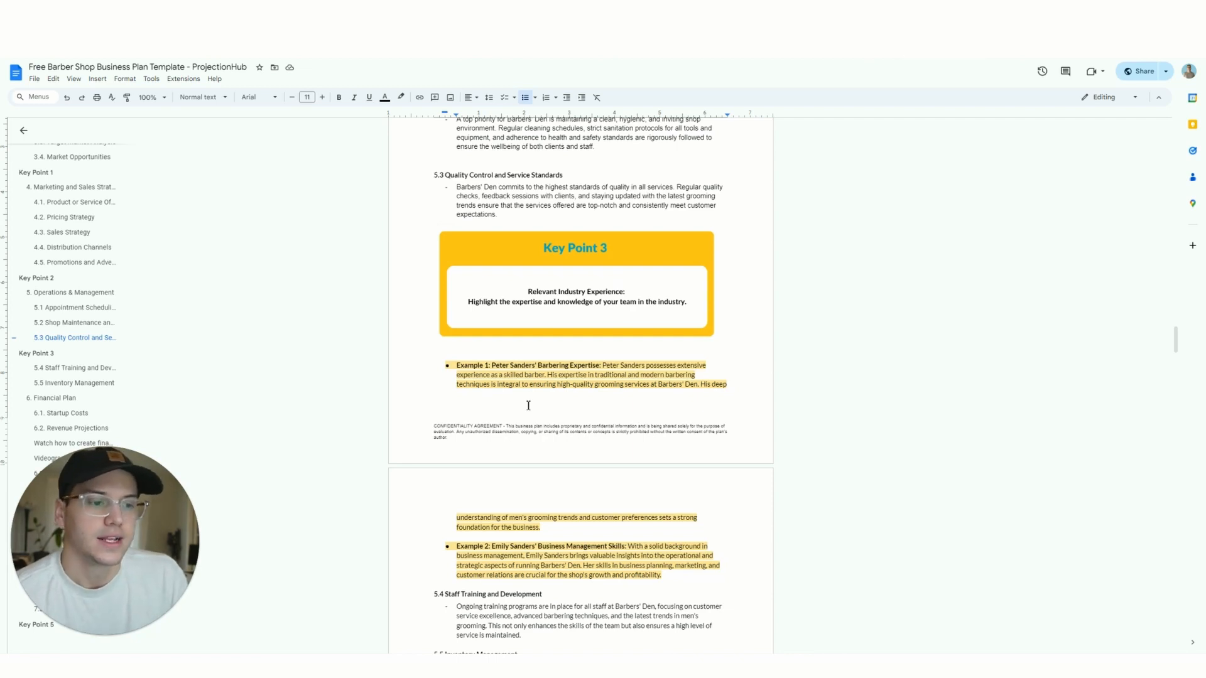
pyautogui.moveTo(580, 414)
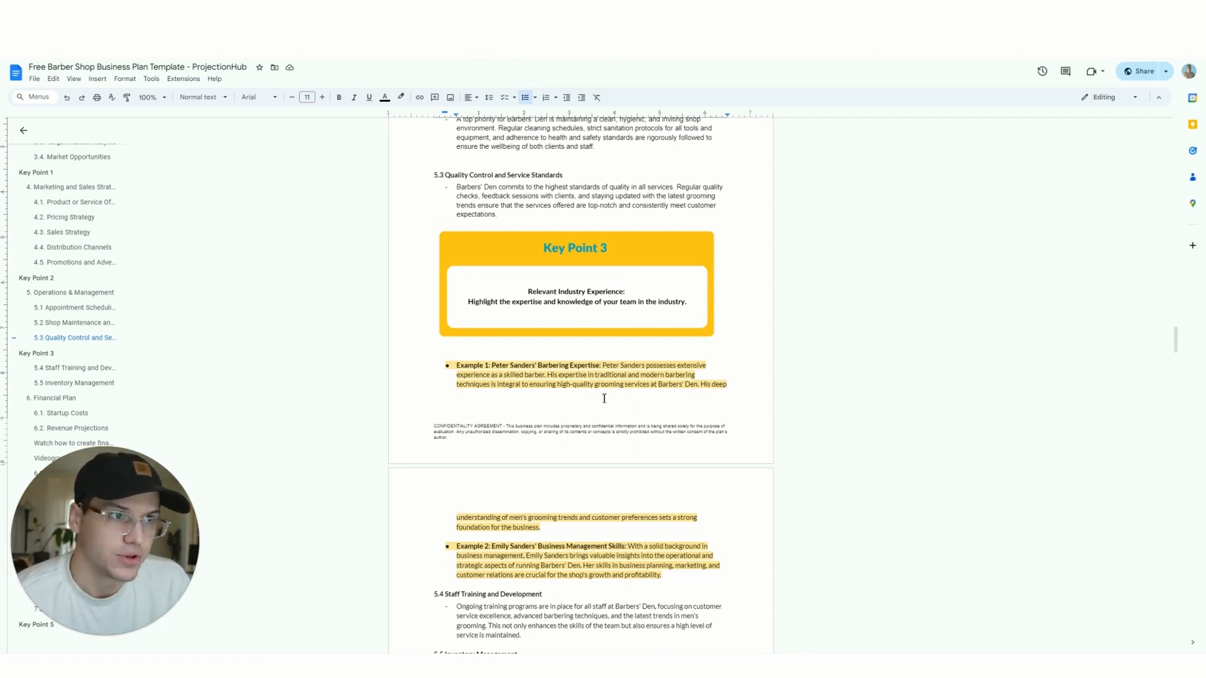
# Step: Scroll through Startup Costs, Revenue Projections and Expense Projections in the Financial Plan
pyautogui.scroll(-3)
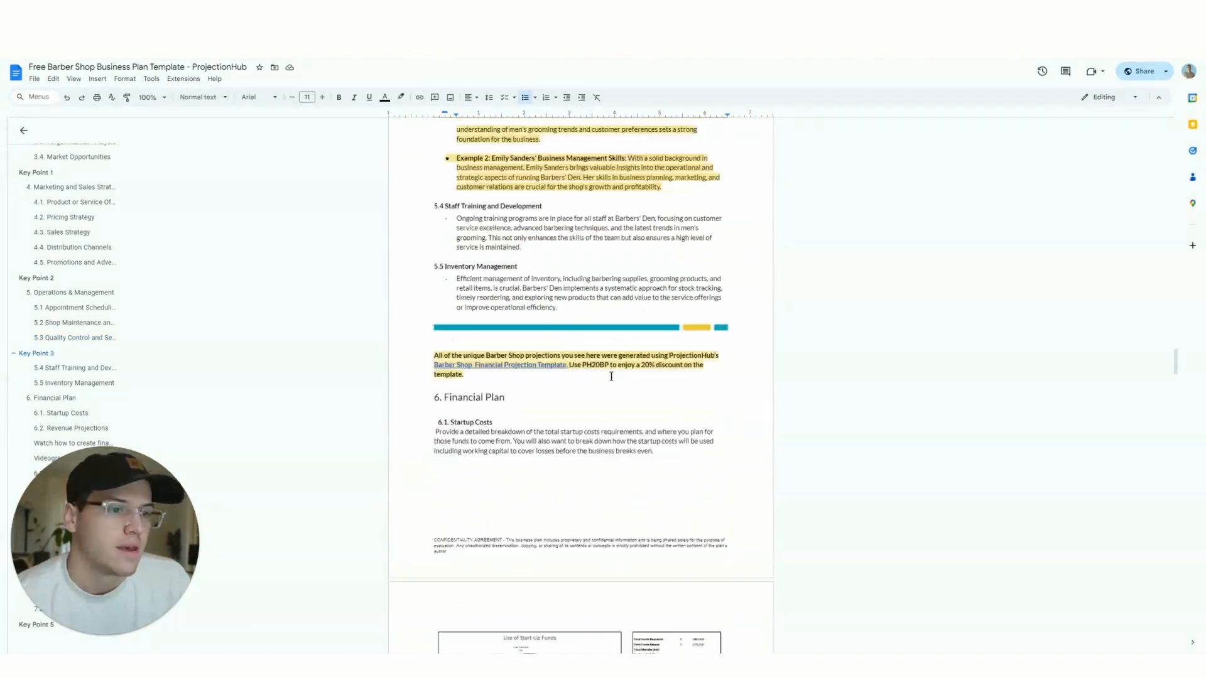
pyautogui.scroll(-3)
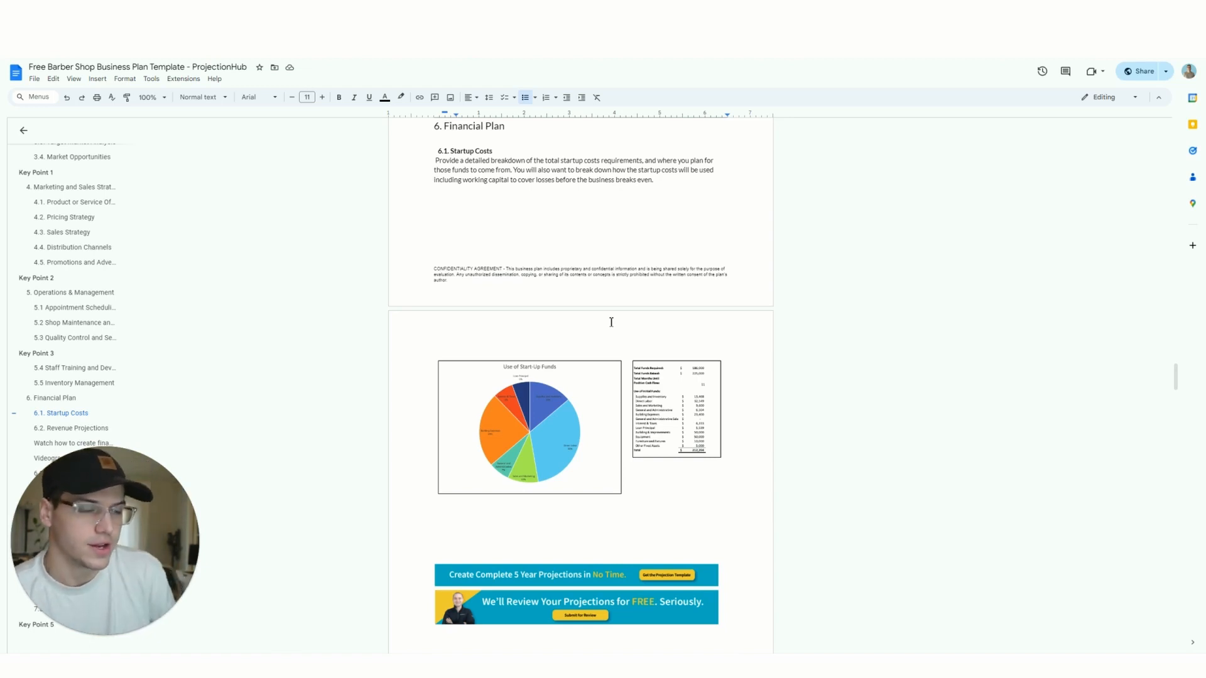
pyautogui.moveTo(614, 416)
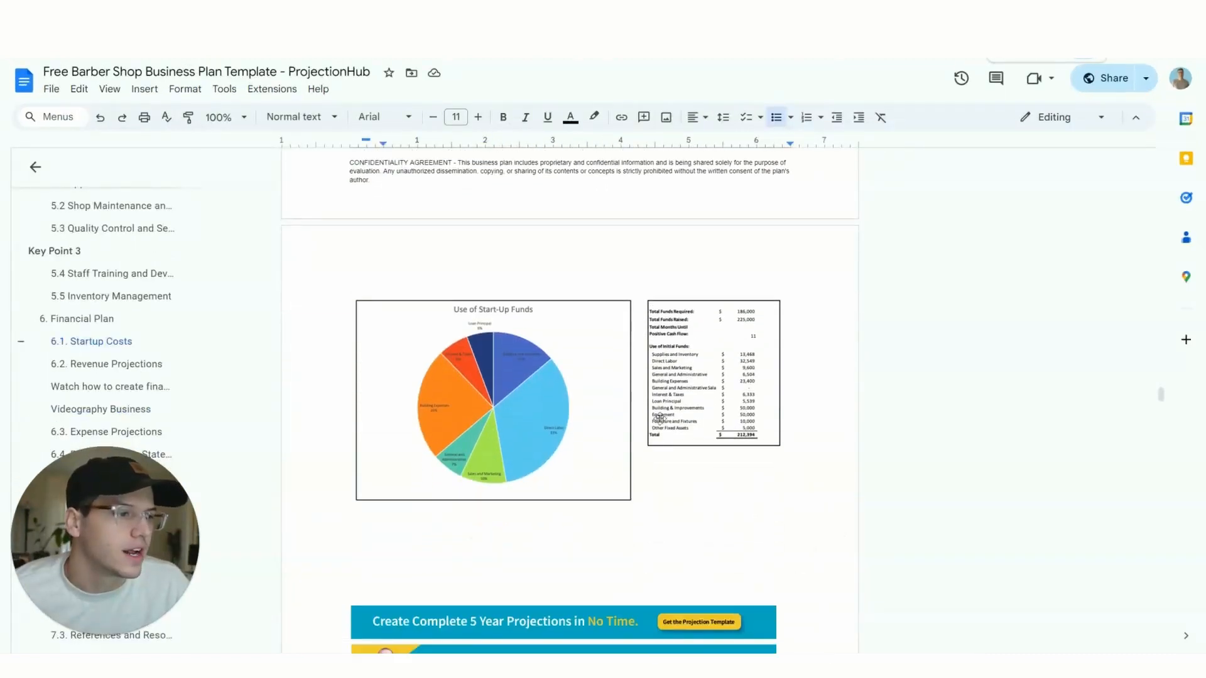
pyautogui.scroll(-3)
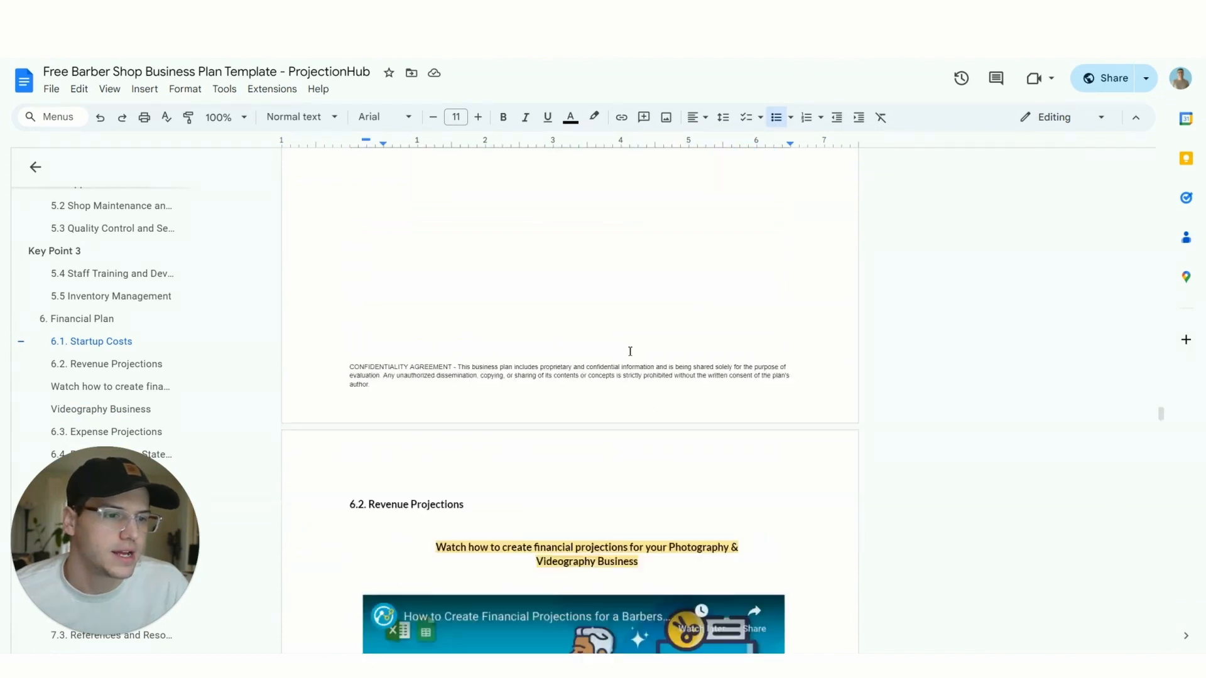
pyautogui.scroll(-3)
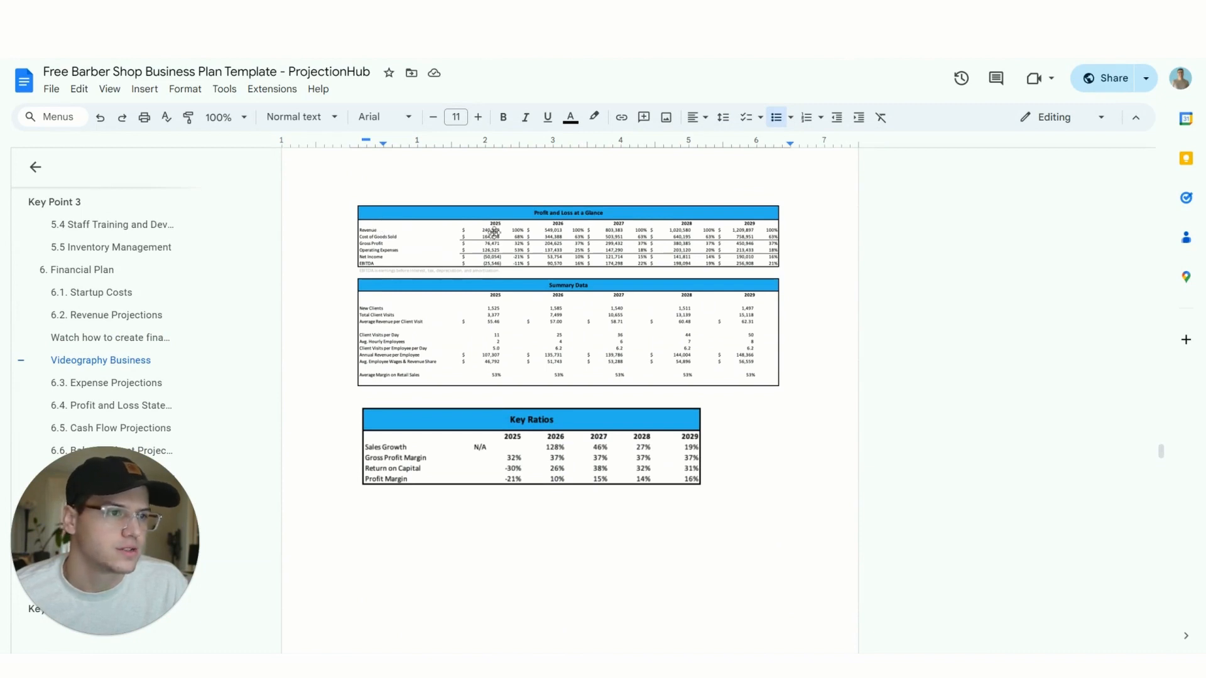
pyautogui.moveTo(354, 238)
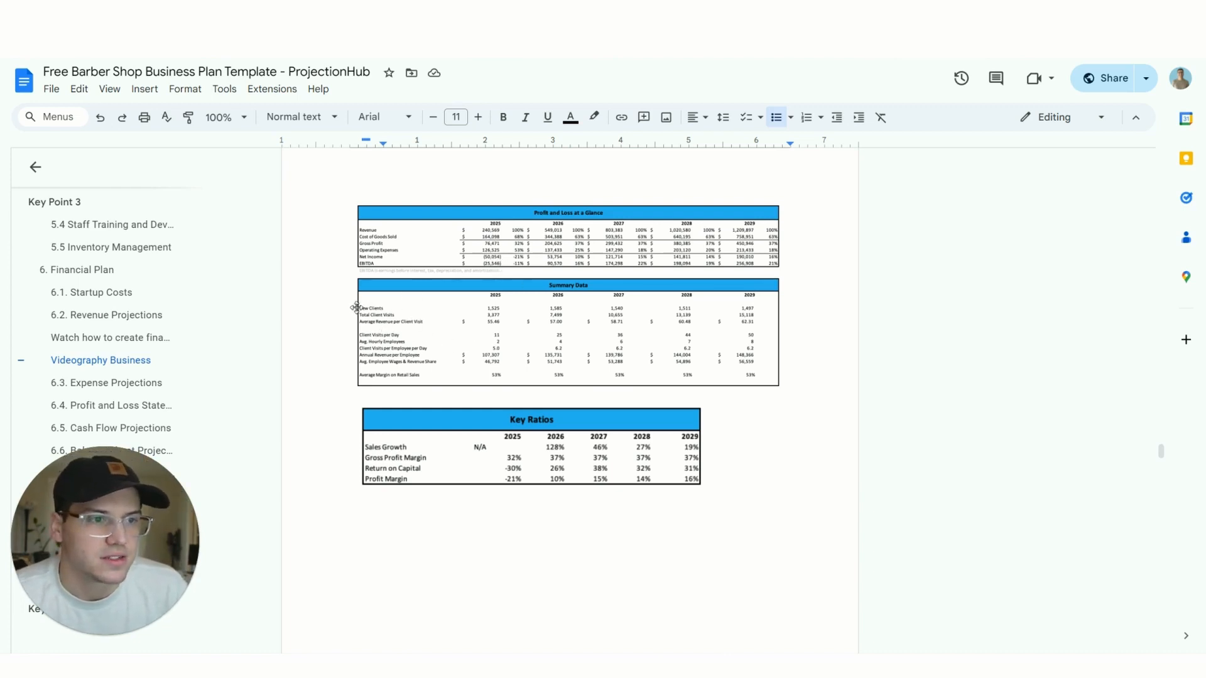
pyautogui.moveTo(406, 338)
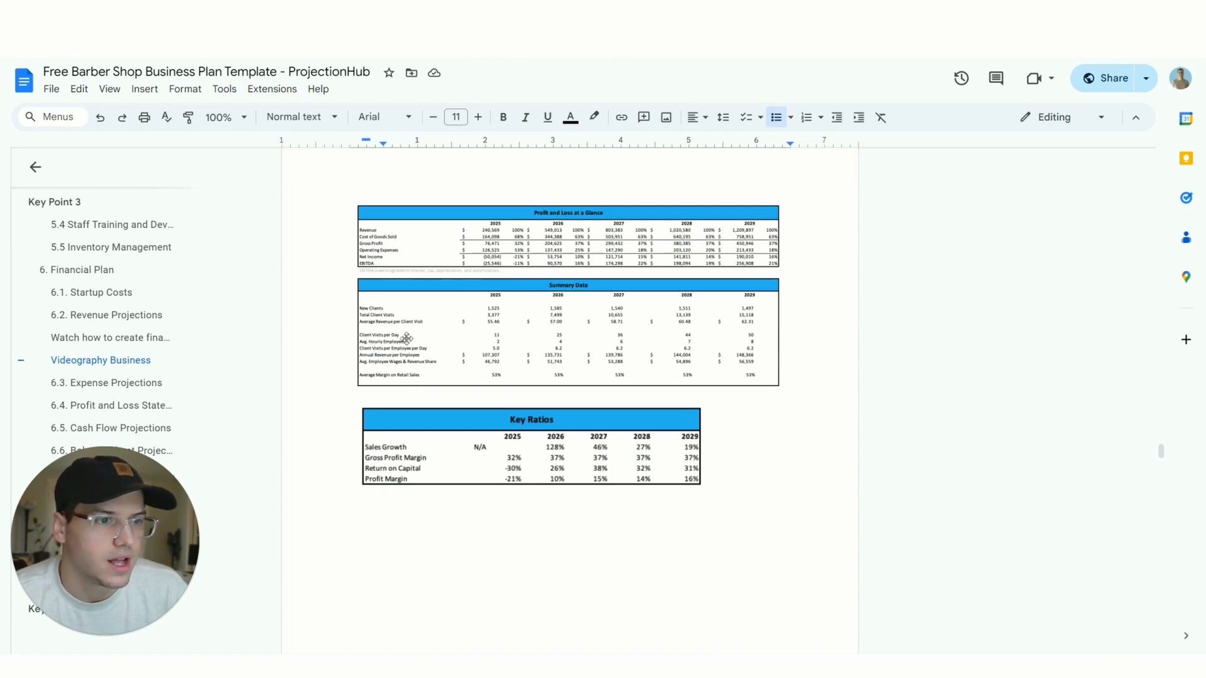
pyautogui.moveTo(507, 347)
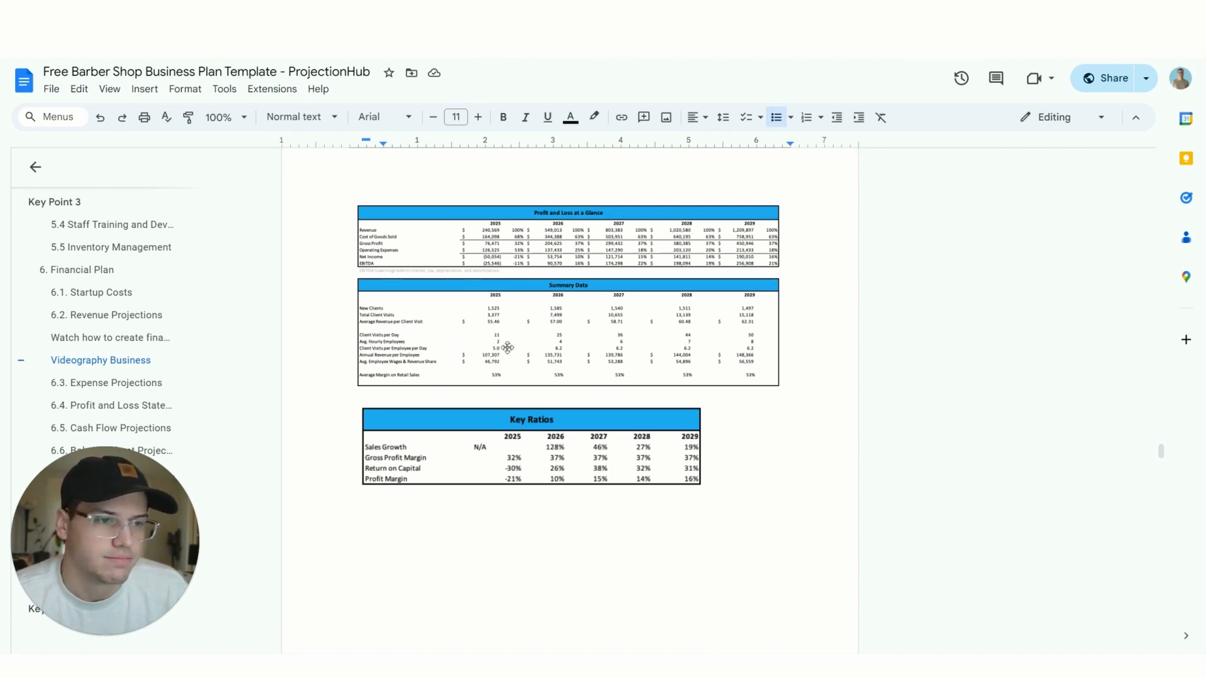
pyautogui.scroll(3)
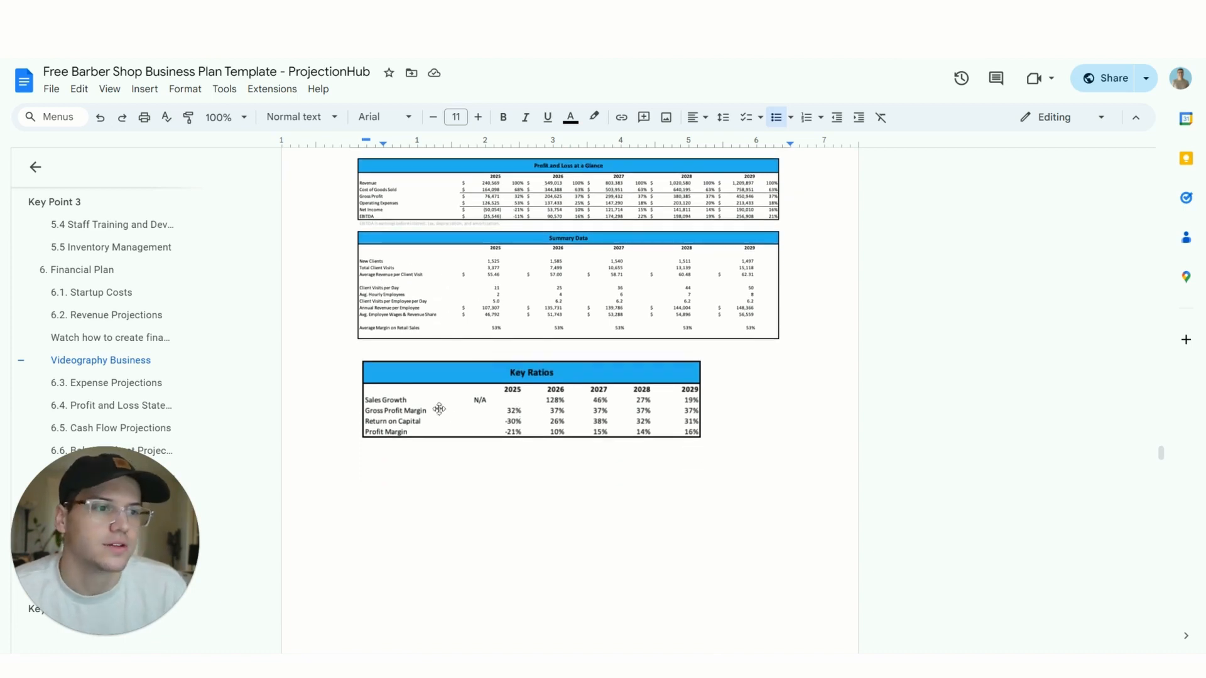
pyautogui.scroll(-3)
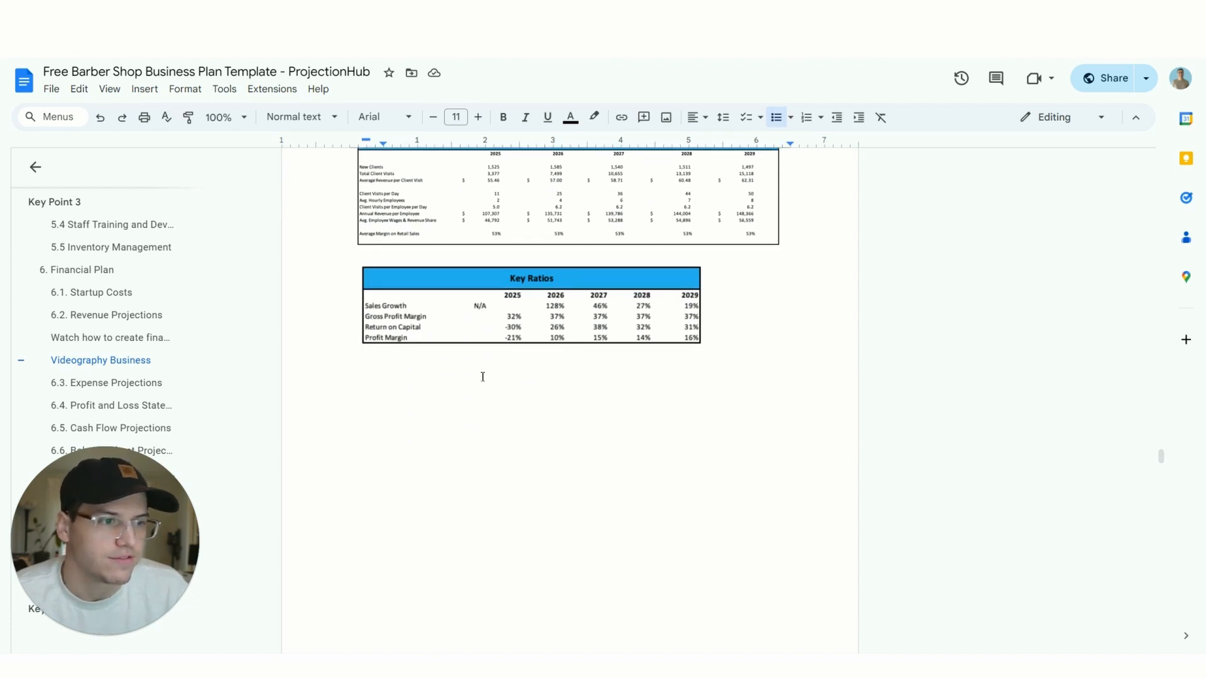
# Step: Continue past Profit and Loss and Cash Flow to the balance sheet's liabilities and equity totals
pyautogui.scroll(-3)
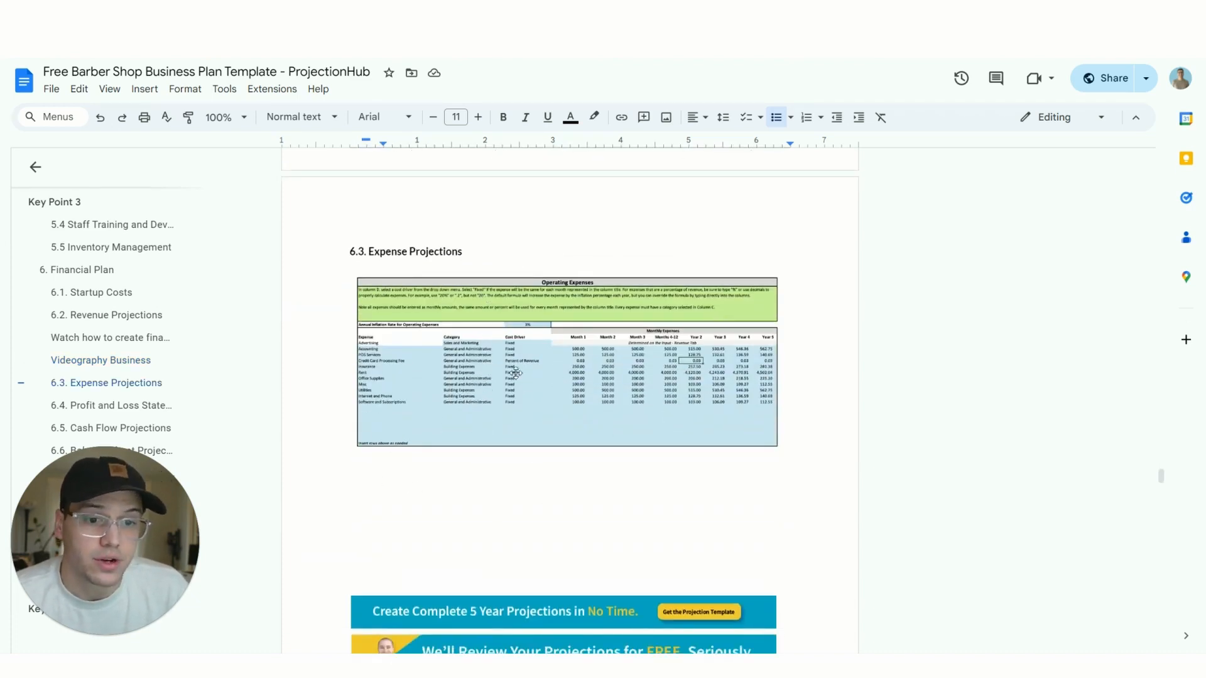
pyautogui.scroll(-3)
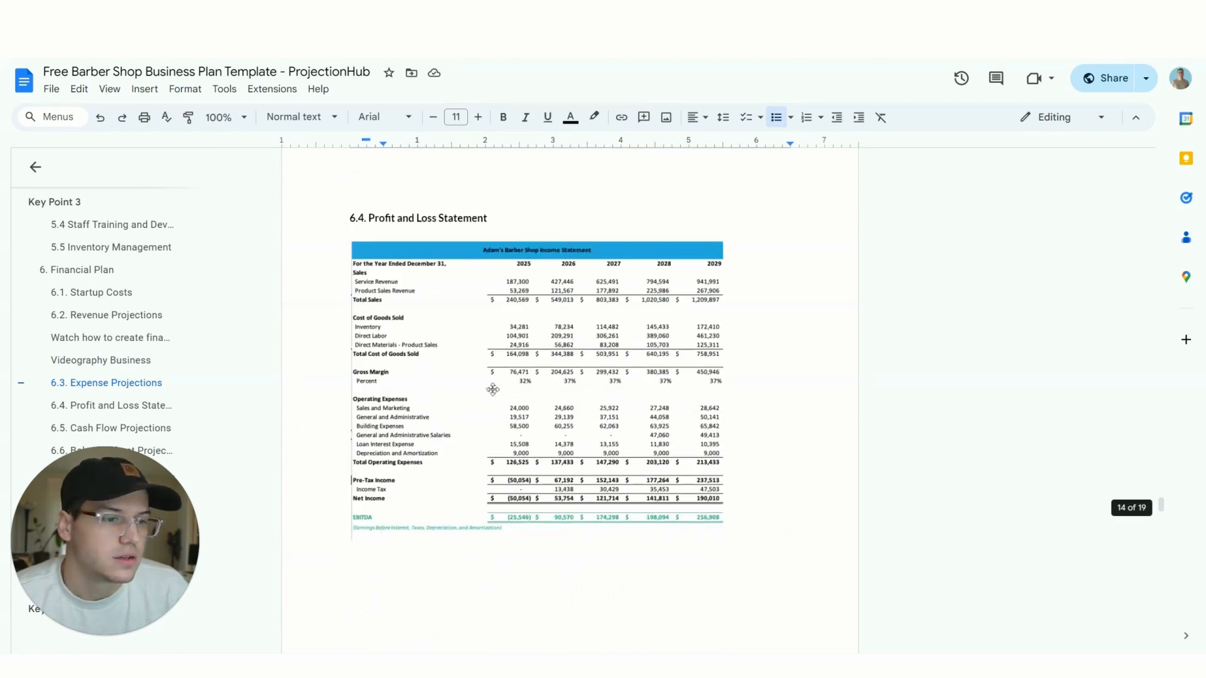
pyautogui.moveTo(600, 437)
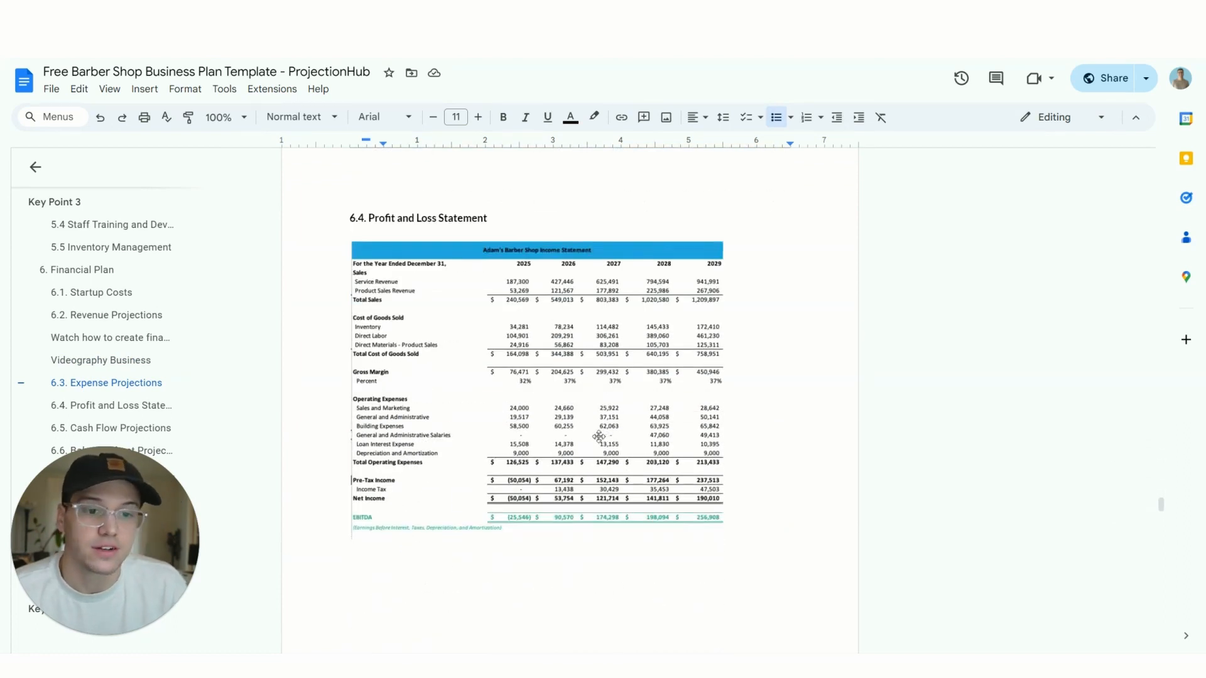
pyautogui.moveTo(468, 356)
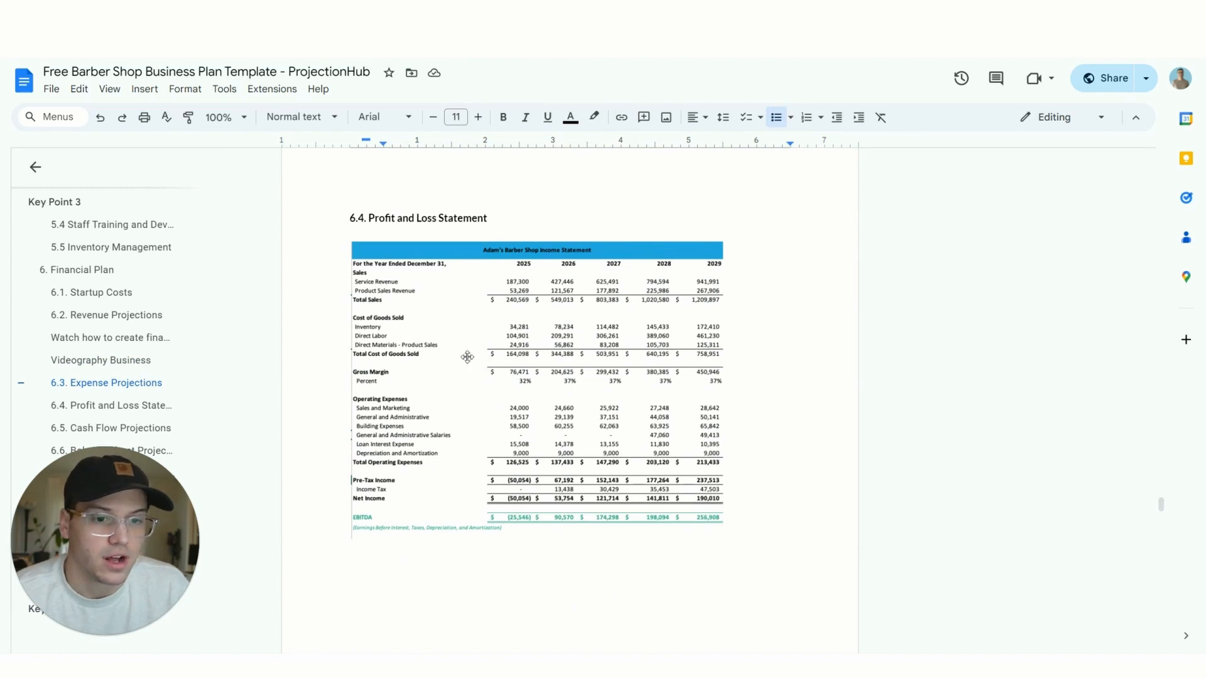
pyautogui.scroll(-3)
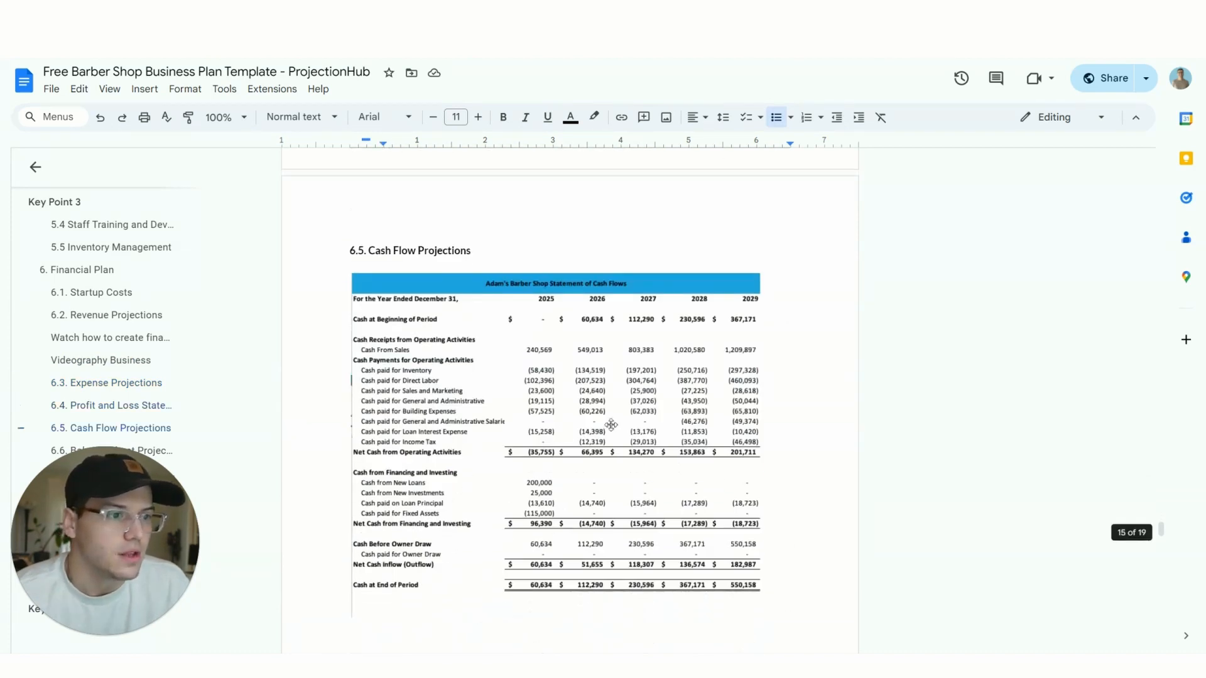
pyautogui.scroll(-3)
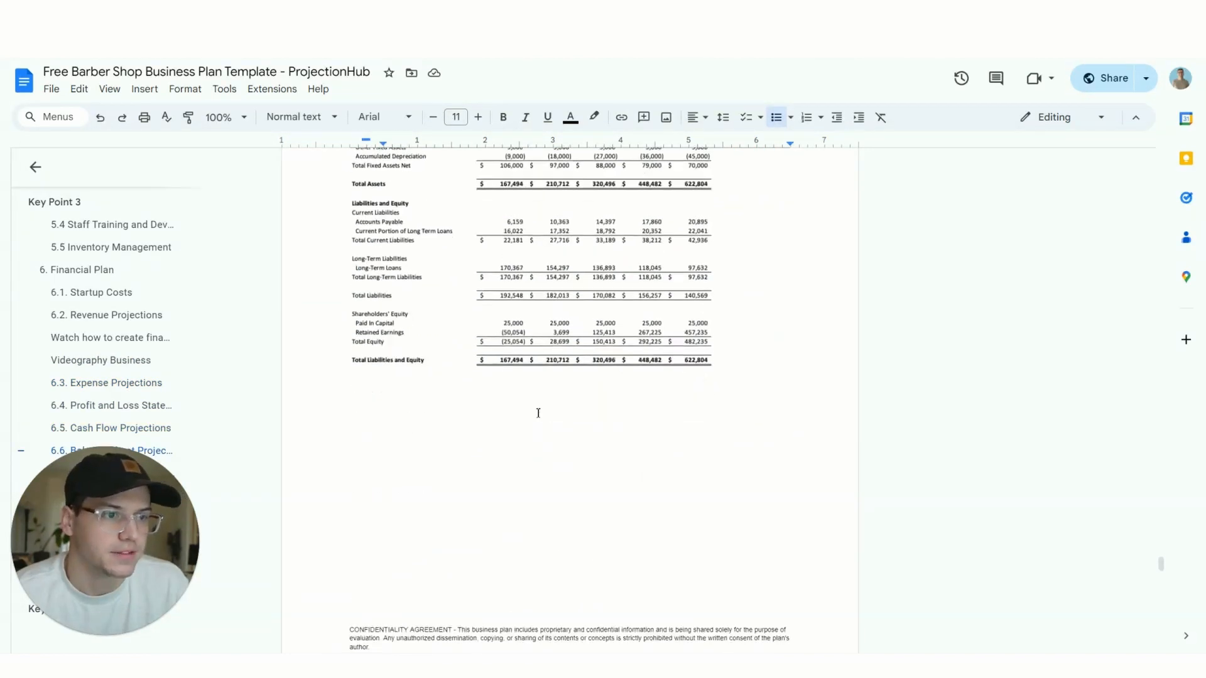
pyautogui.scroll(-3)
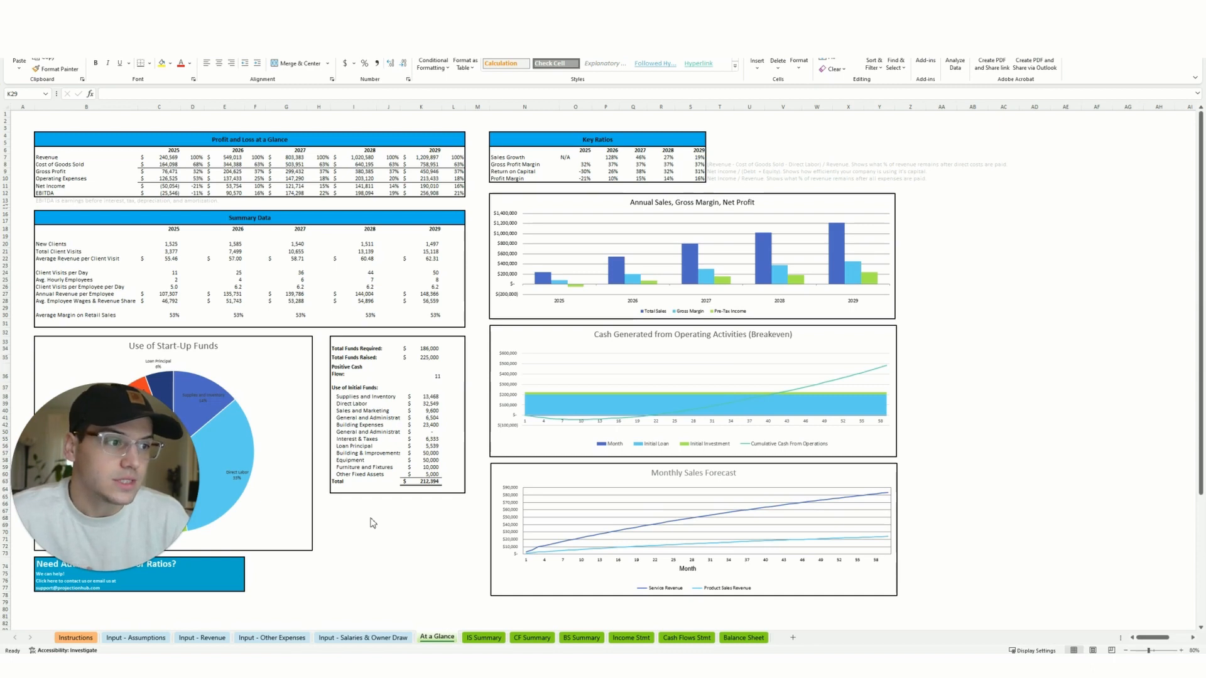
pyautogui.moveTo(159, 608)
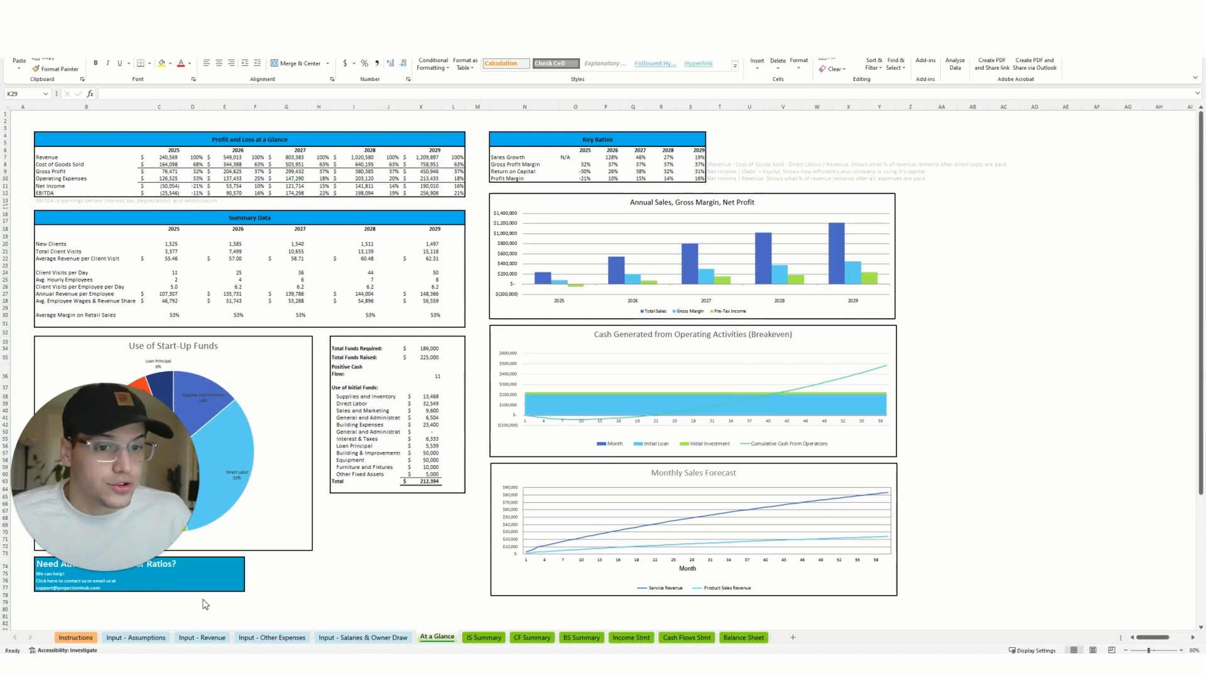
pyautogui.moveTo(218, 583)
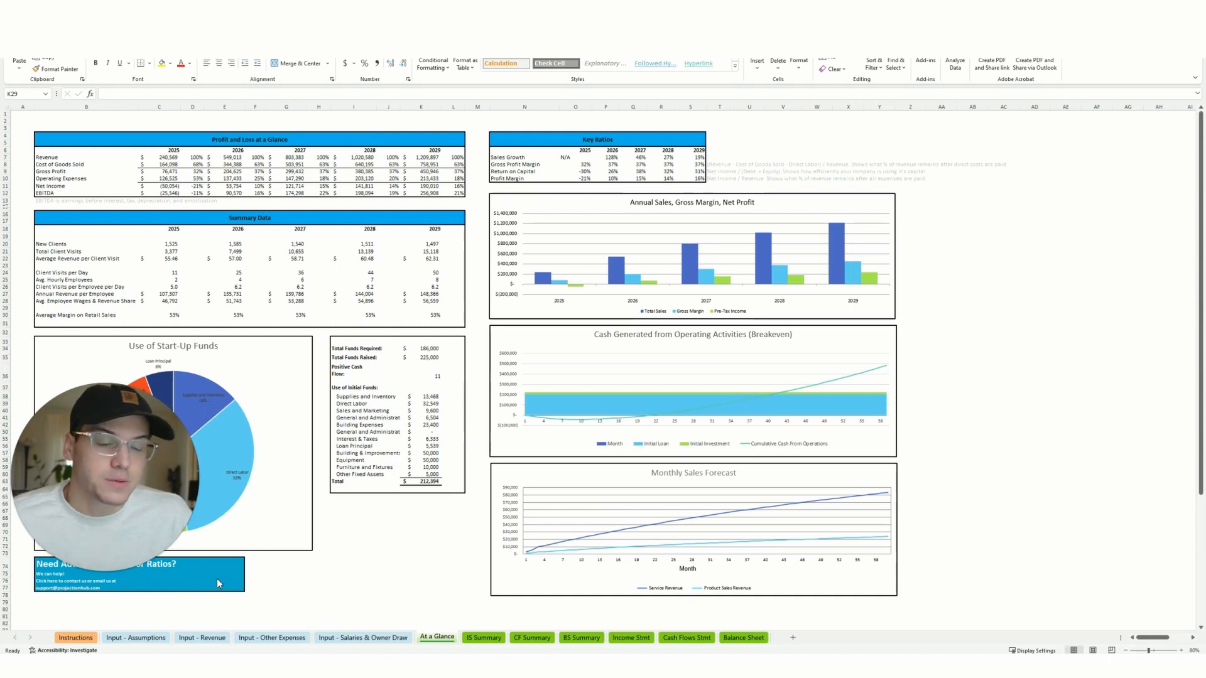
pyautogui.moveTo(194, 605)
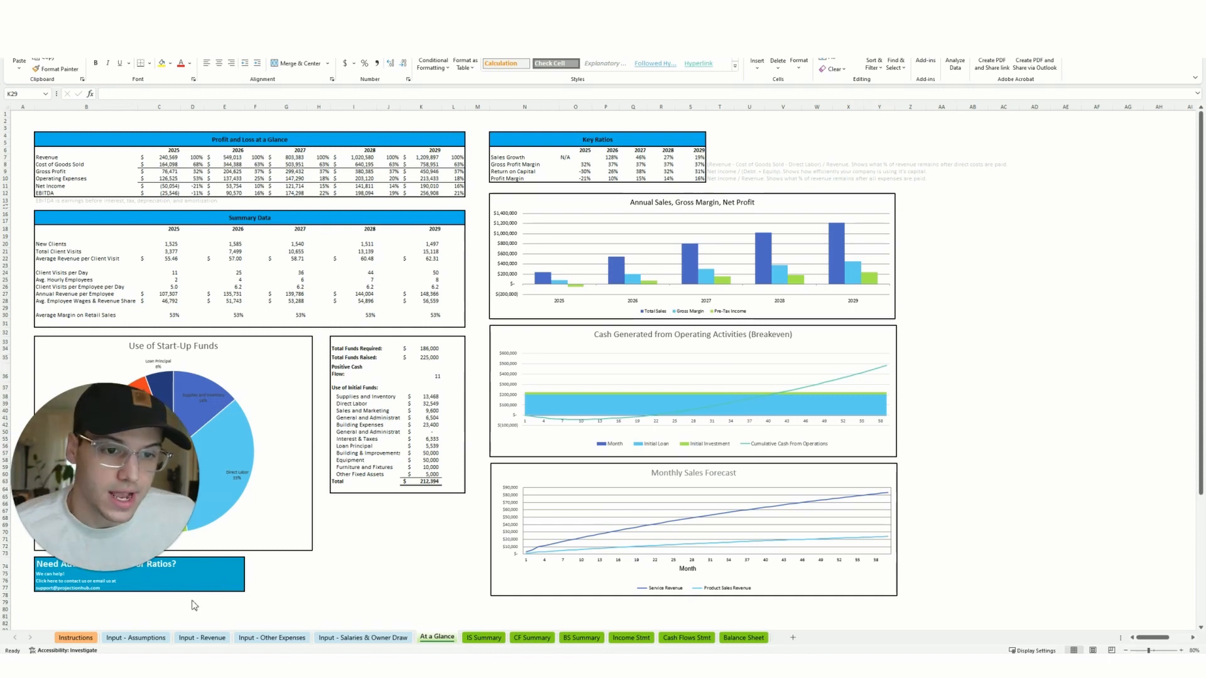
pyautogui.moveTo(336, 531)
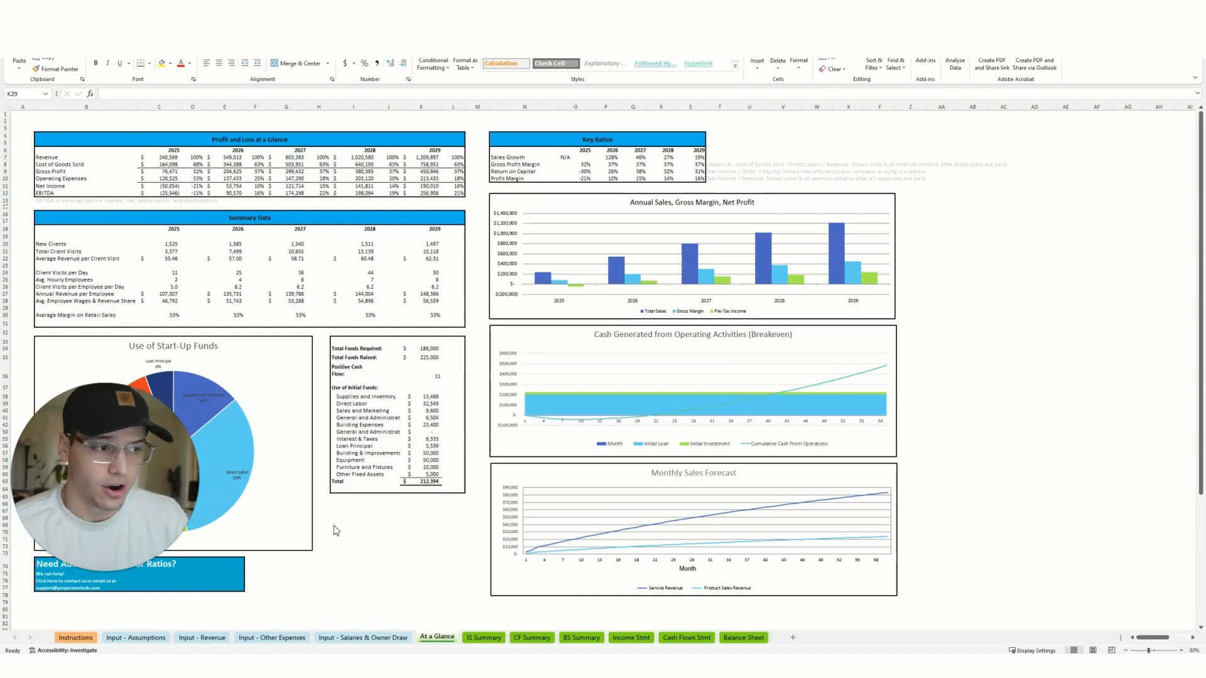
pyautogui.moveTo(443, 383)
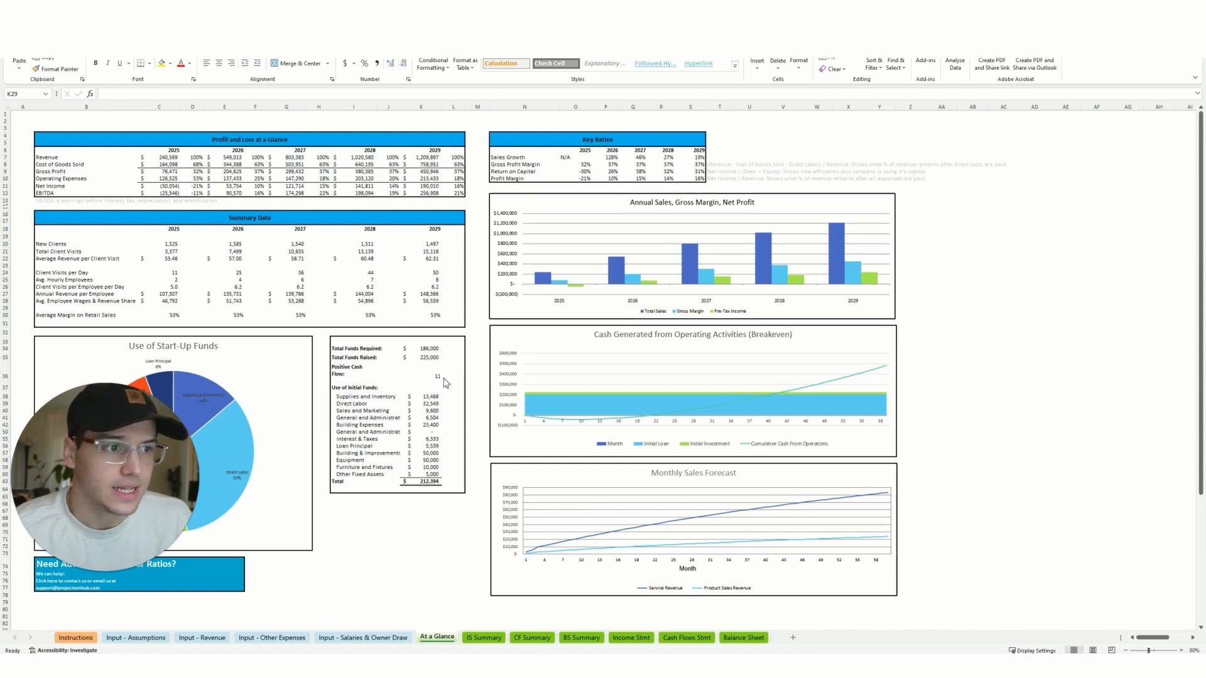
# Step: Switch the workbook from At a Glance to the Input - Assumptions sheet
pyautogui.click(136, 638)
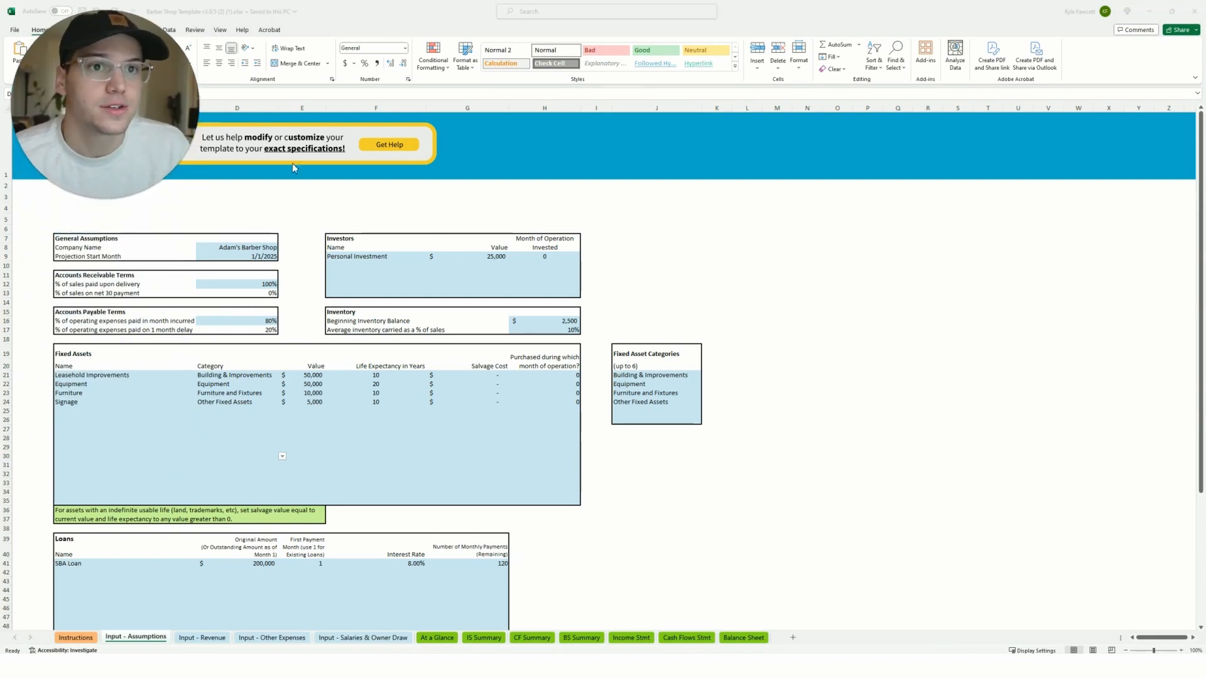
pyautogui.moveTo(308, 162)
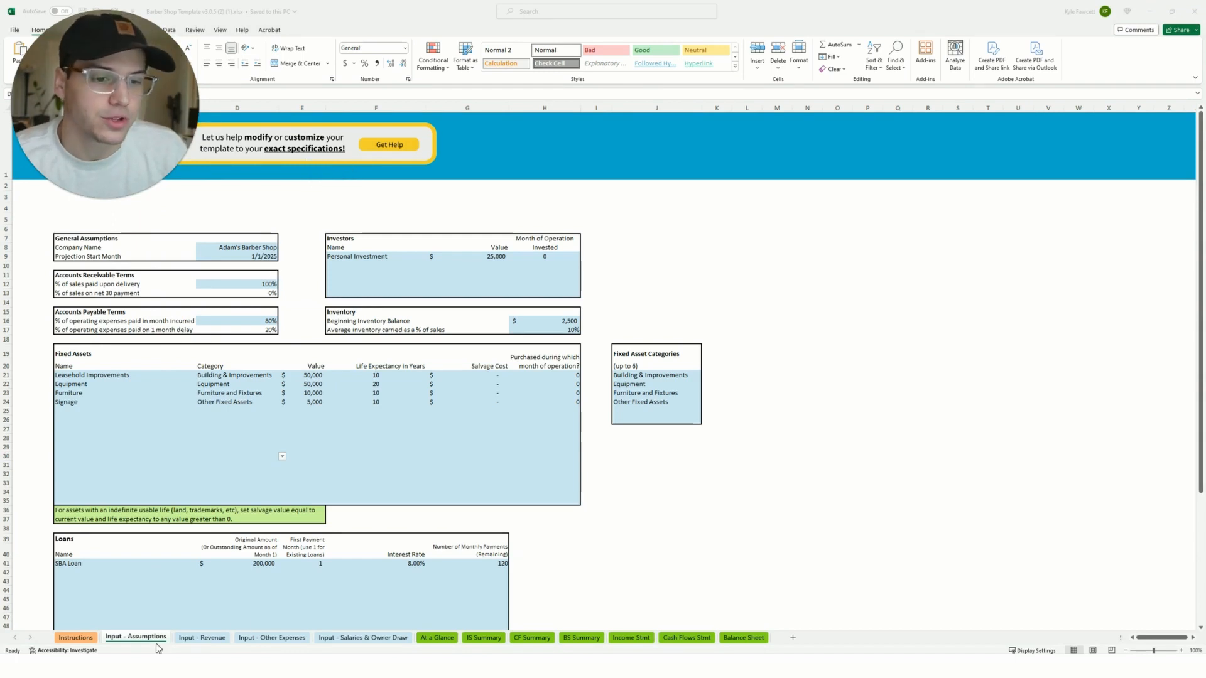
pyautogui.moveTo(294, 636)
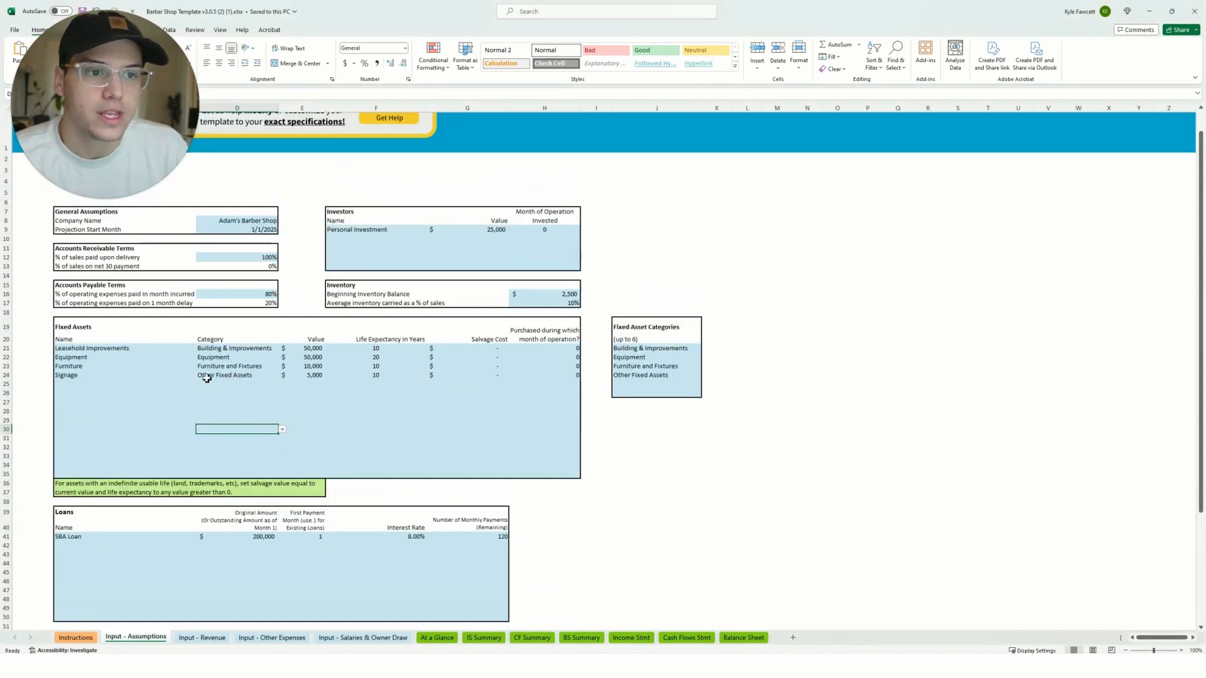
pyautogui.click(468, 229)
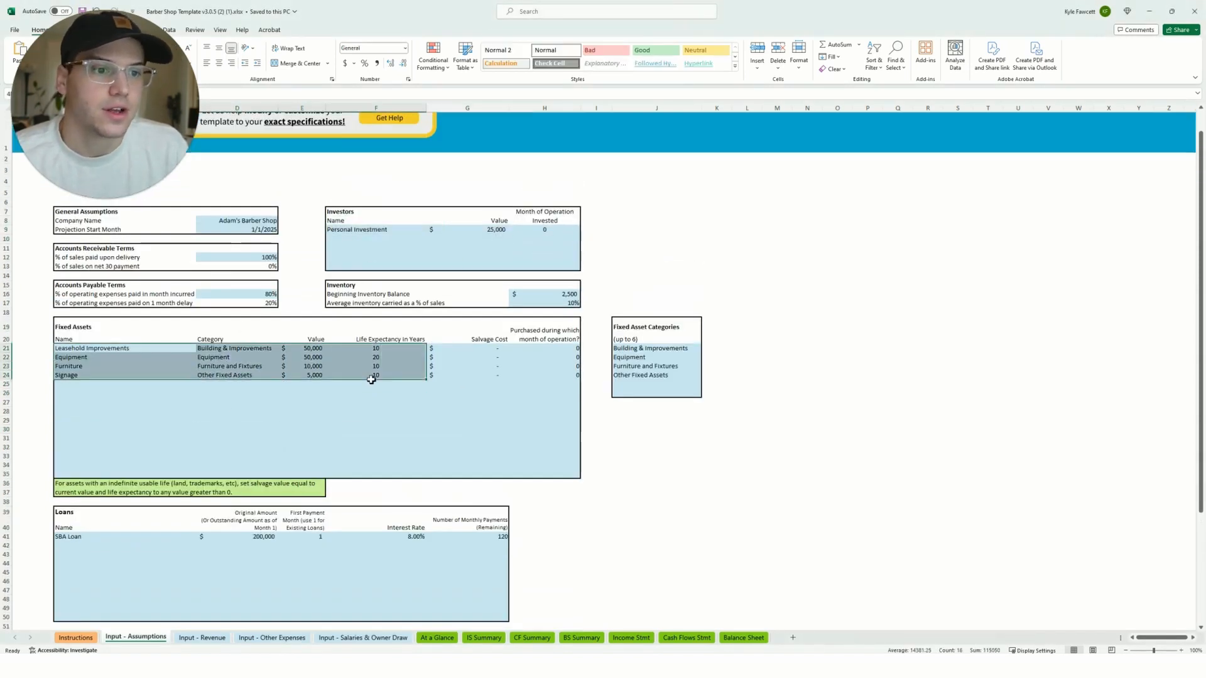
pyautogui.scroll(-3)
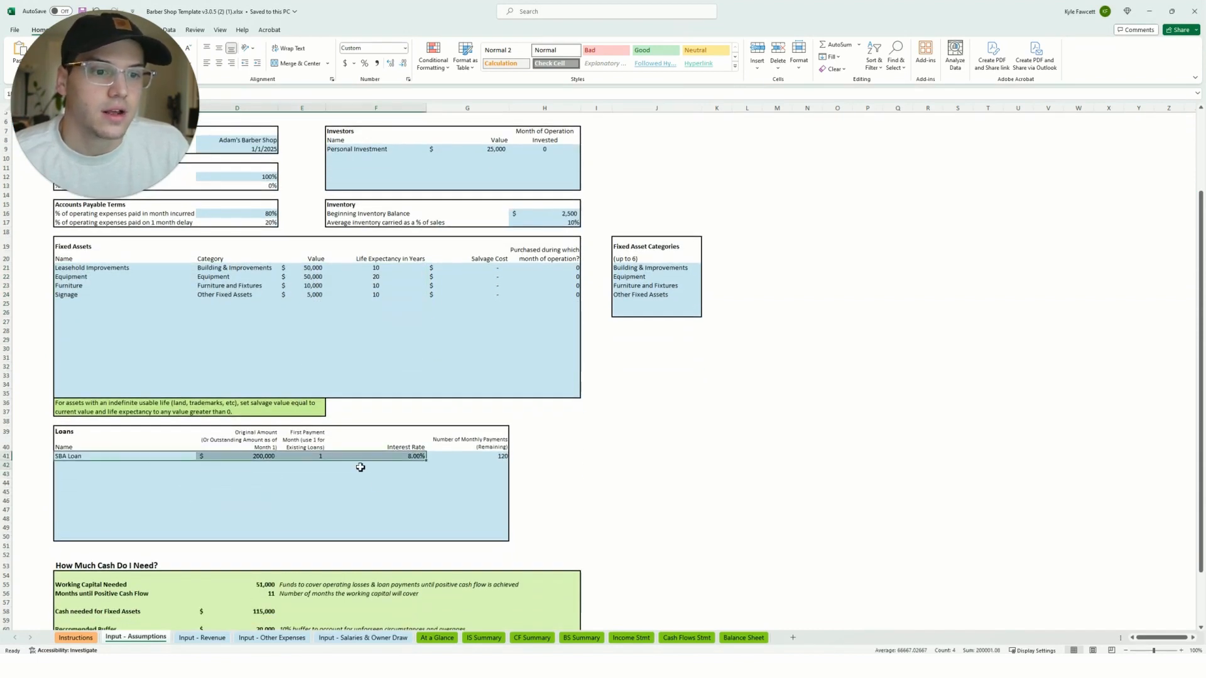
pyautogui.scroll(-3)
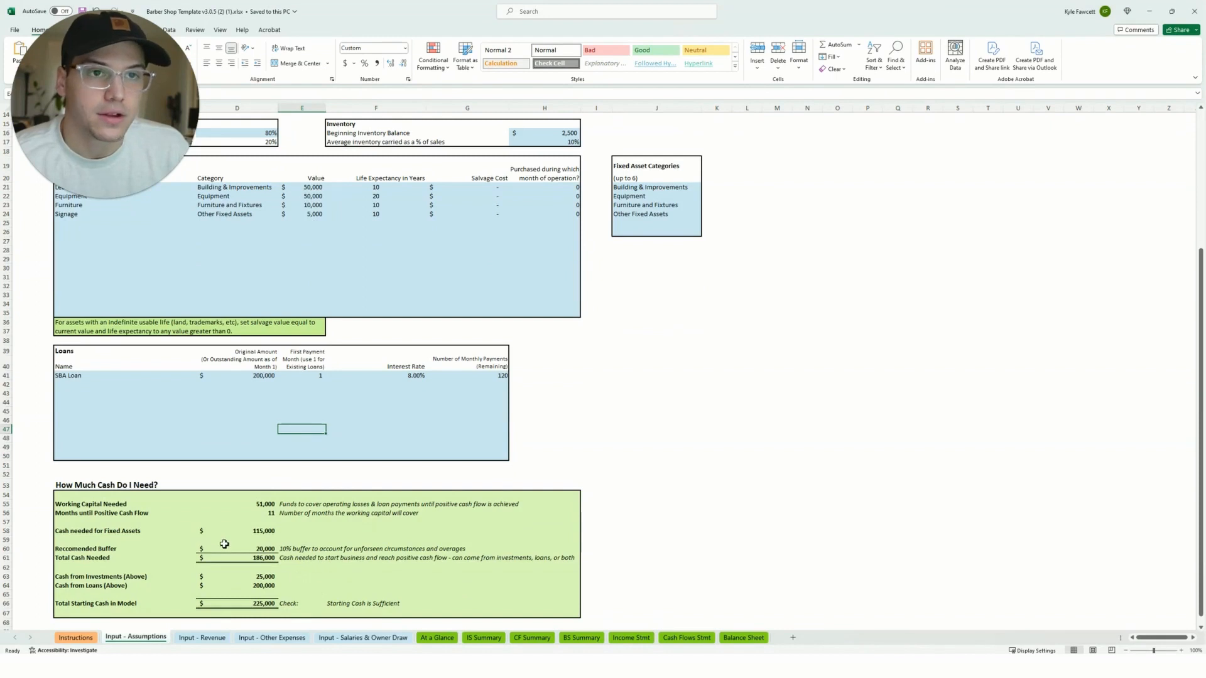
pyautogui.scroll(3)
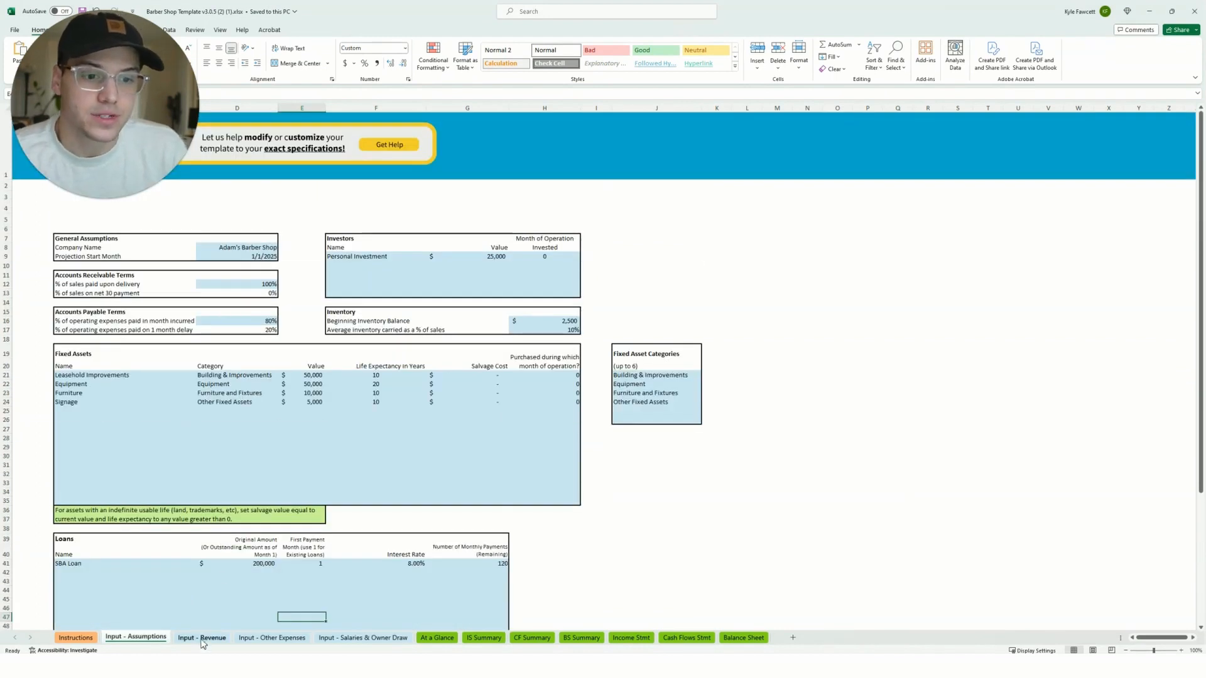
# Step: Show the Input - Revenue sheet and review the organic growth rate and services cost assumptions
pyautogui.click(201, 639)
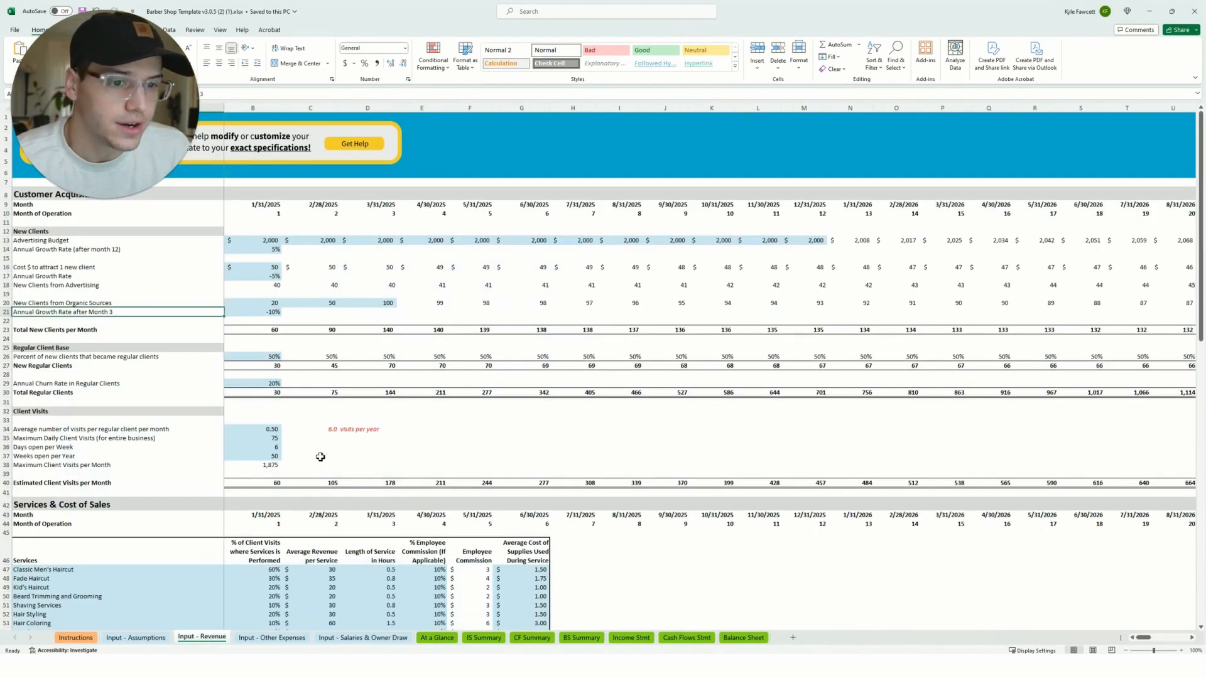
pyautogui.moveTo(235, 172)
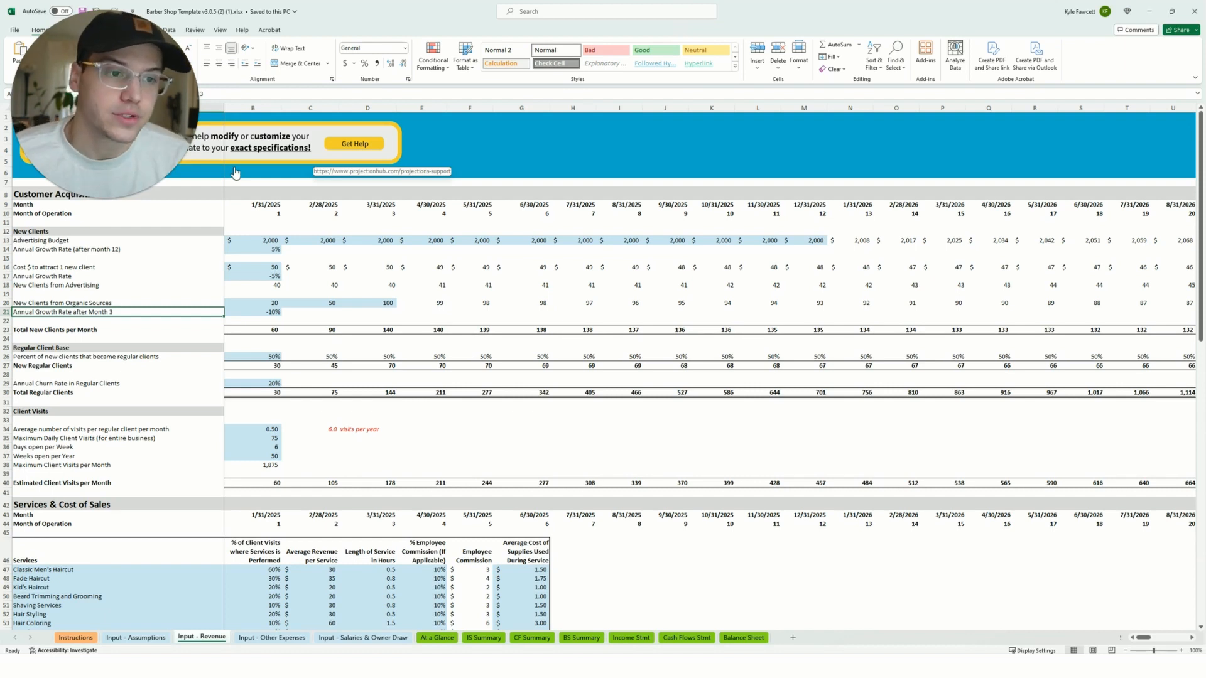
pyautogui.moveTo(49, 248)
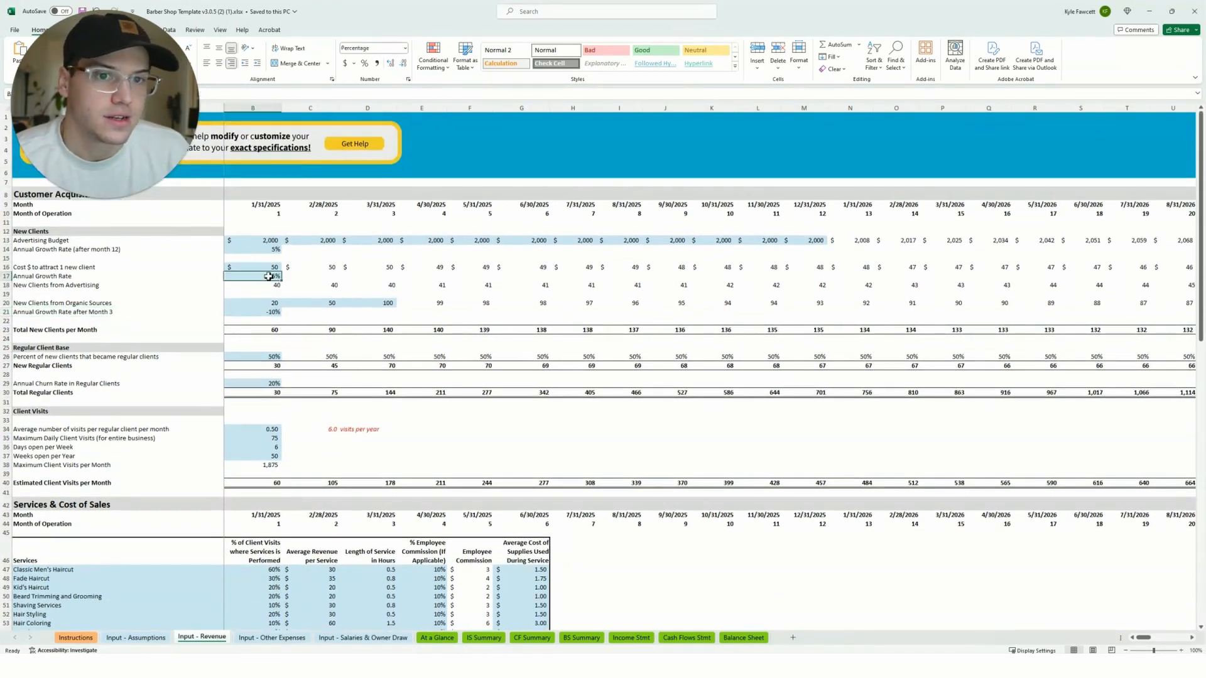
pyautogui.click(251, 312)
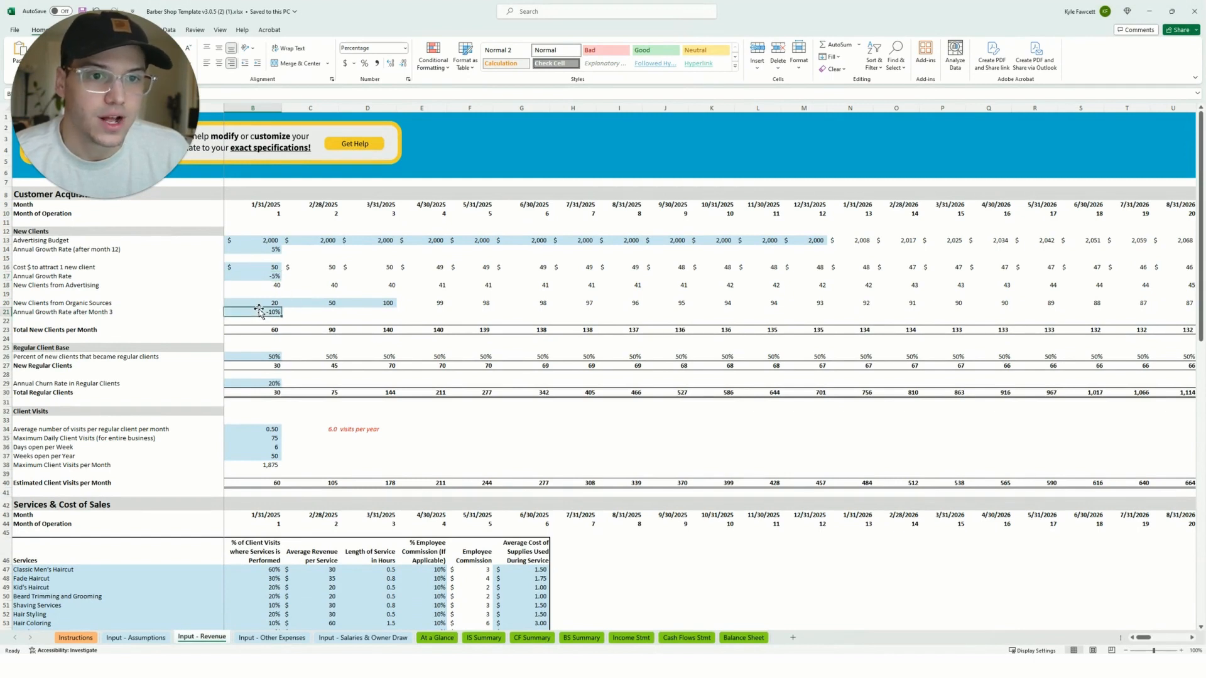
pyautogui.click(253, 302)
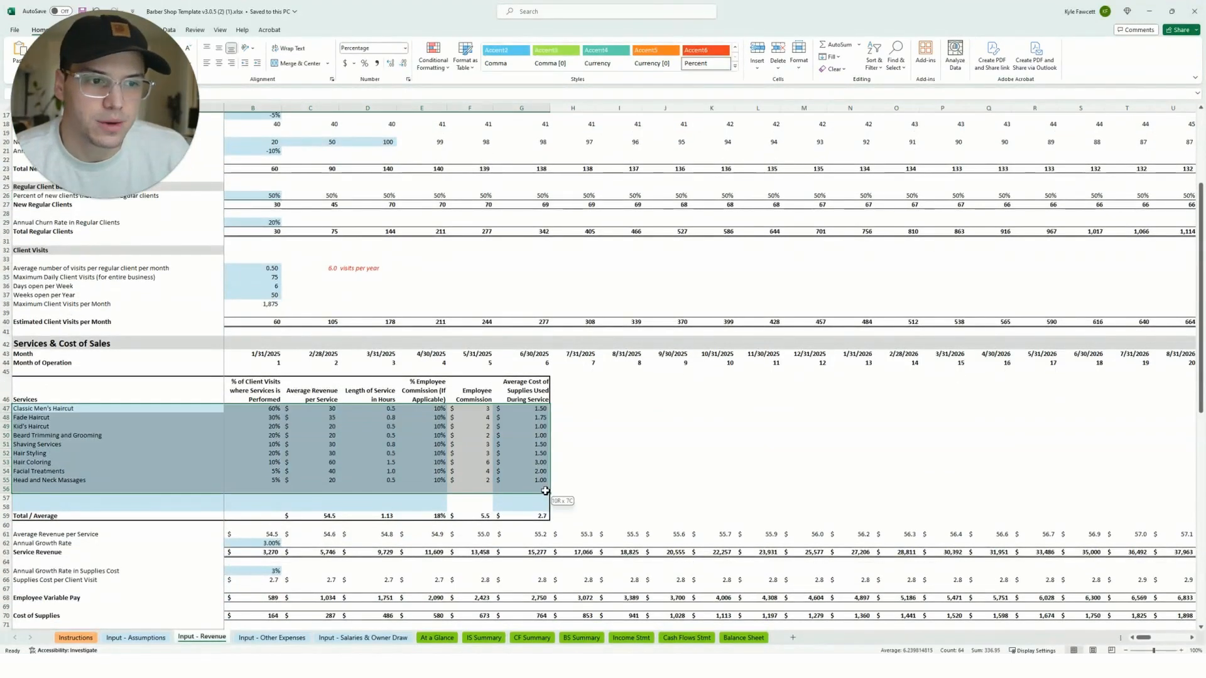
pyautogui.click(573, 471)
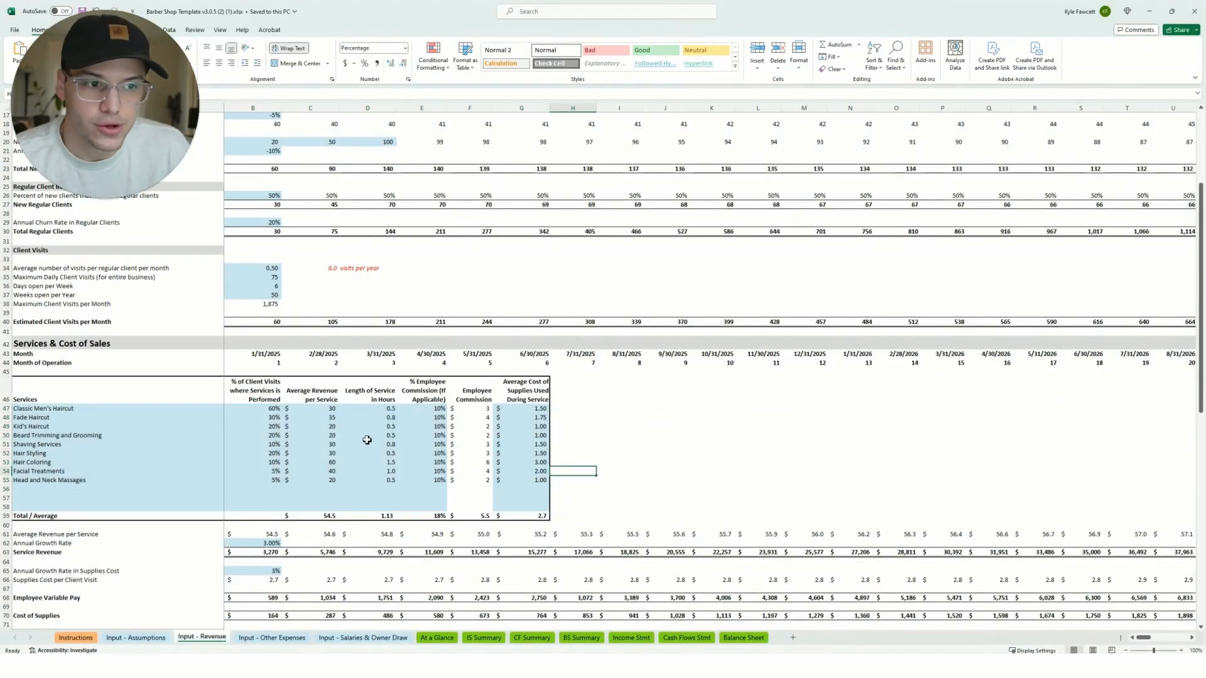
# Step: Scroll through the product sales and total revenue projections at the bottom of the sheet
pyautogui.scroll(-3)
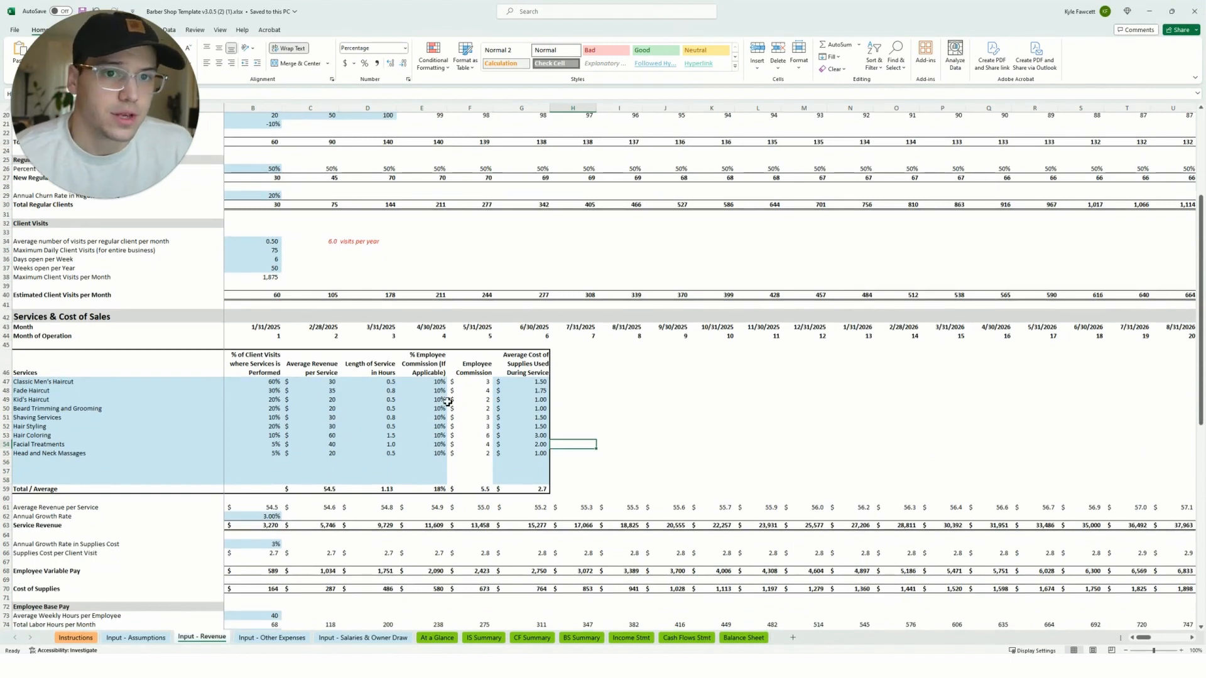
pyautogui.scroll(-3)
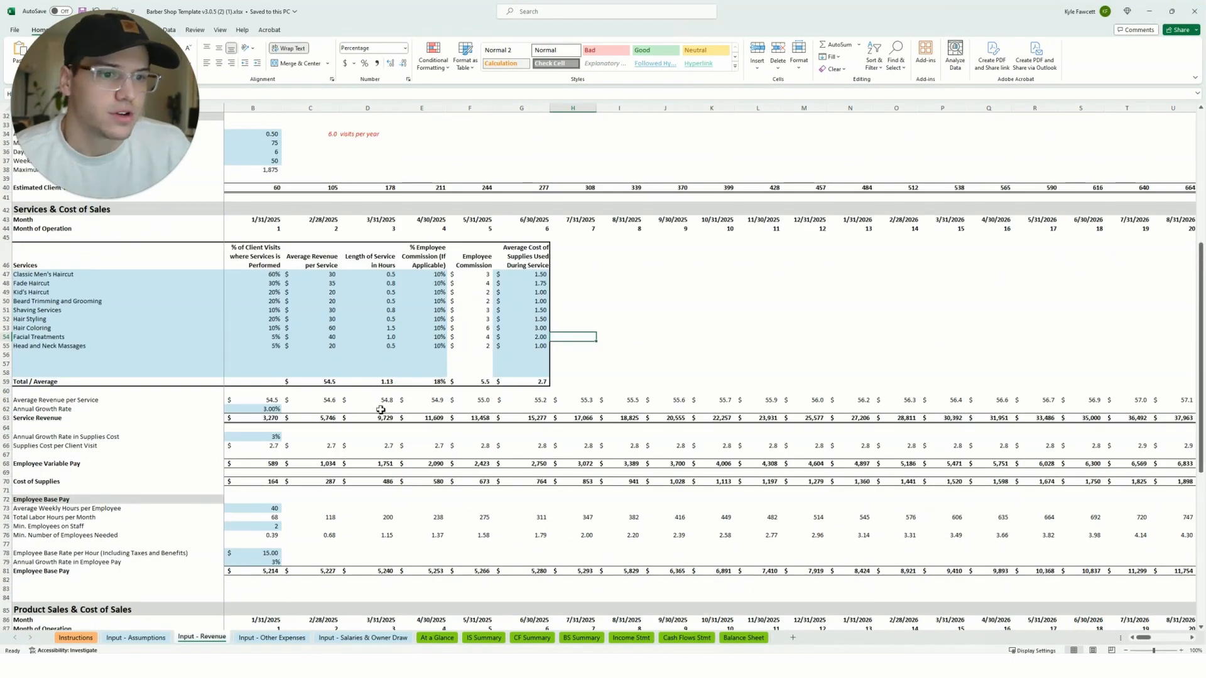
pyautogui.scroll(-3)
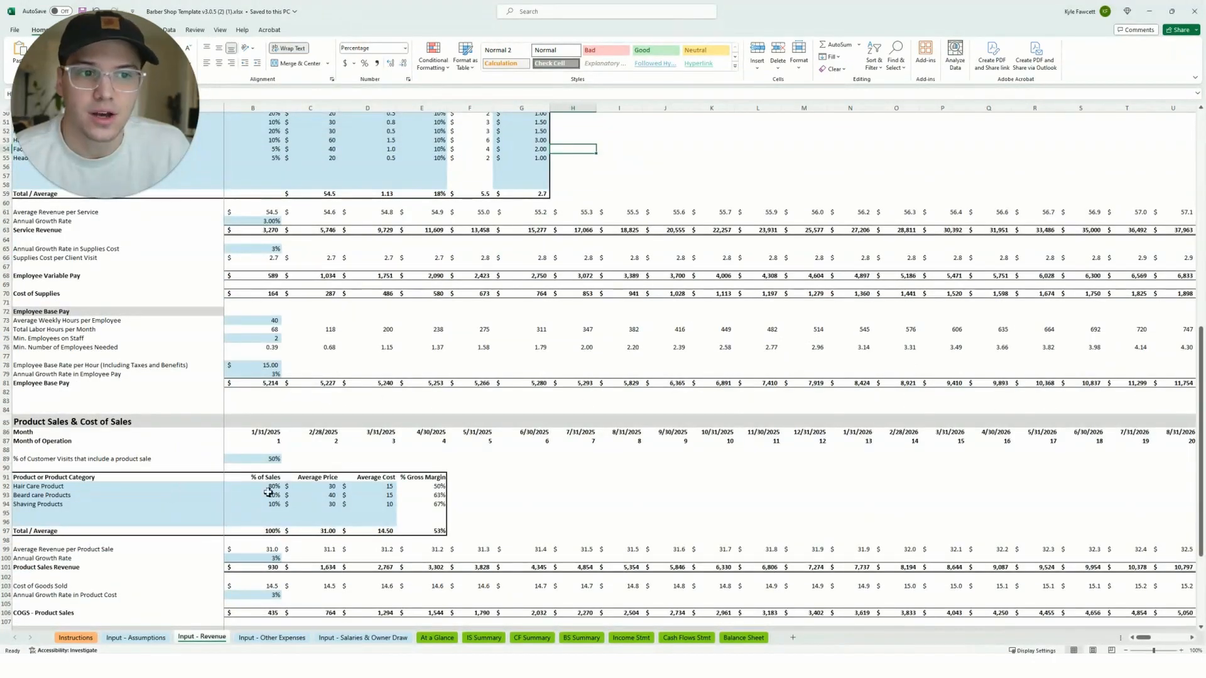
pyautogui.scroll(-3)
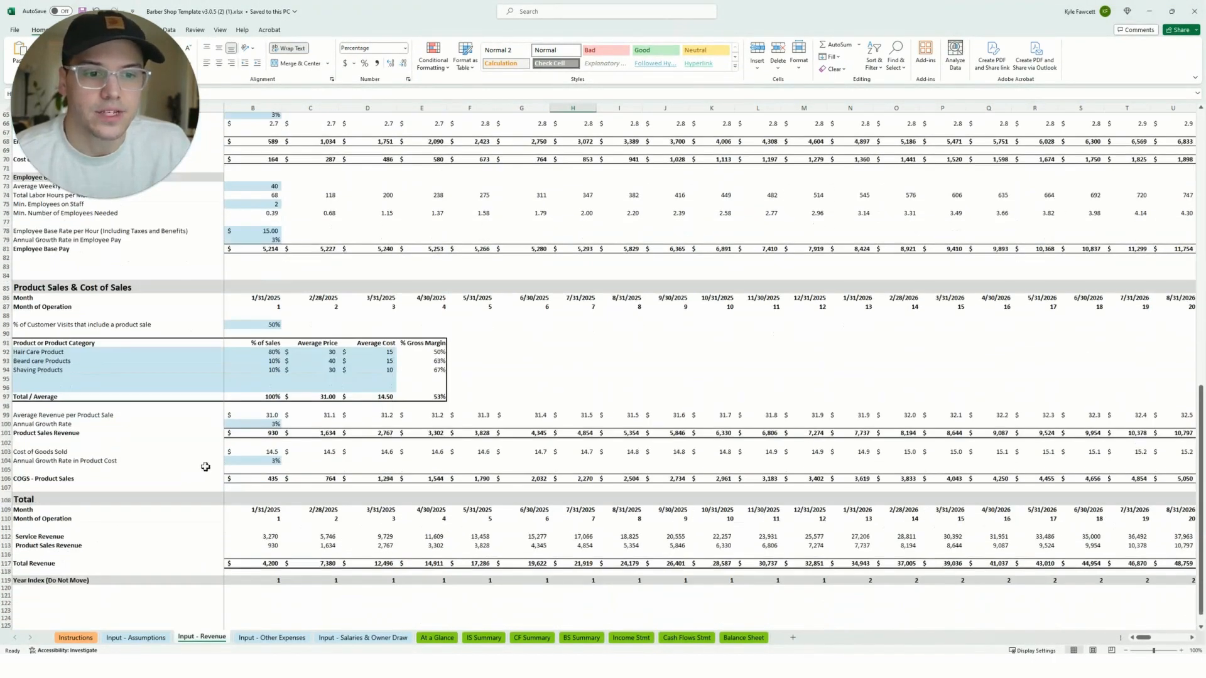
pyautogui.click(271, 638)
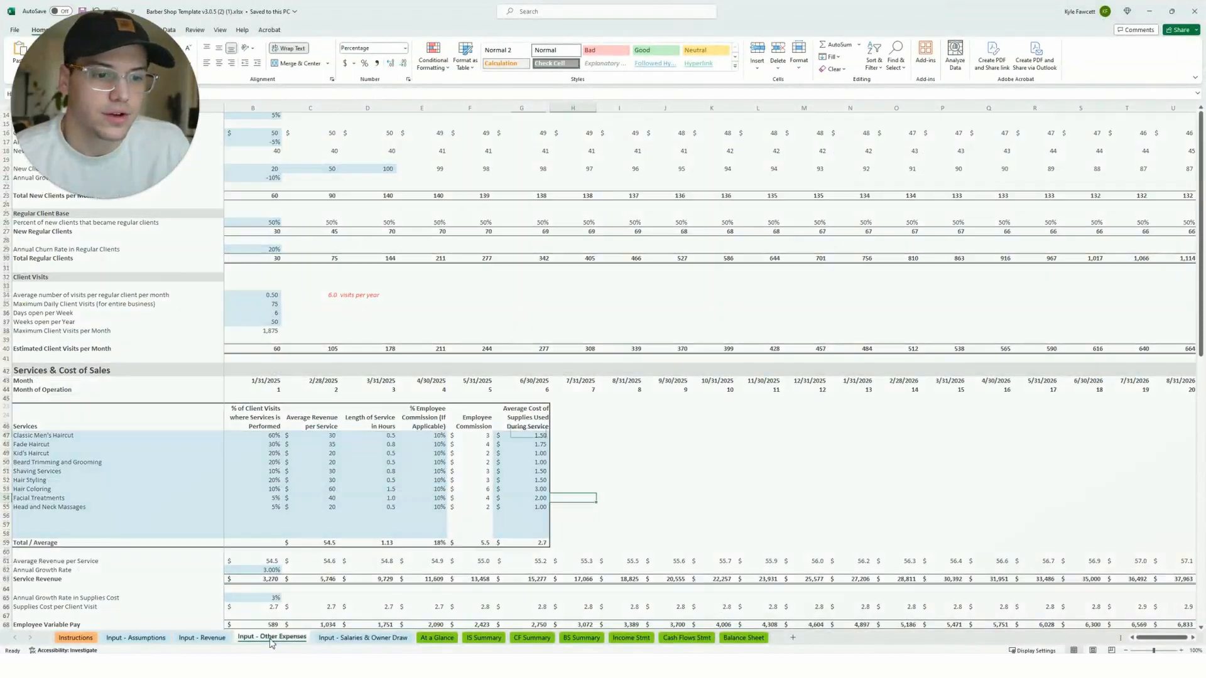
# Step: Step through the Input - Other Expenses, BS Summary and monthly Balance Sheet tabs
pyautogui.click(273, 638)
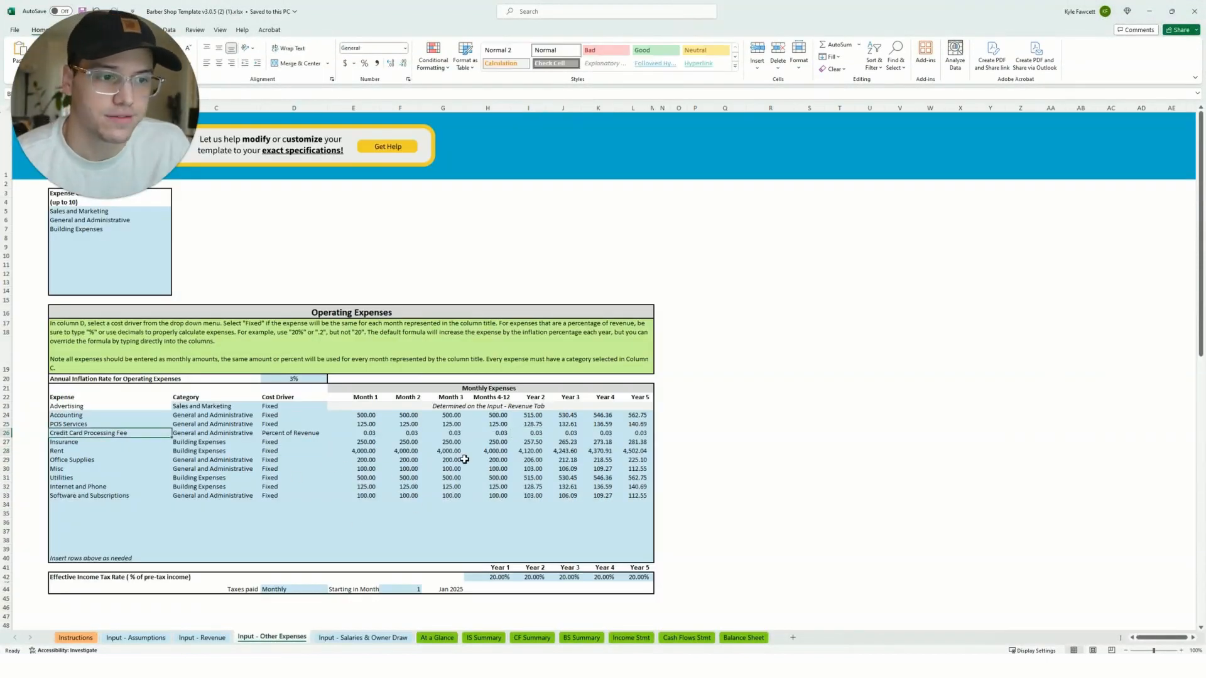
pyautogui.click(361, 638)
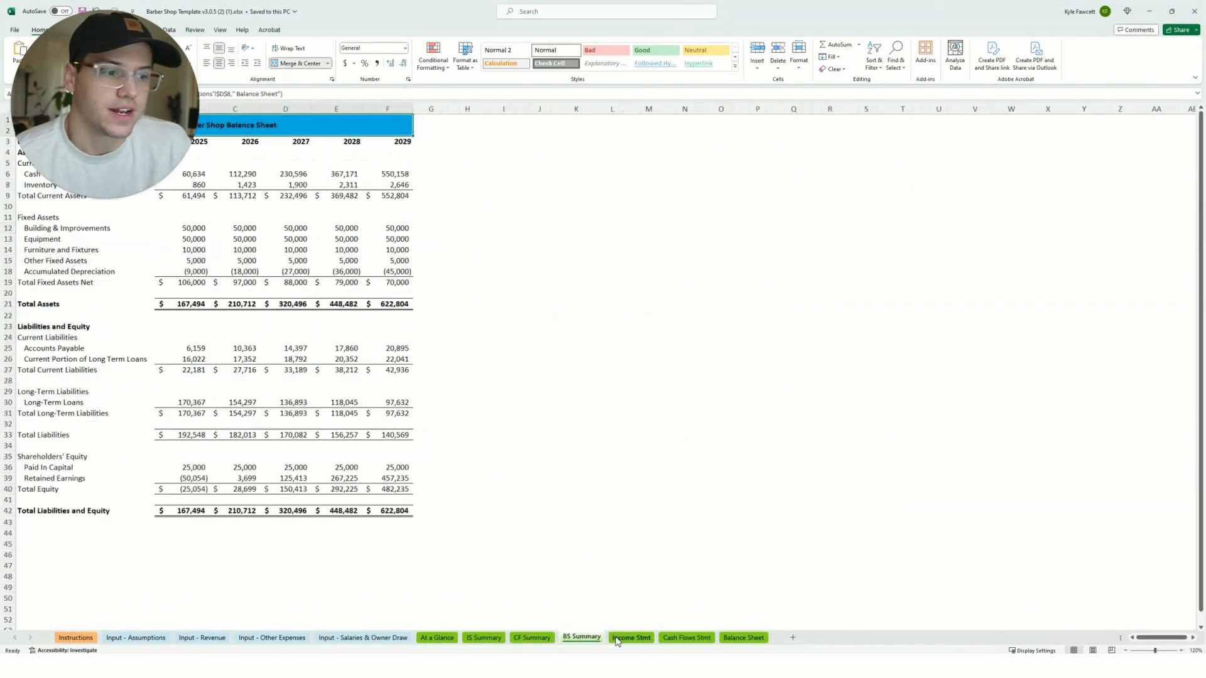
pyautogui.click(743, 638)
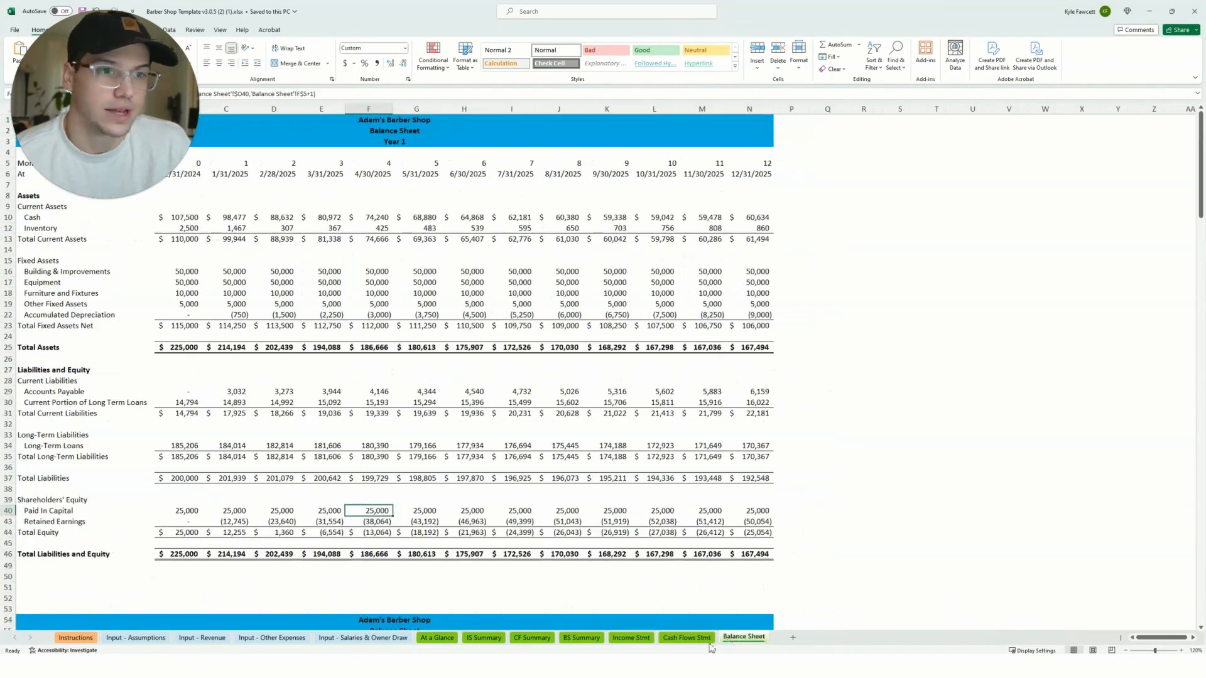
pyautogui.click(436, 638)
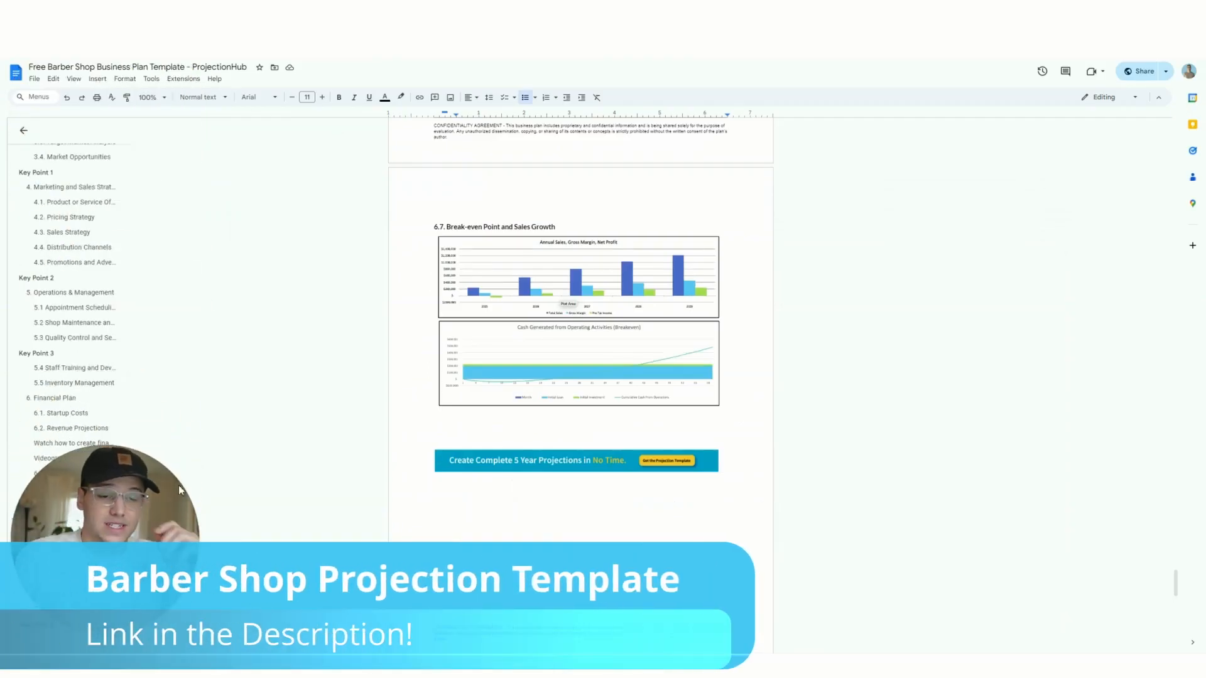
pyautogui.moveTo(264, 325)
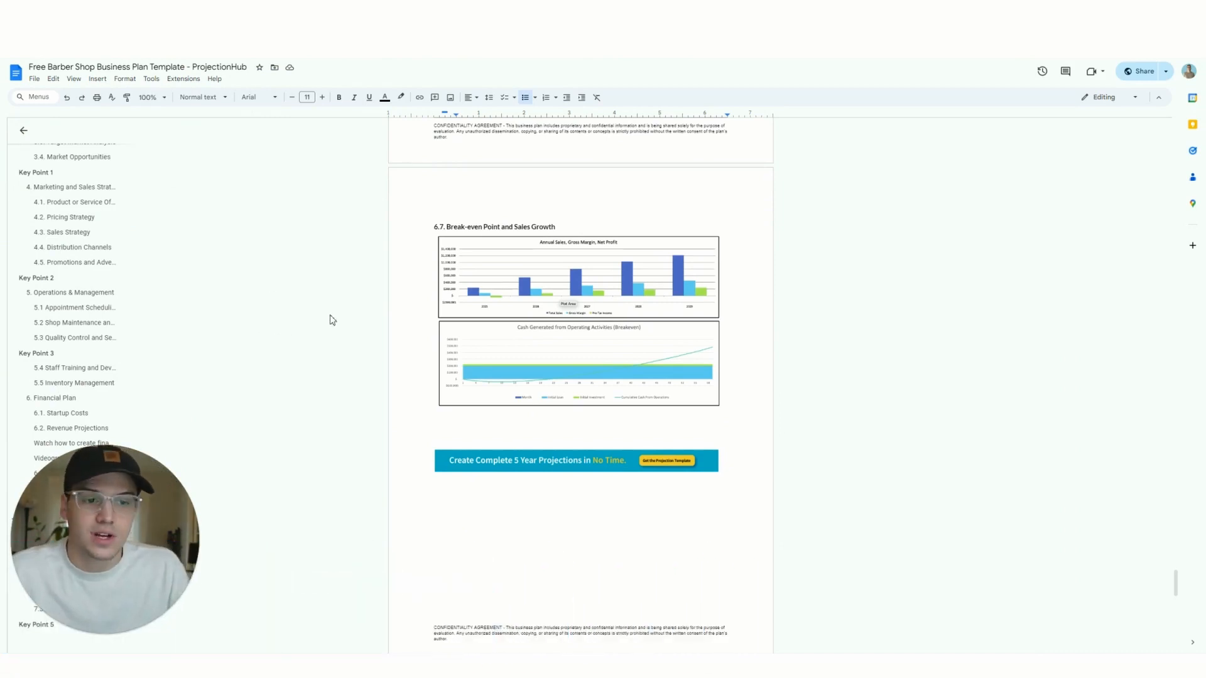
pyautogui.moveTo(321, 325)
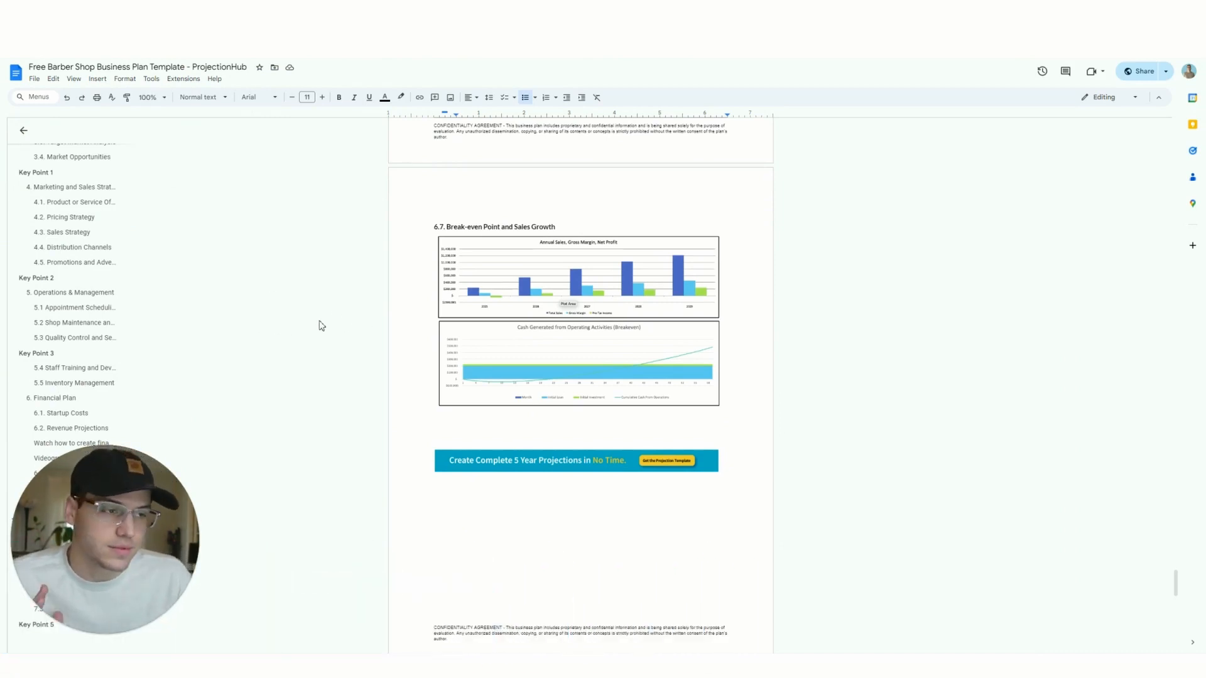
pyautogui.moveTo(379, 387)
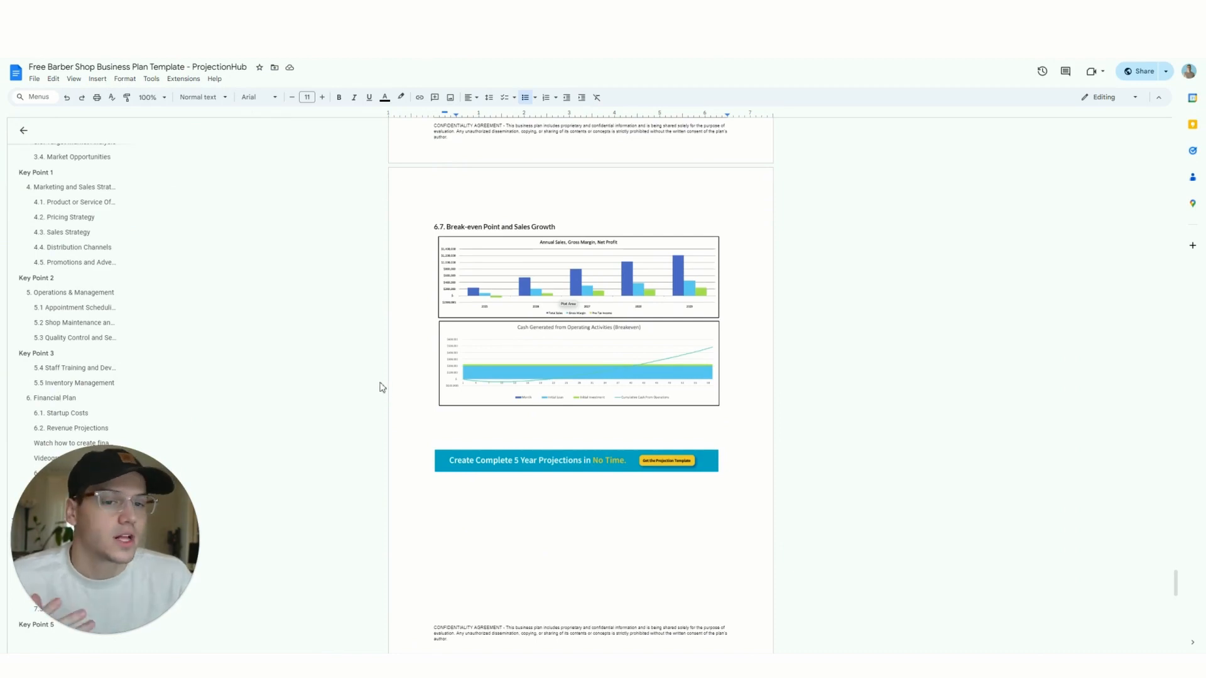
# Step: Scroll the plan down to the Key Point 4 callout above section 7, Appendix
pyautogui.scroll(-3)
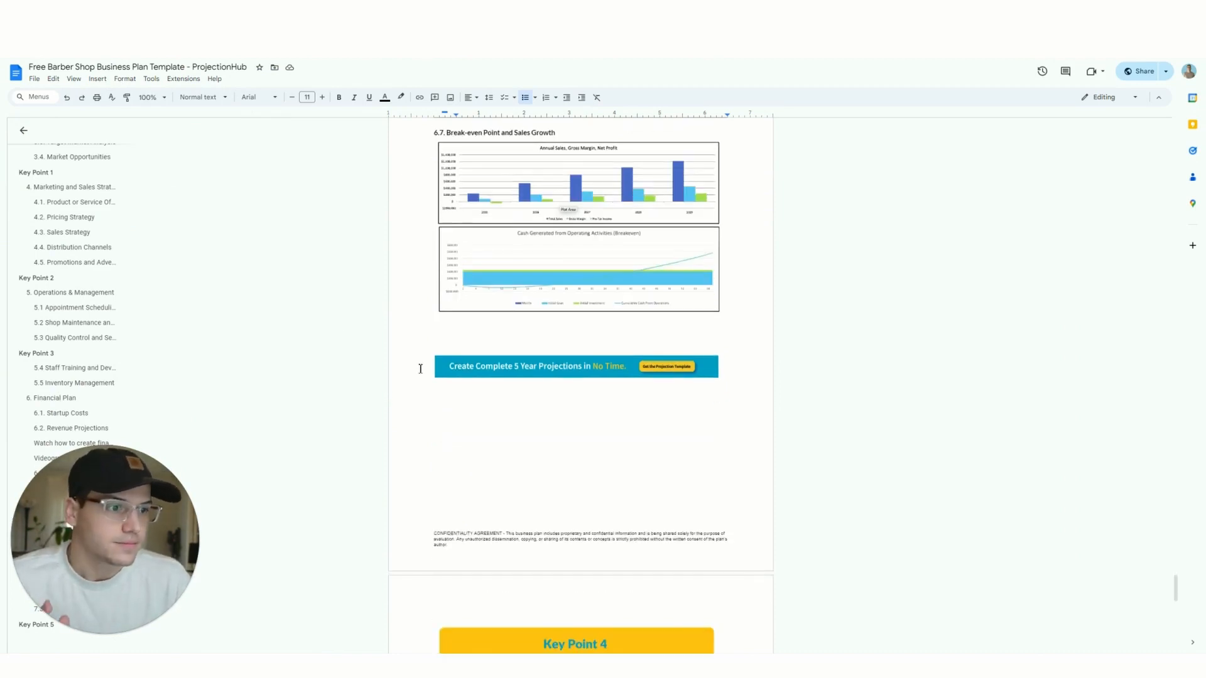
pyautogui.scroll(3)
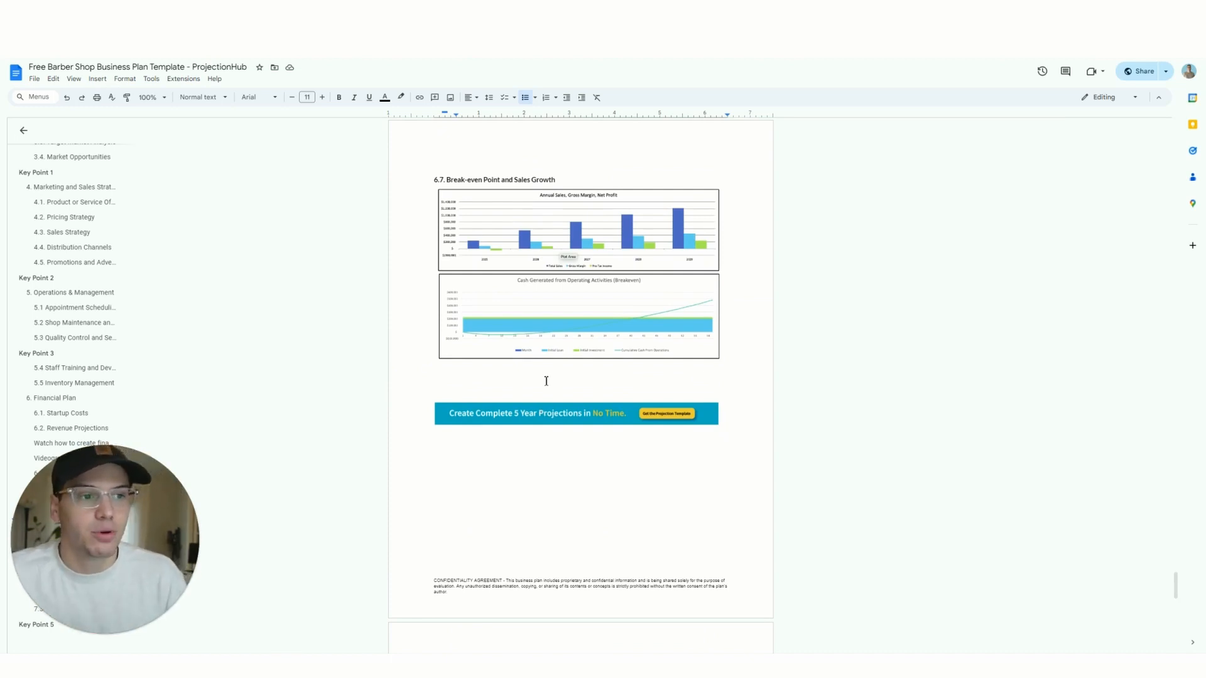
pyautogui.scroll(-3)
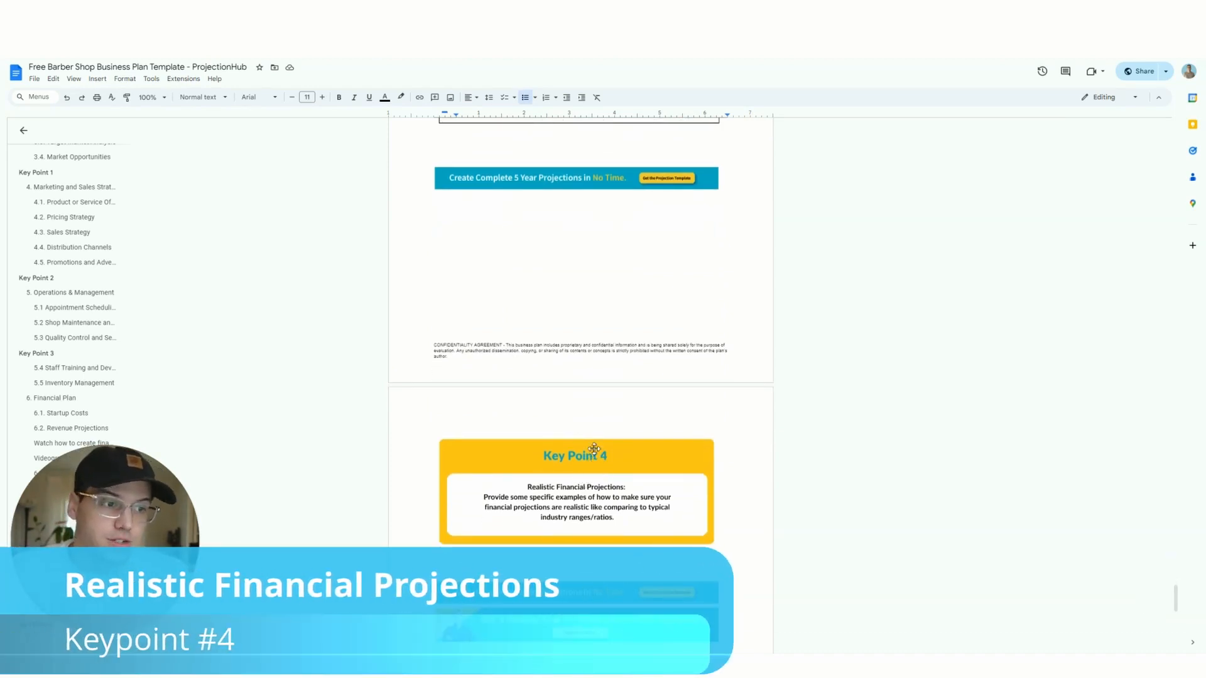
pyautogui.scroll(-3)
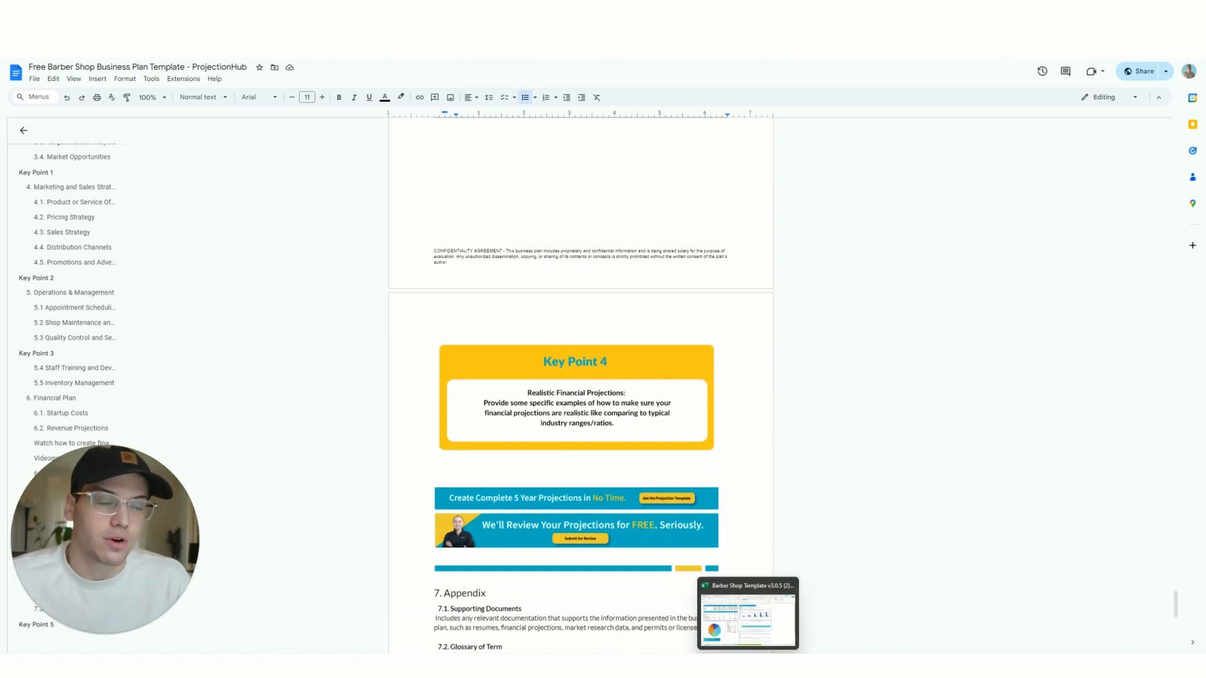
# Step: Inspect the 2025–2028 Net Income figures and margin formulas on the At a Glance sheet
pyautogui.click(746, 612)
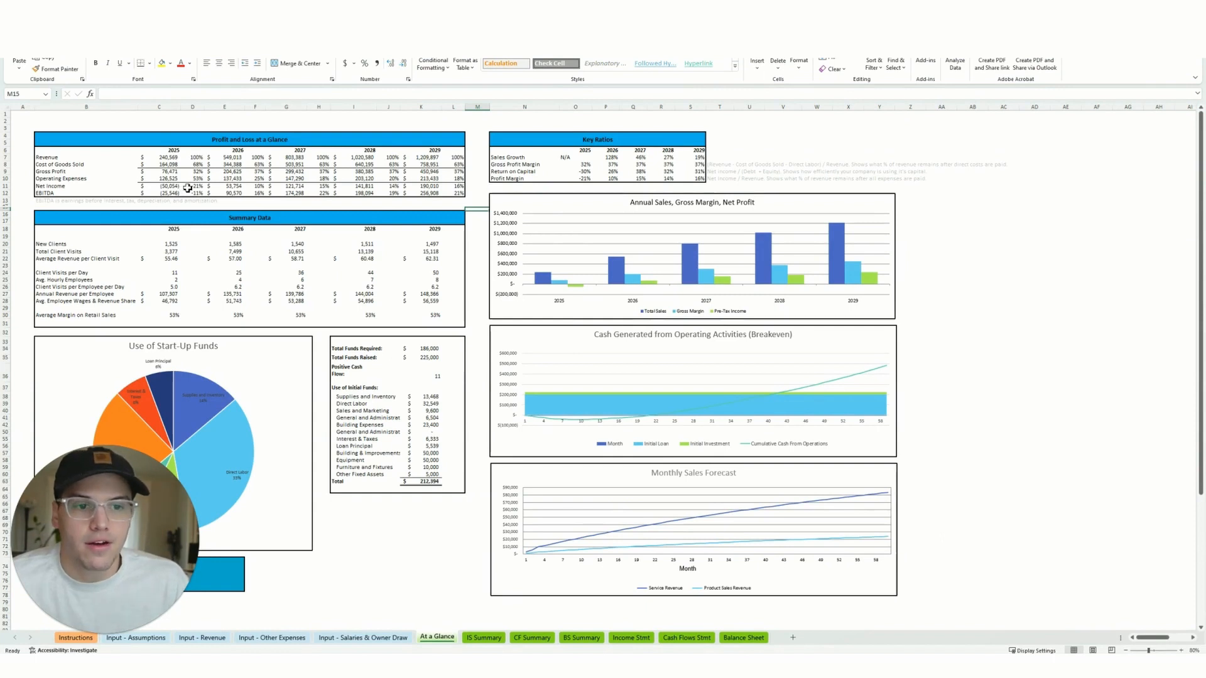
pyautogui.click(192, 186)
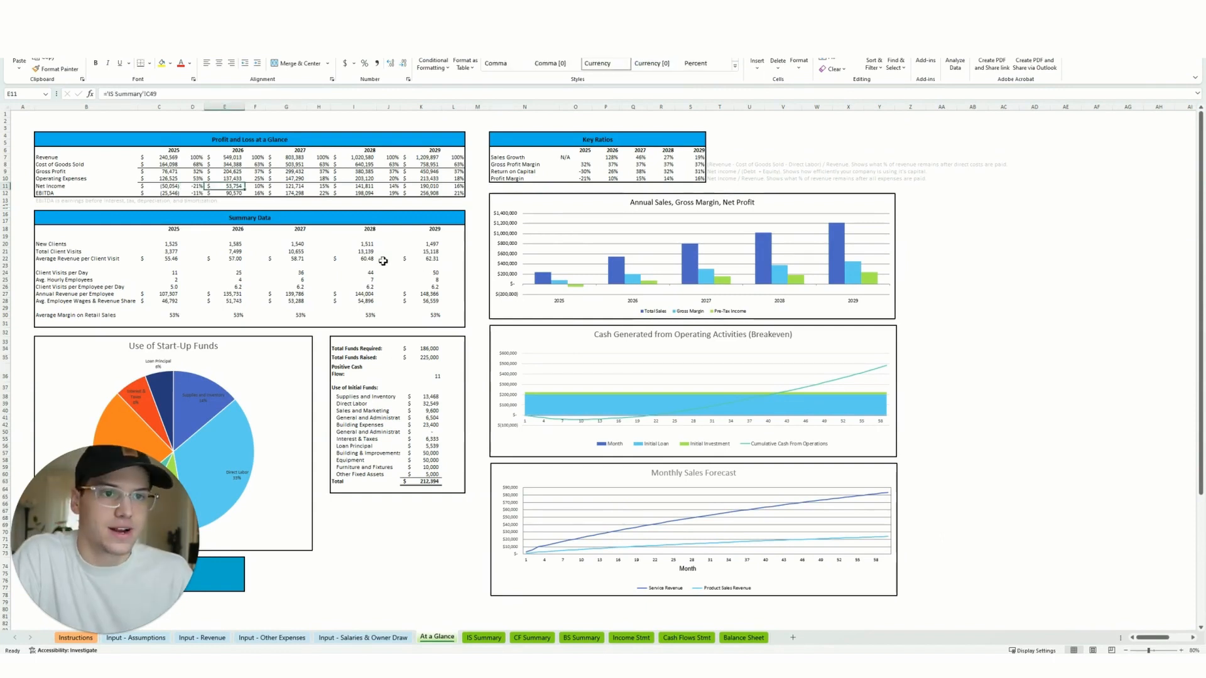
pyautogui.click(192, 186)
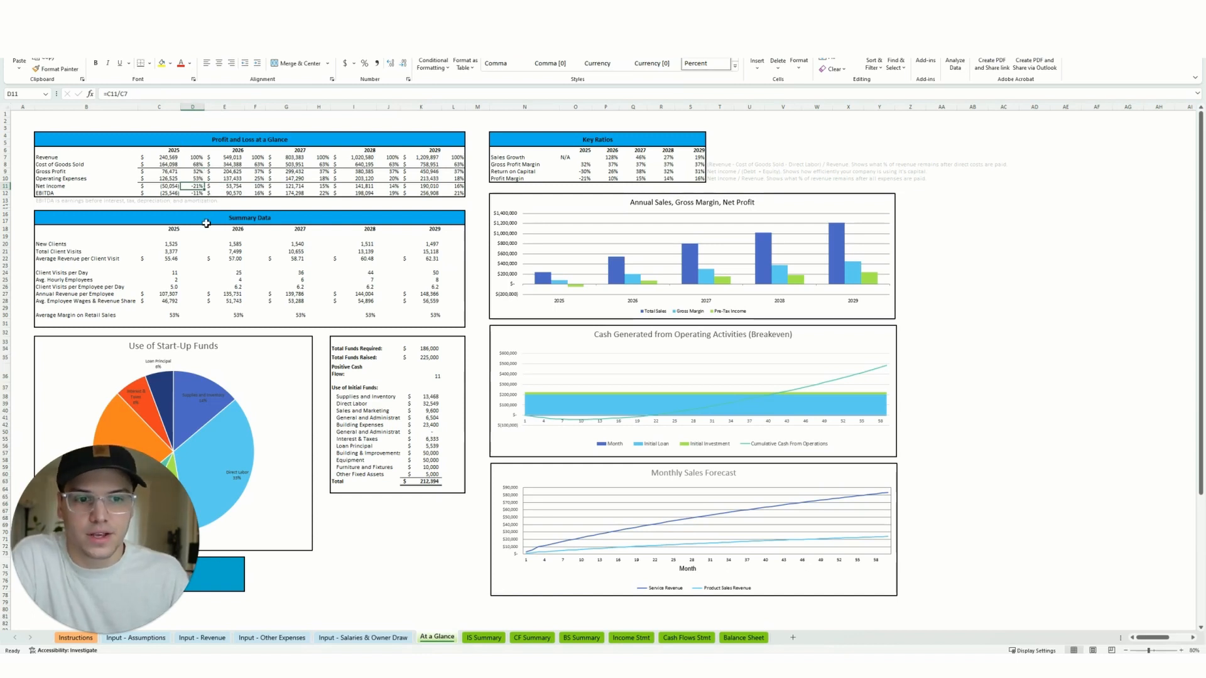
pyautogui.click(225, 186)
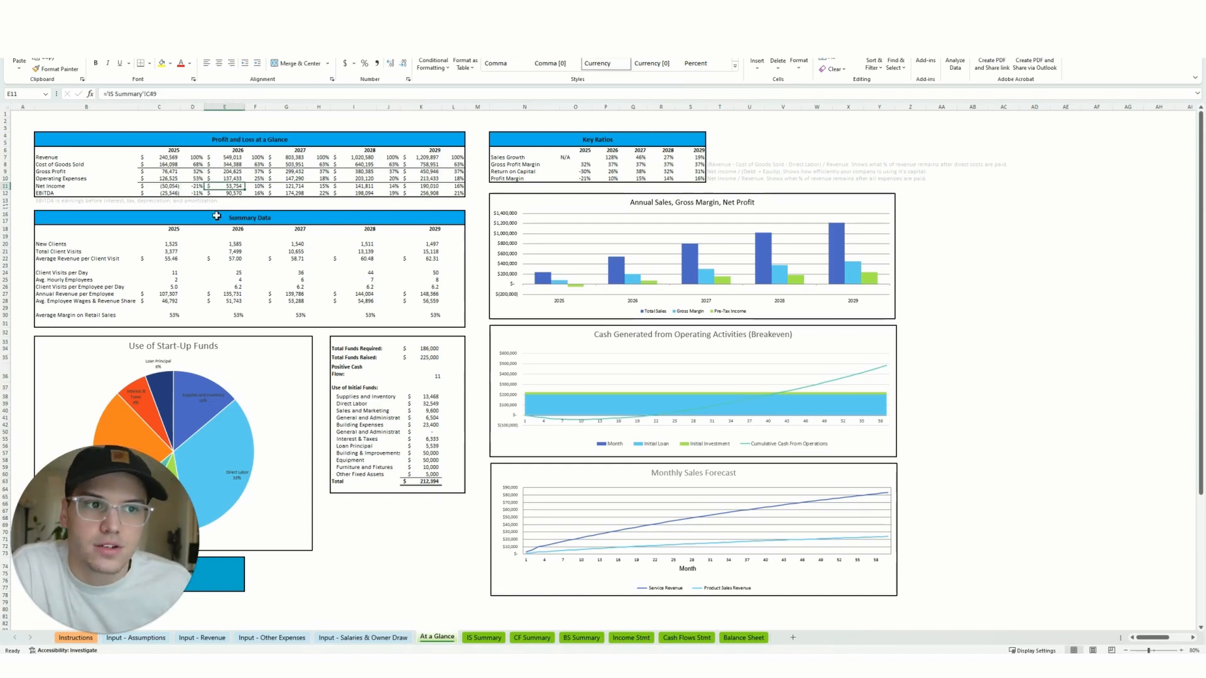
pyautogui.click(355, 186)
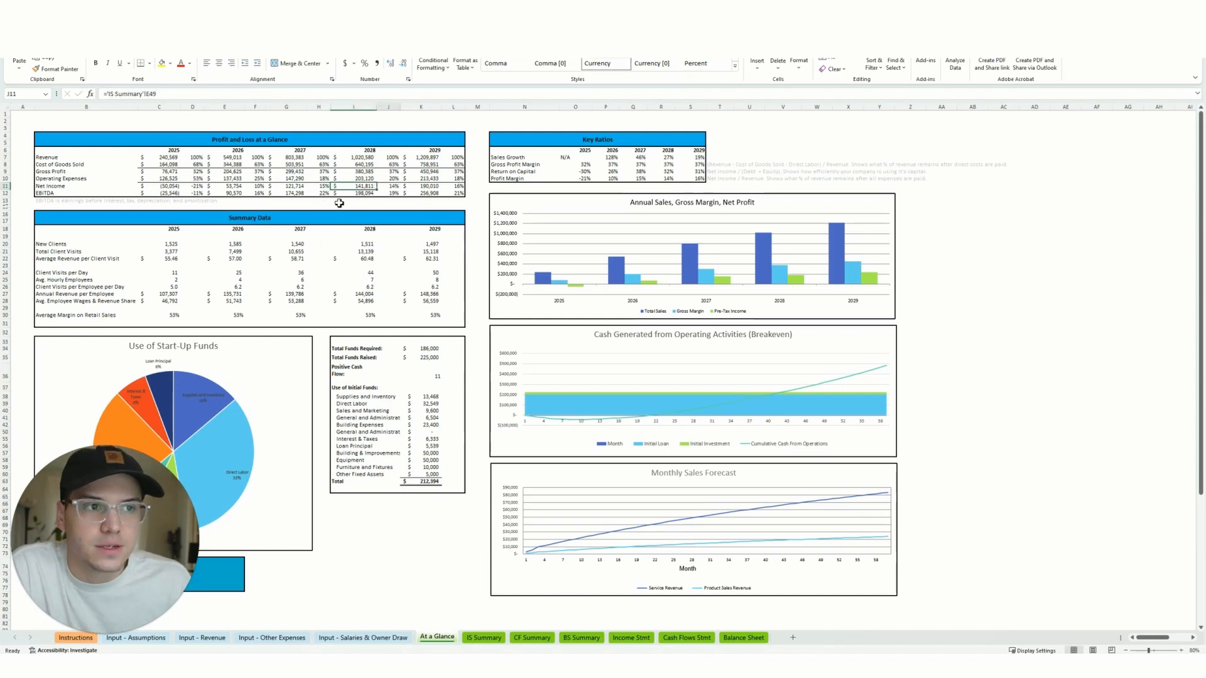
# Step: Show the web results on typical barber shop profit margins
pyautogui.click(453, 186)
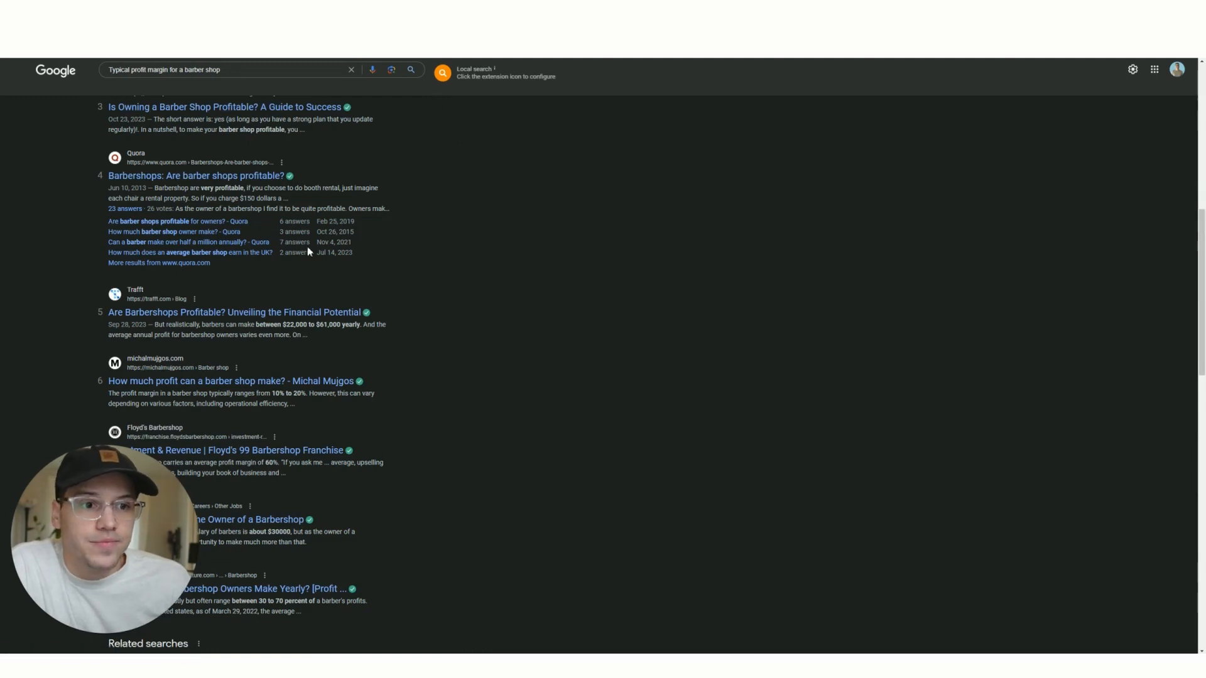
pyautogui.scroll(-3)
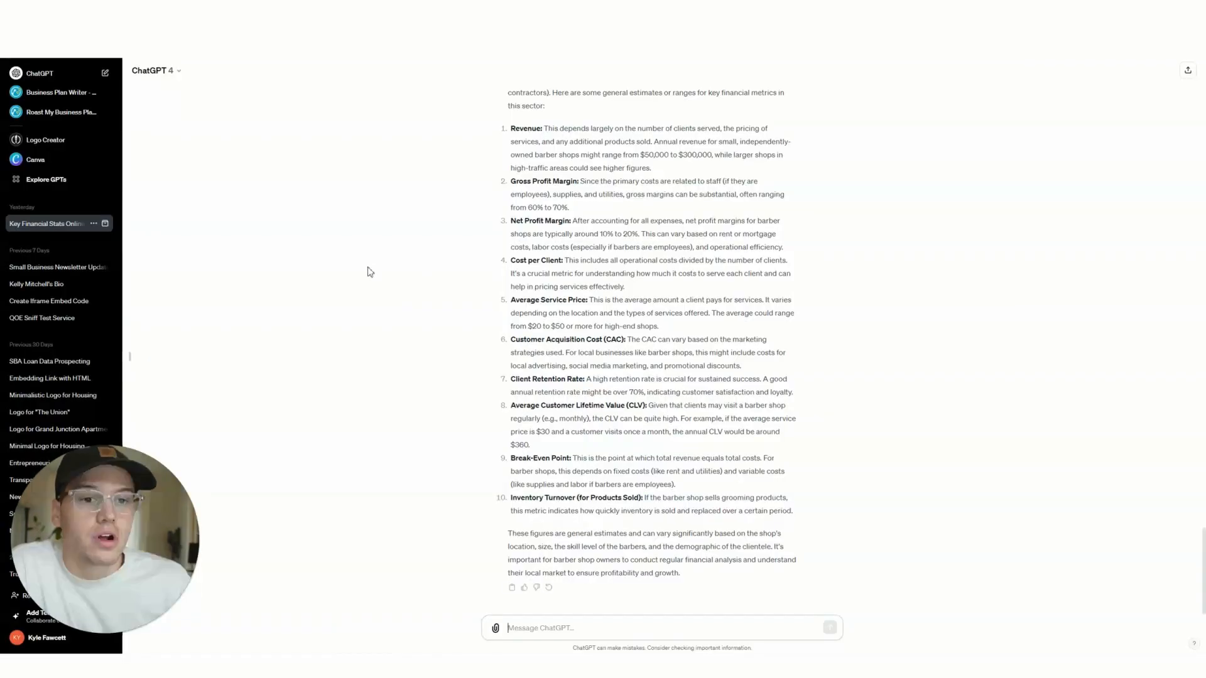
# Step: Scroll the ChatGPT answer listing barber shop metrics such as 10–20% net profit margins
pyautogui.scroll(3)
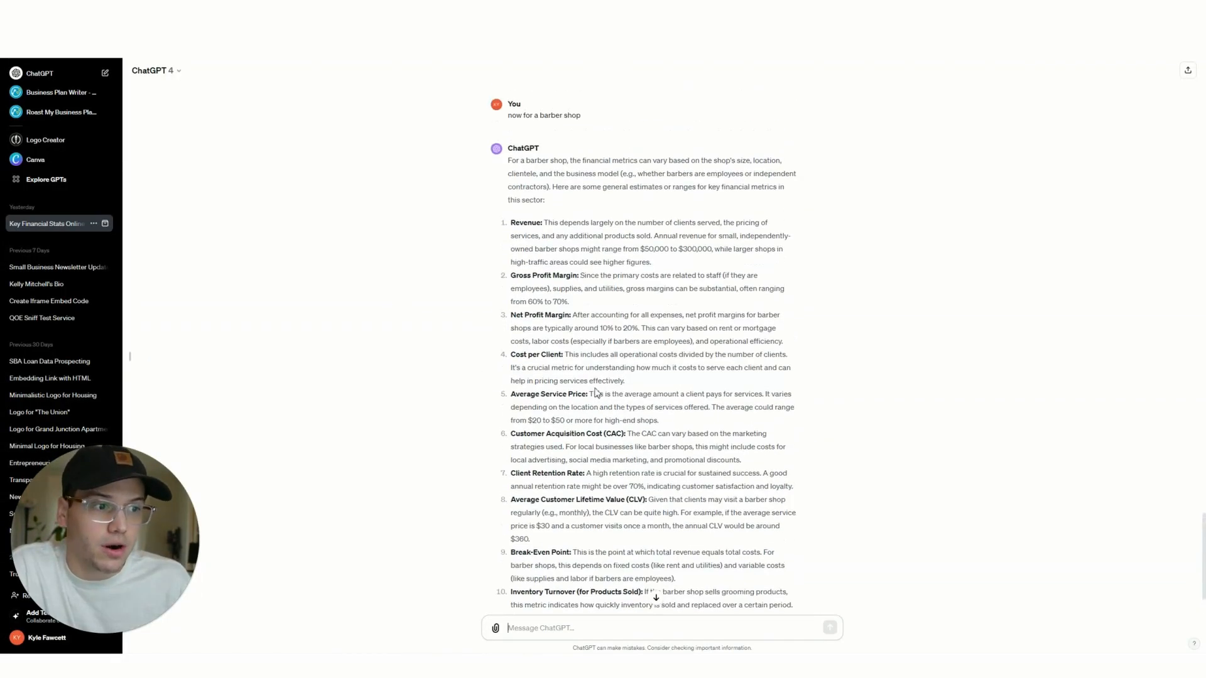
pyautogui.scroll(-3)
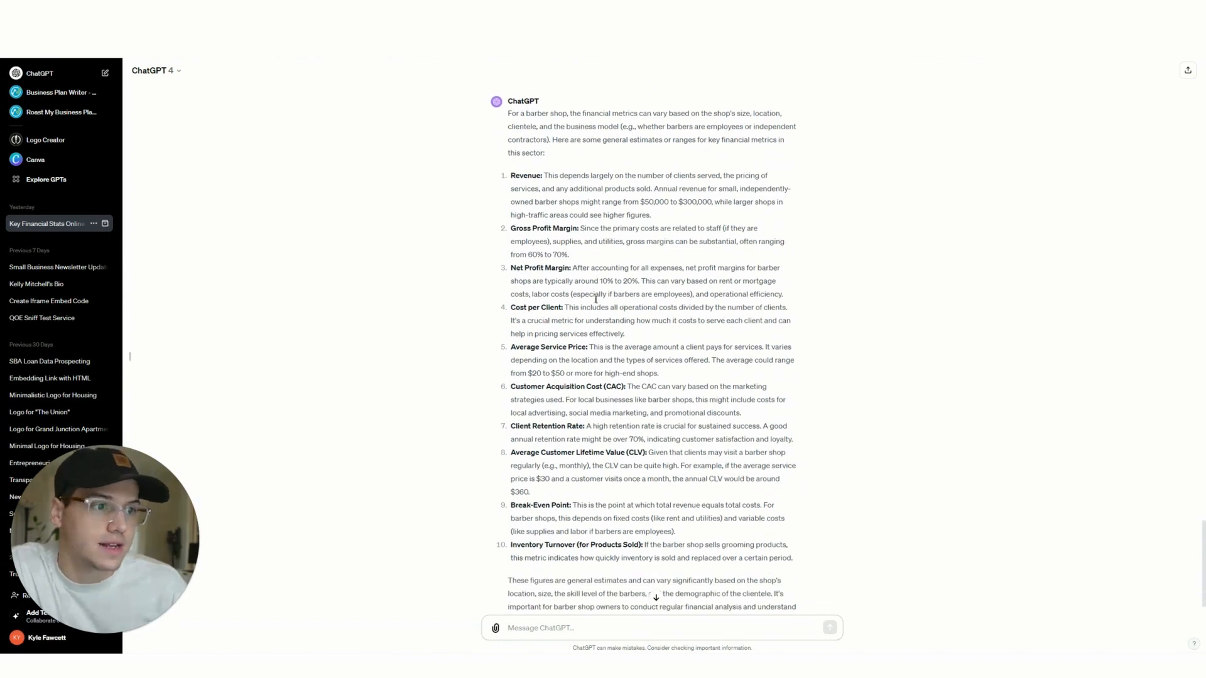
pyautogui.moveTo(608, 292)
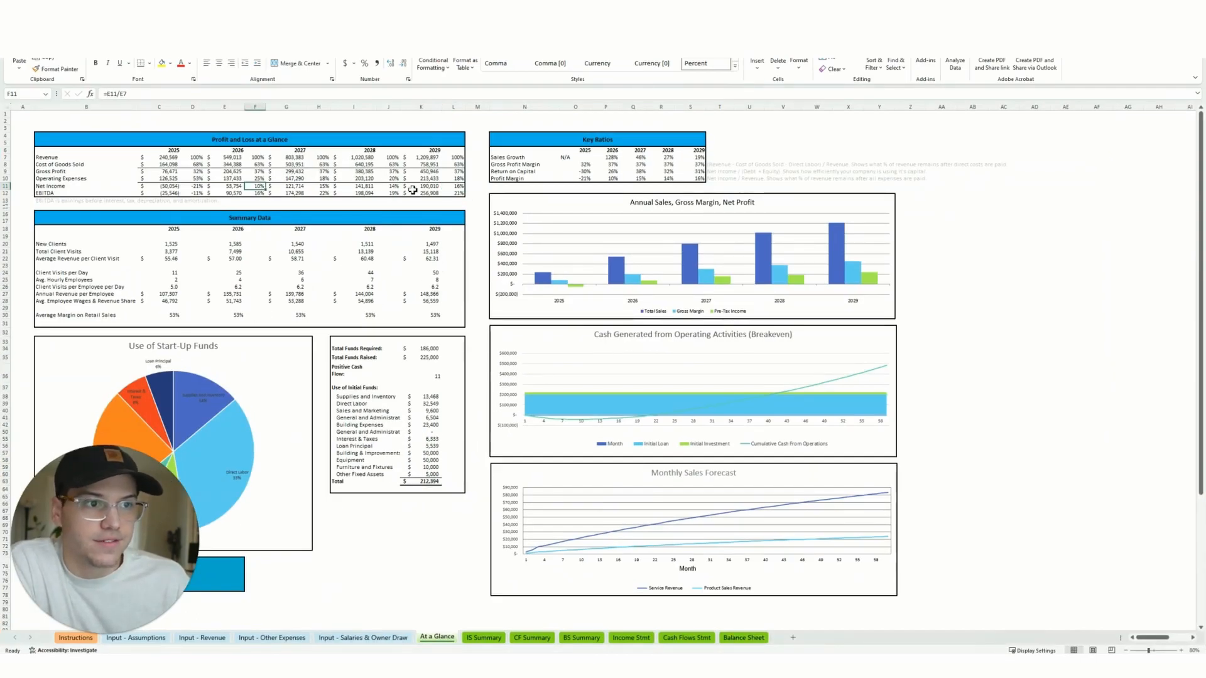
pyautogui.moveTo(481, 344)
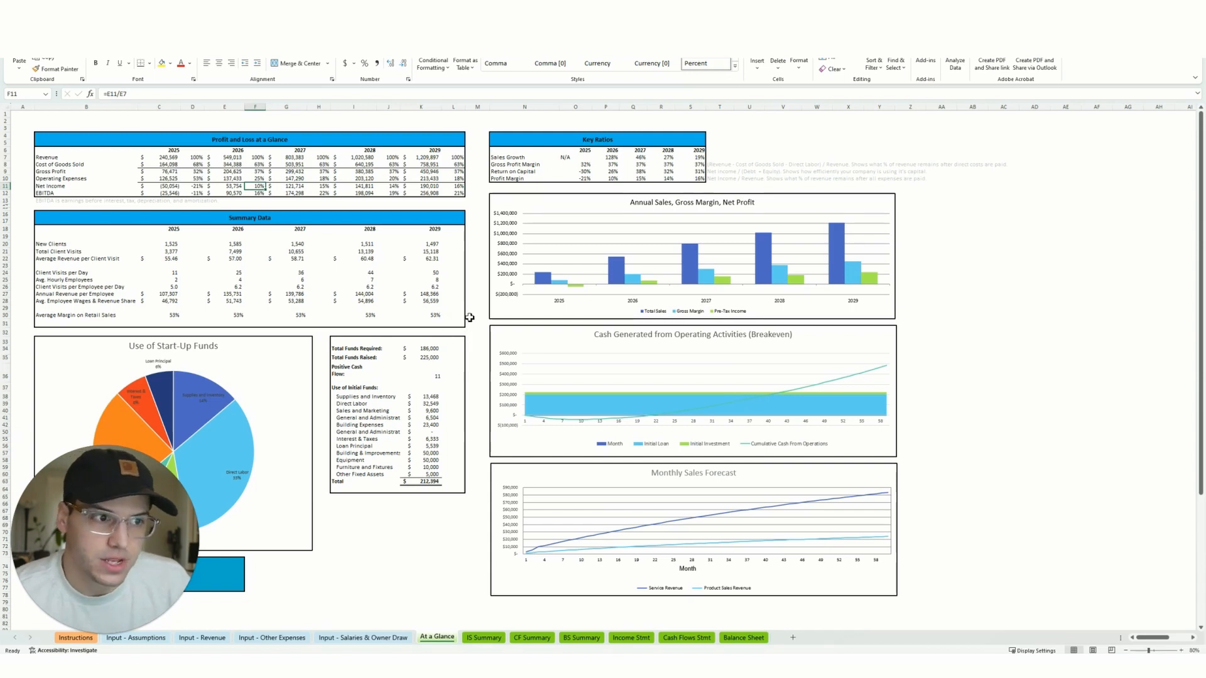
# Step: Return to the barber shop business plan document at Key Point 4
pyautogui.click(477, 317)
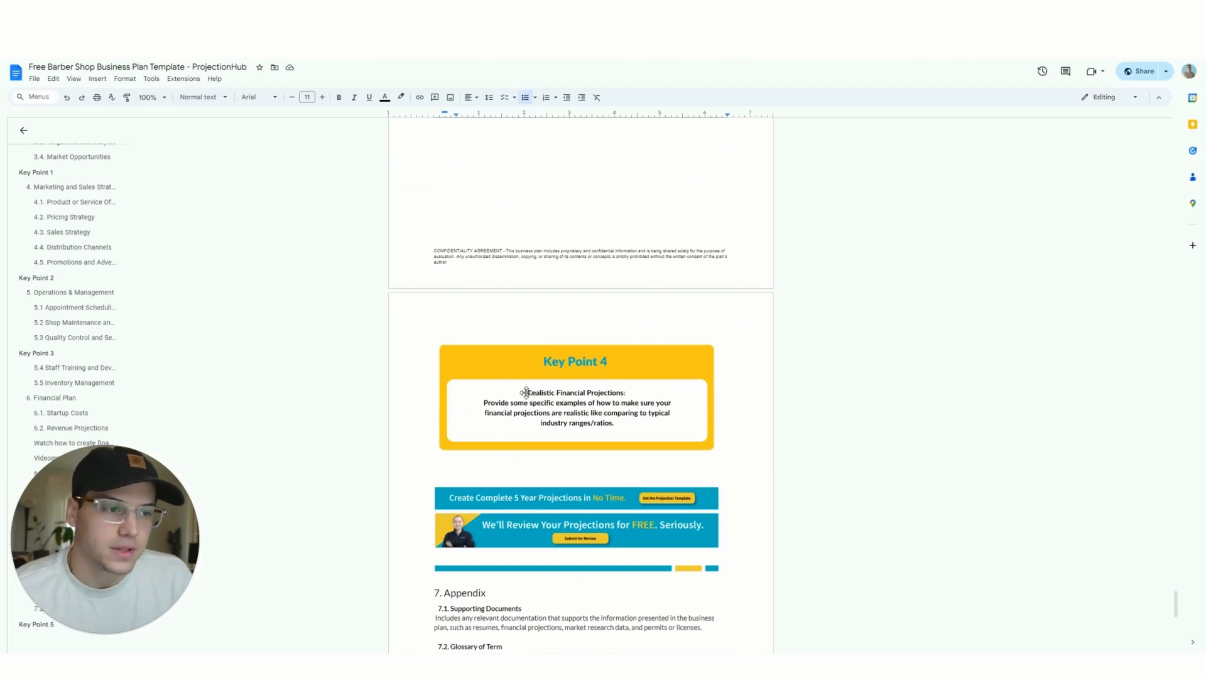
pyautogui.moveTo(565, 396)
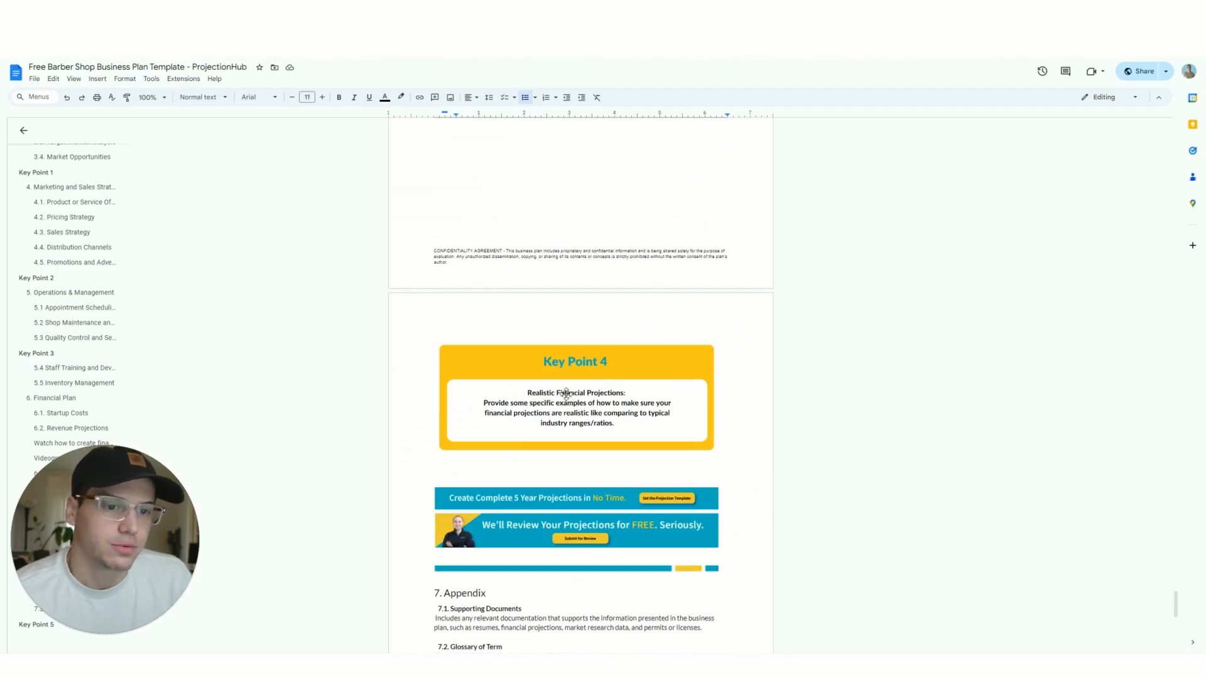
# Step: Scroll past the Appendix to the Key Point 5 callout on skin in the game
pyautogui.scroll(-3)
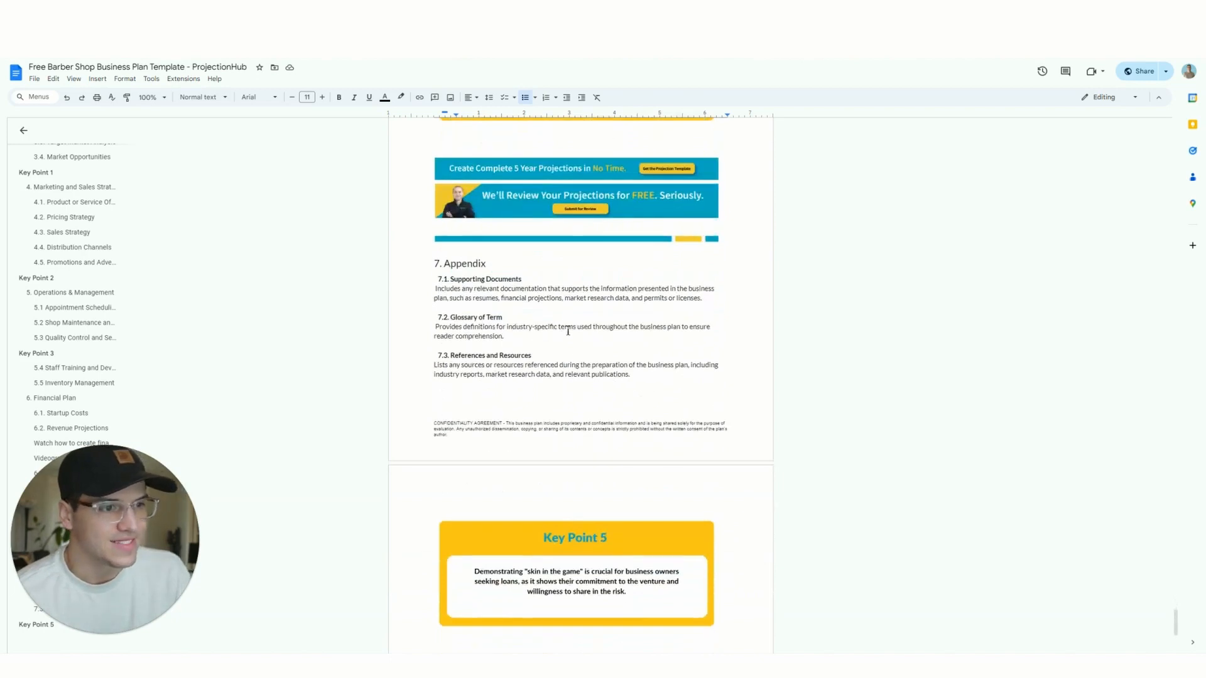
pyautogui.scroll(-3)
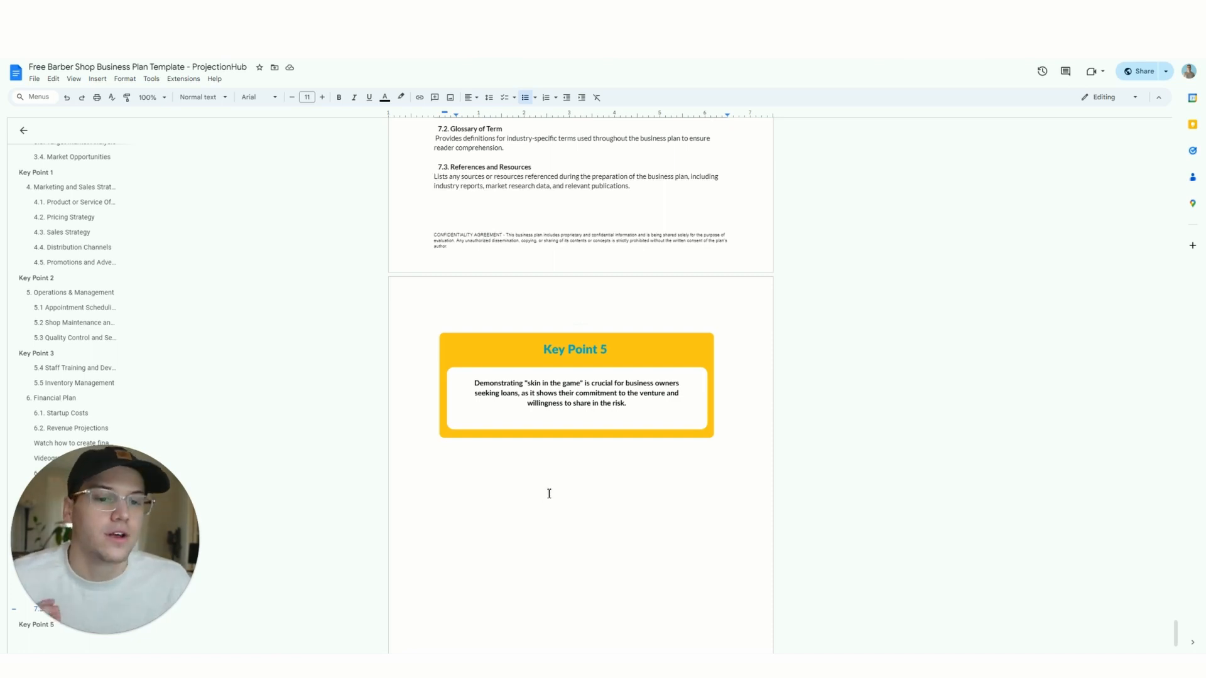
pyautogui.moveTo(596, 461)
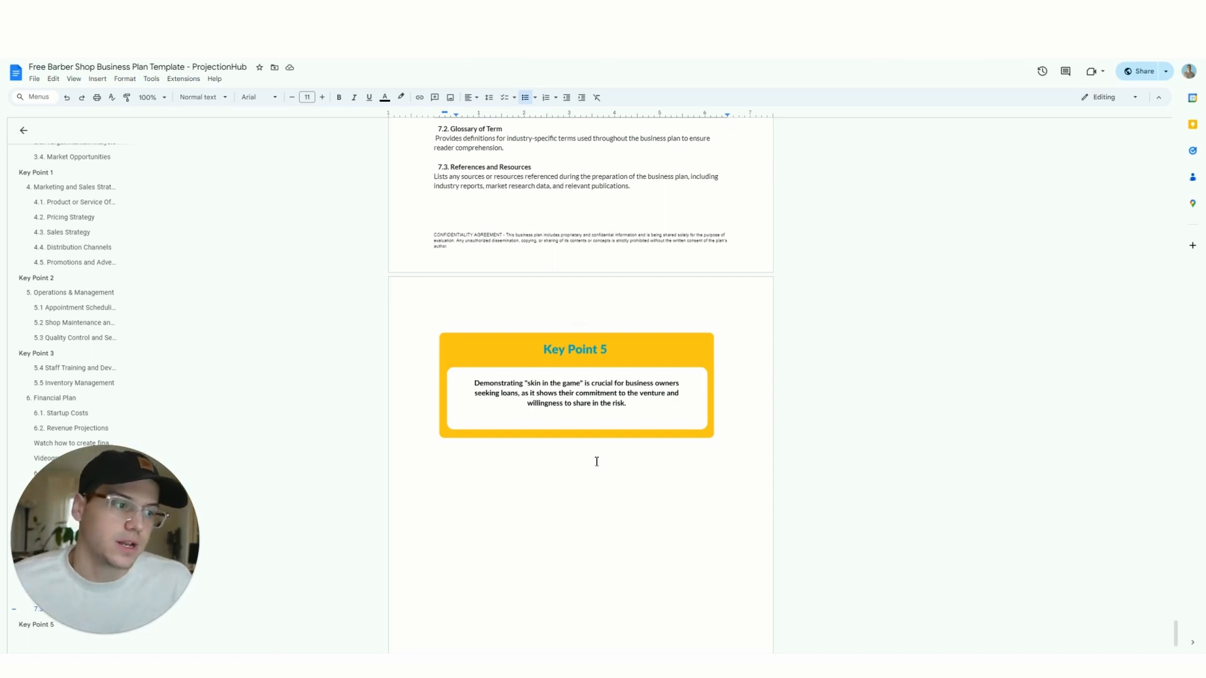
# Step: Scroll back to section 6.2 Revenue Projections with its embedded barbershop projections video
pyautogui.scroll(-3)
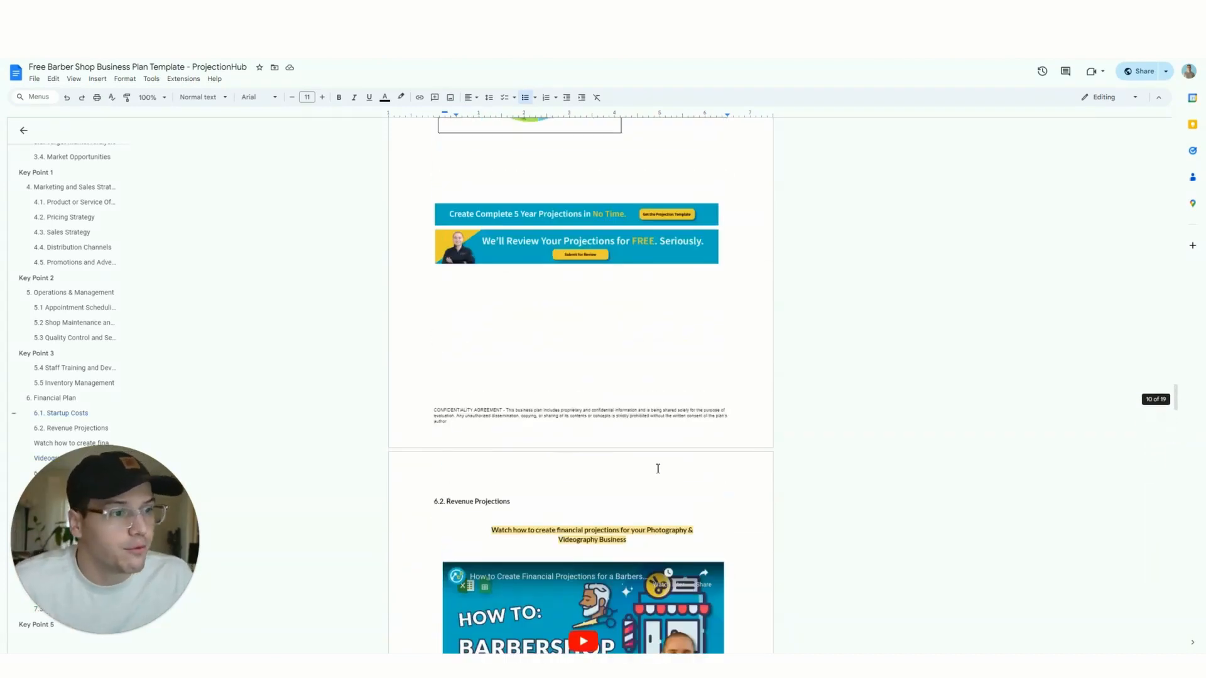
pyautogui.scroll(3)
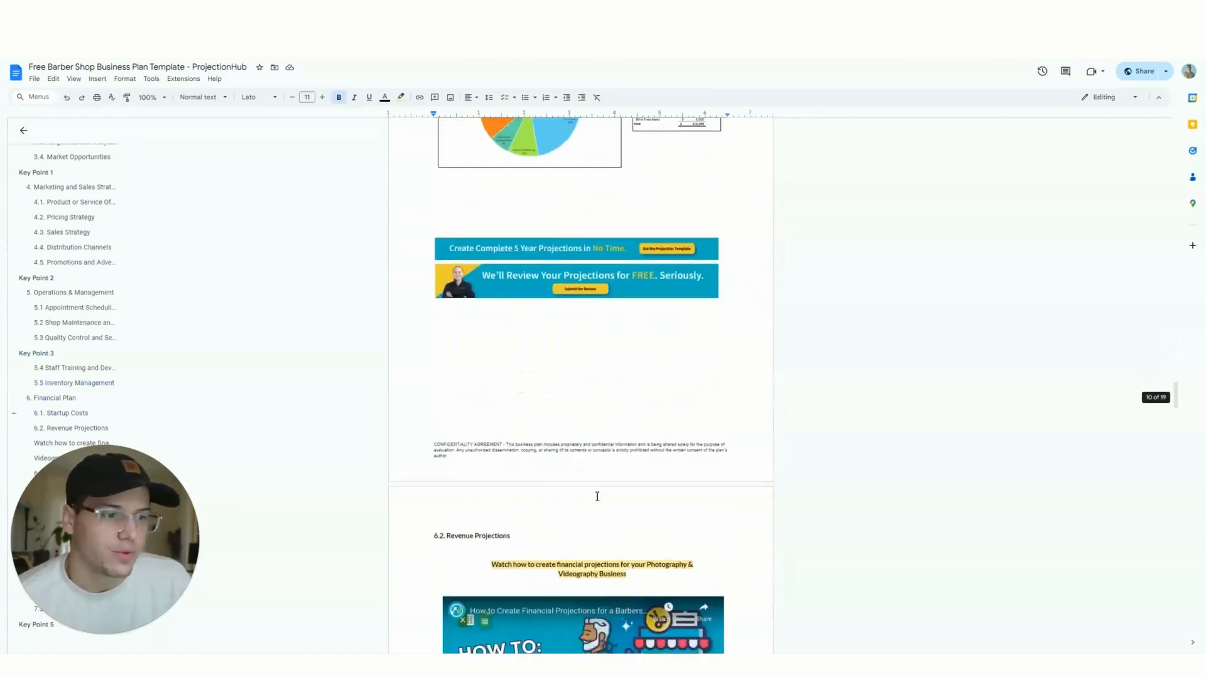
pyautogui.scroll(-3)
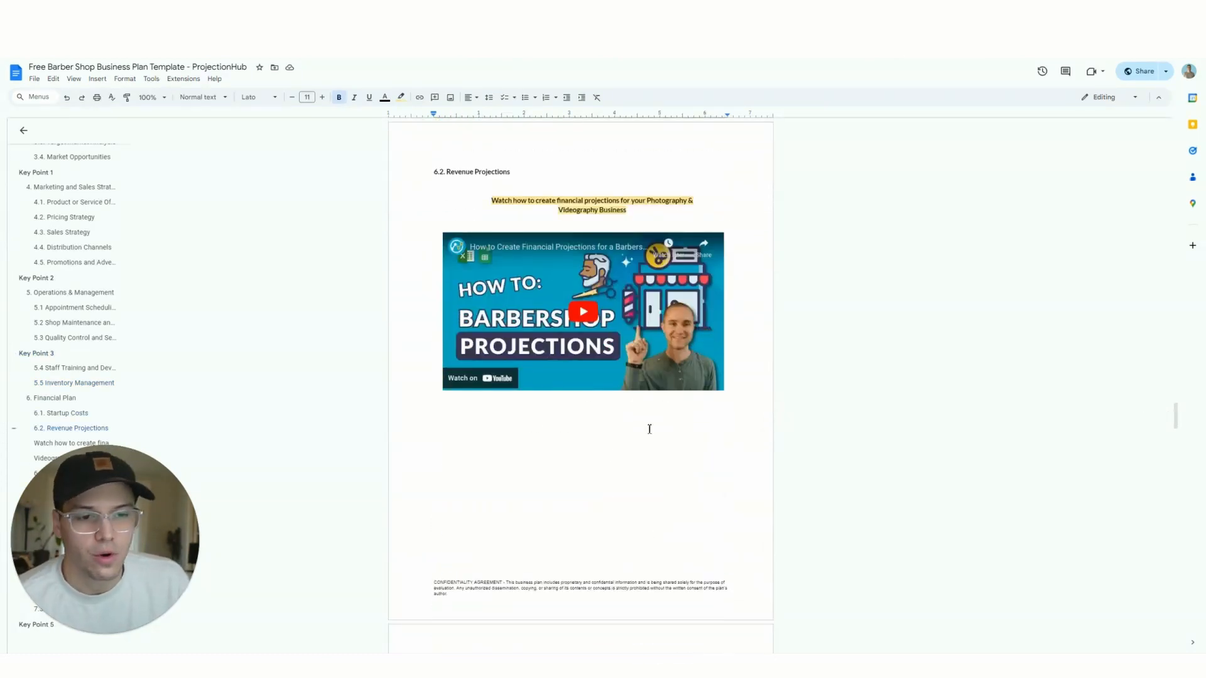
pyautogui.moveTo(631, 510)
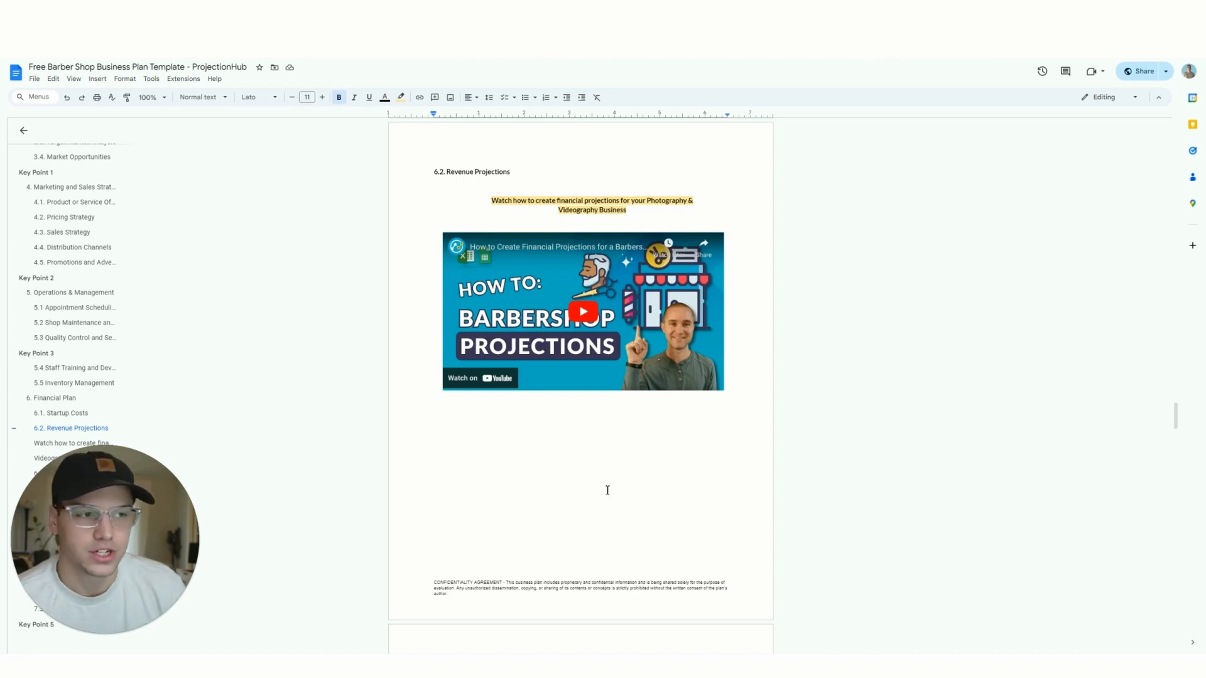
pyautogui.moveTo(541, 500)
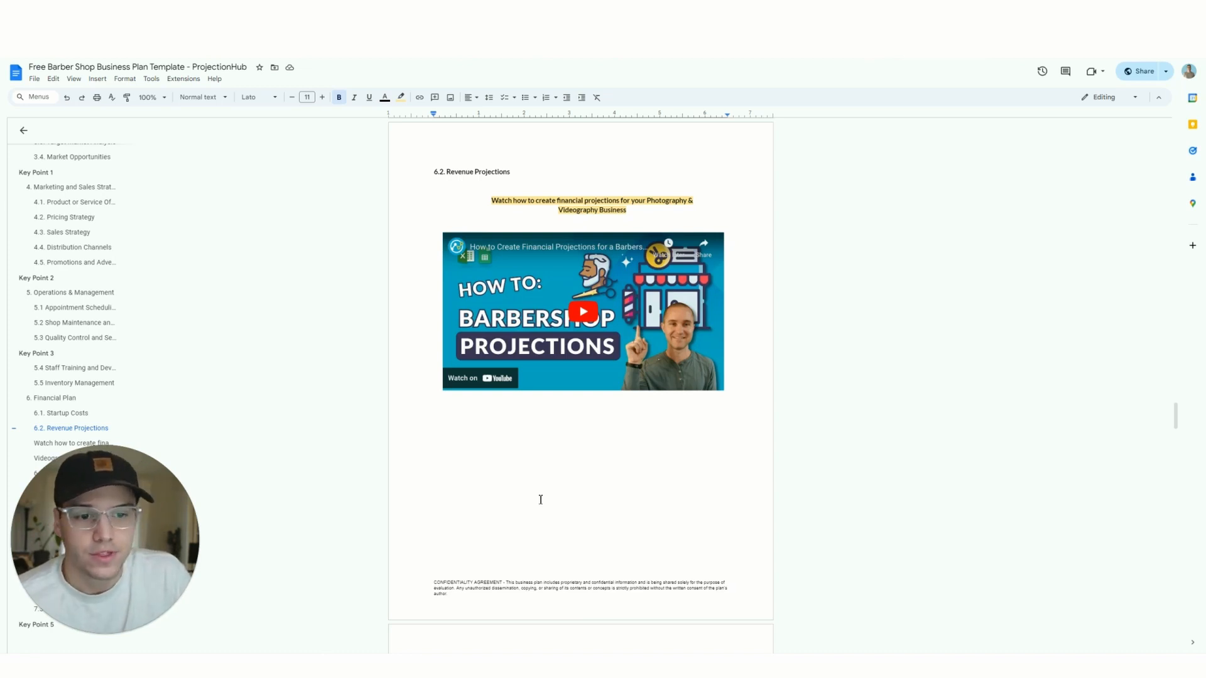
pyautogui.moveTo(342, 500)
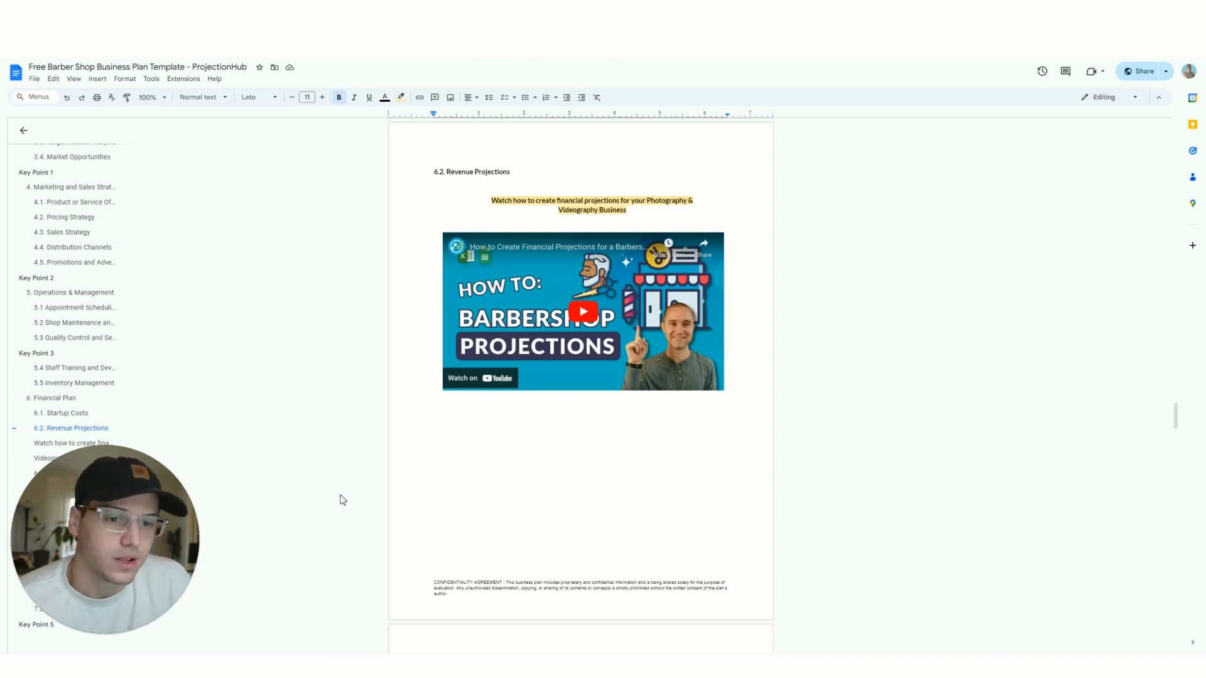
pyautogui.scroll(-3)
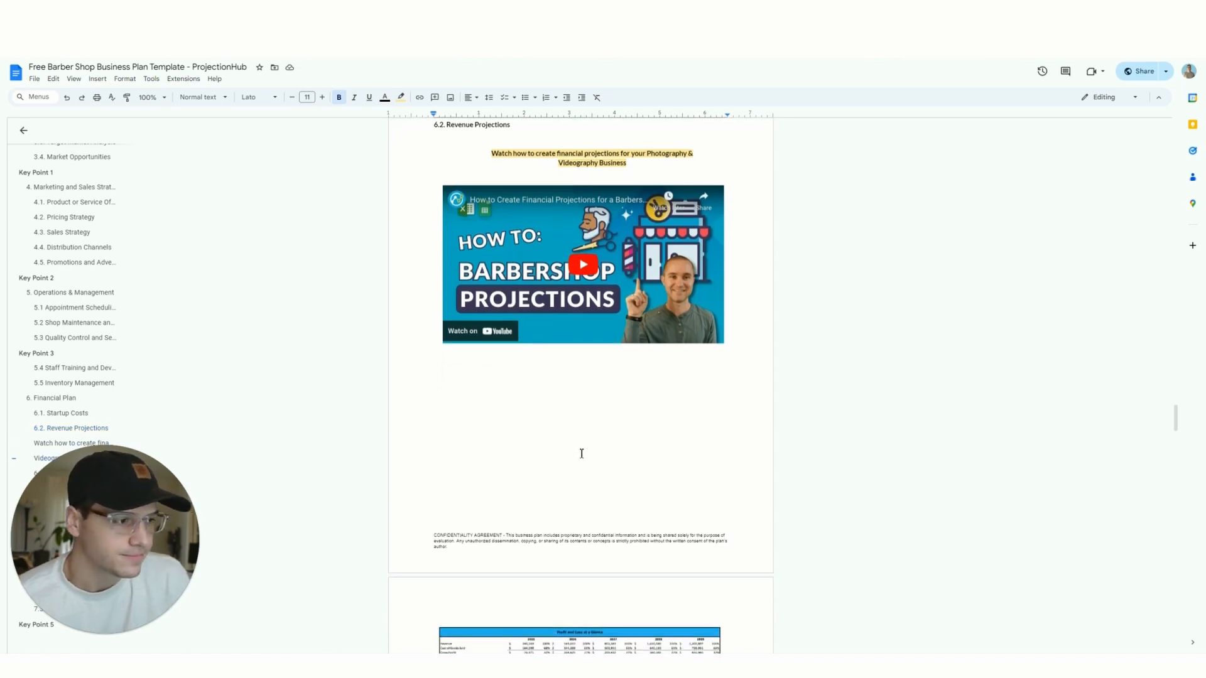